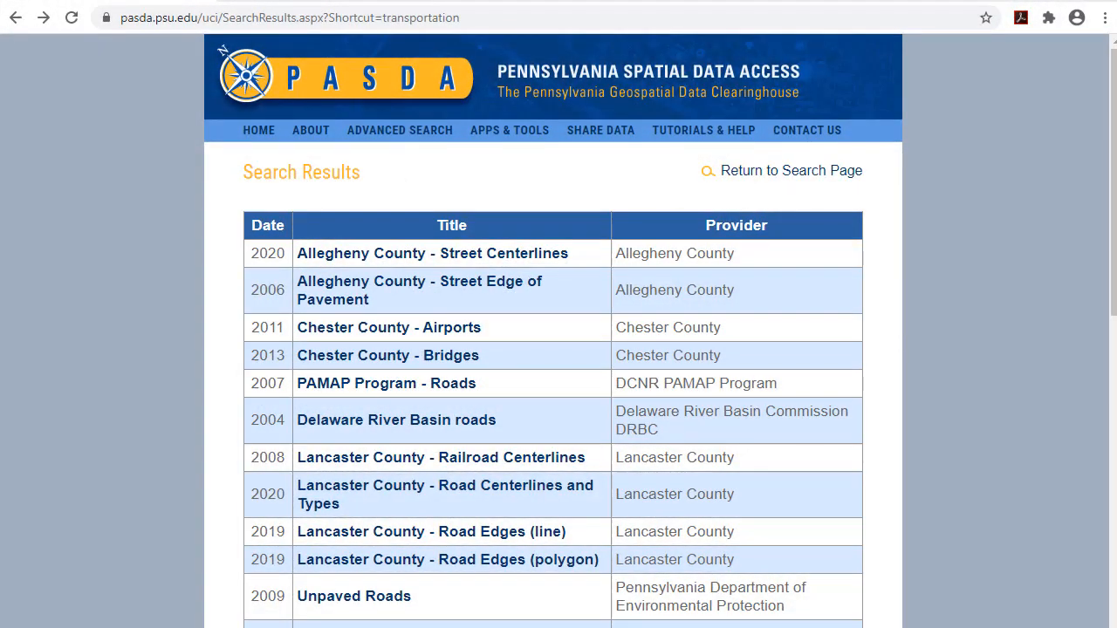
mouse_move(1047, 403)
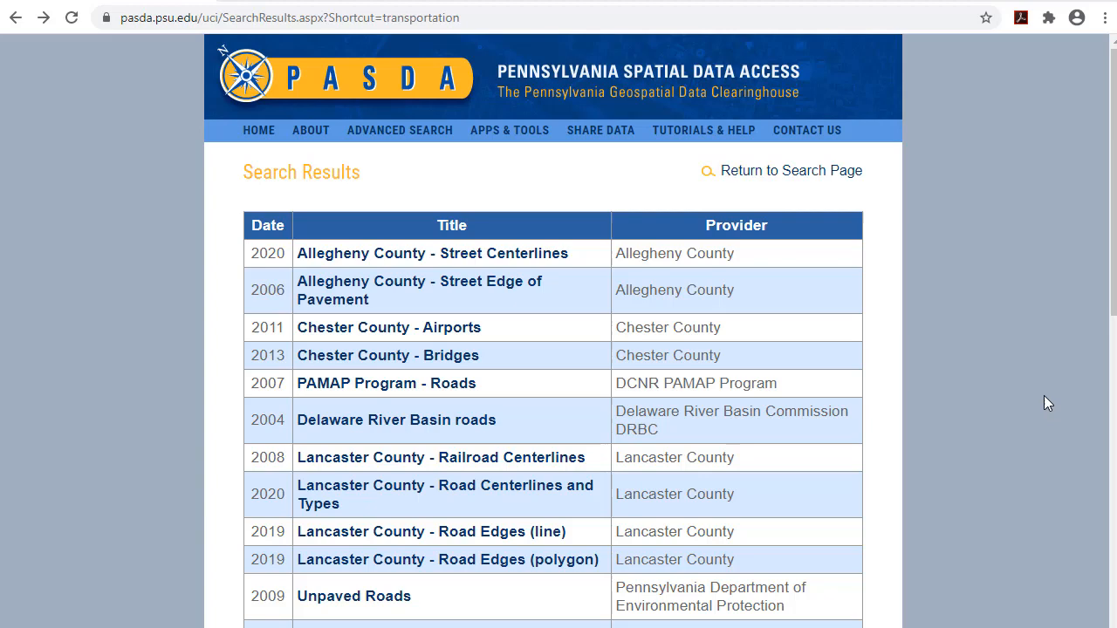
mouse_move(1033, 239)
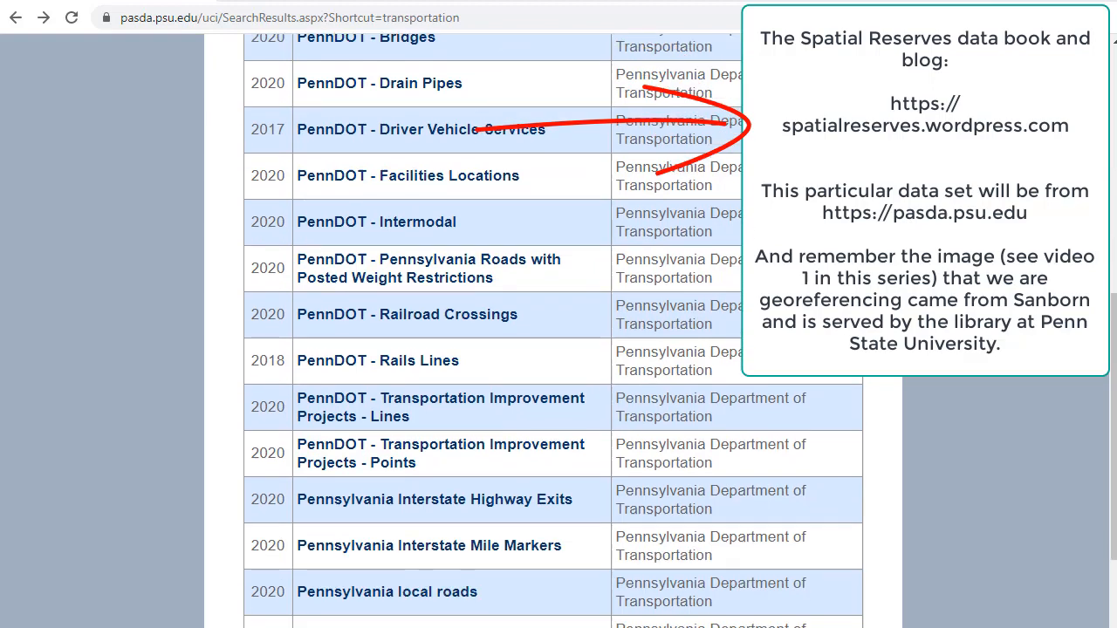
- Open the Pennsylvania local roads 2020 result on PASDA and scroll through its full metadata
scroll(down, 3)
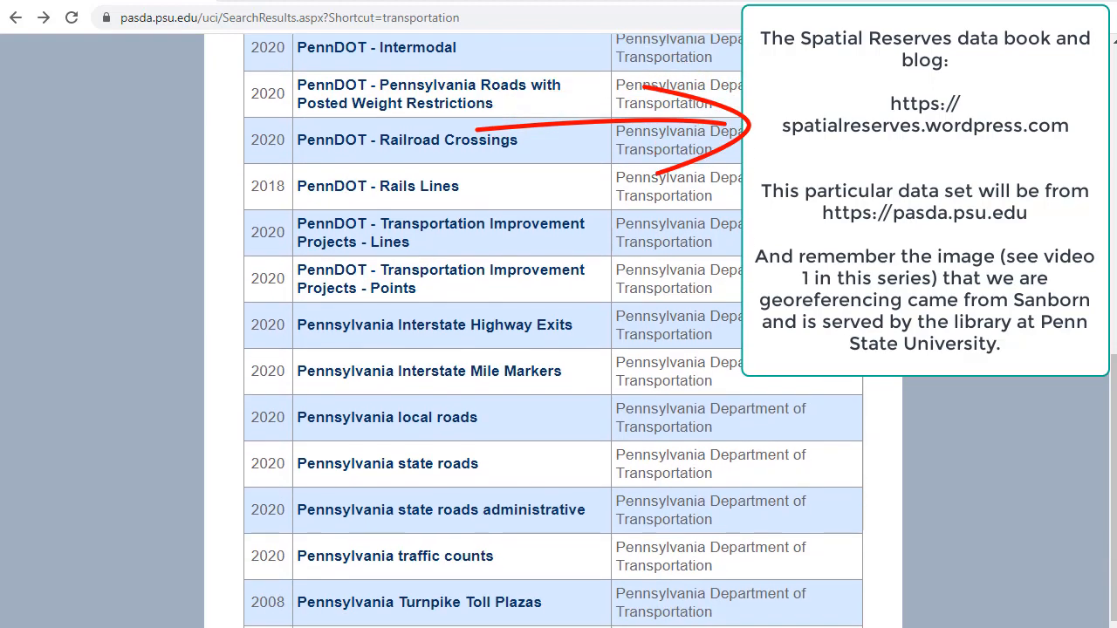
mouse_move(368, 428)
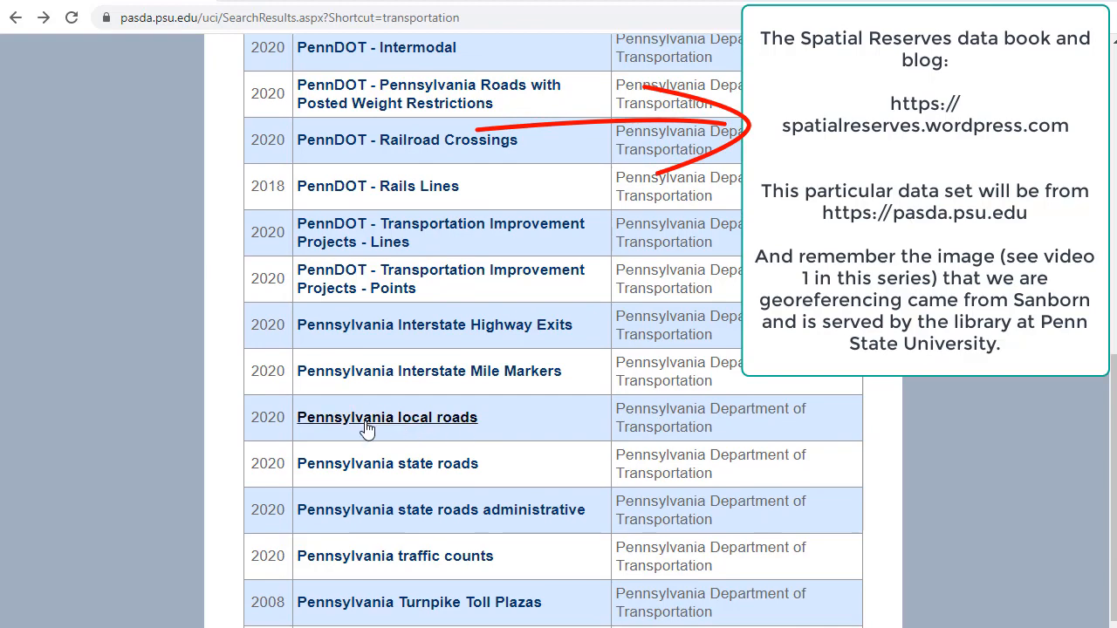
click(386, 417)
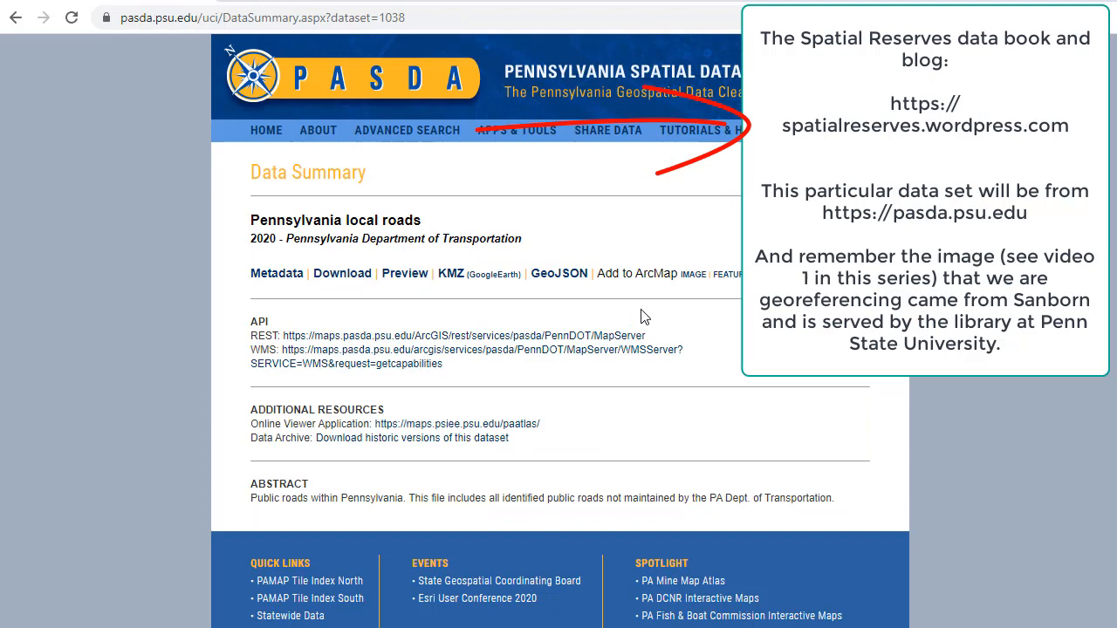
click(277, 273)
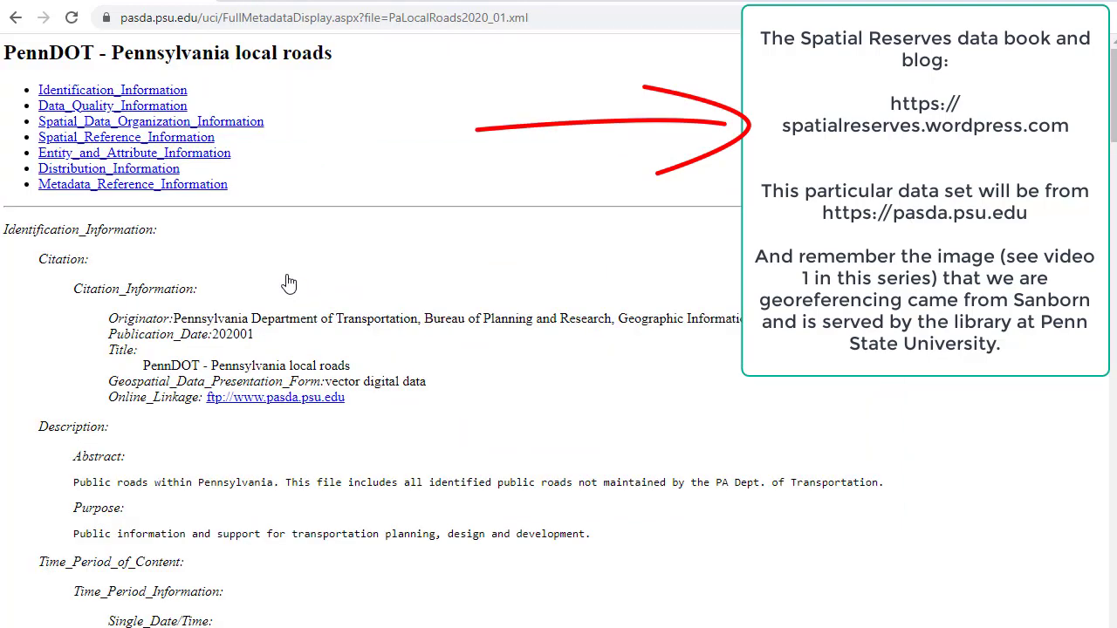
scroll(down, 3)
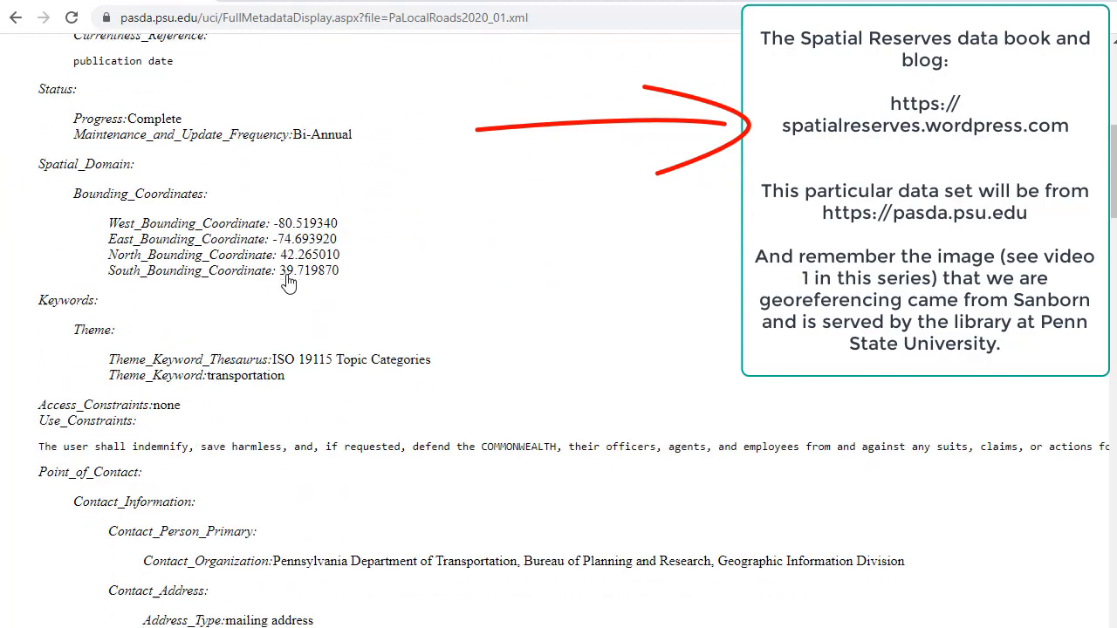
scroll(up, 3)
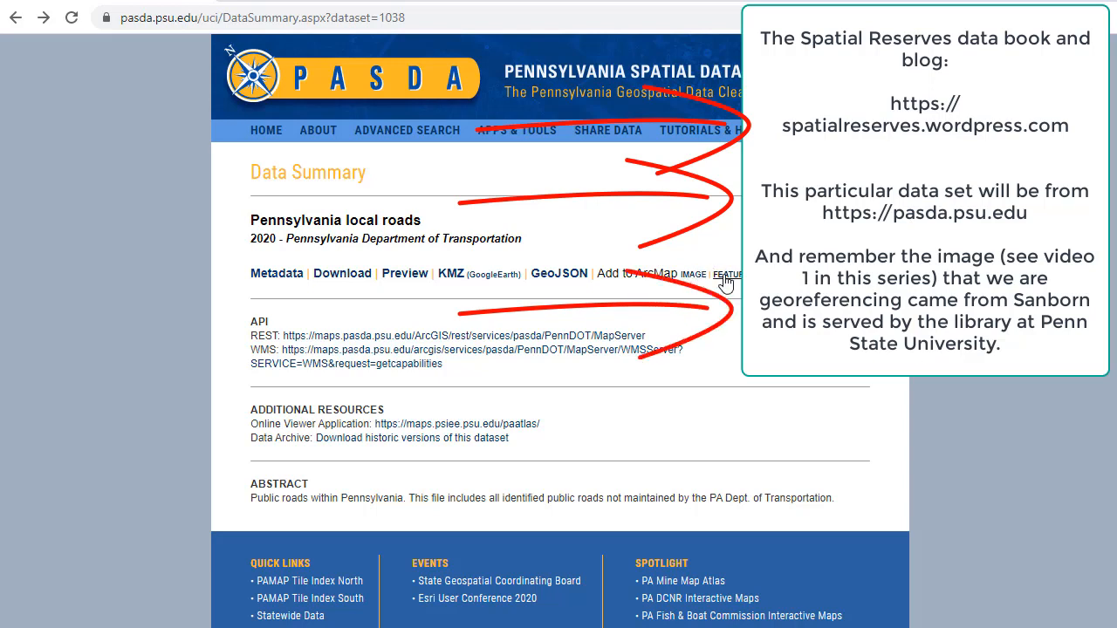
mouse_move(579, 420)
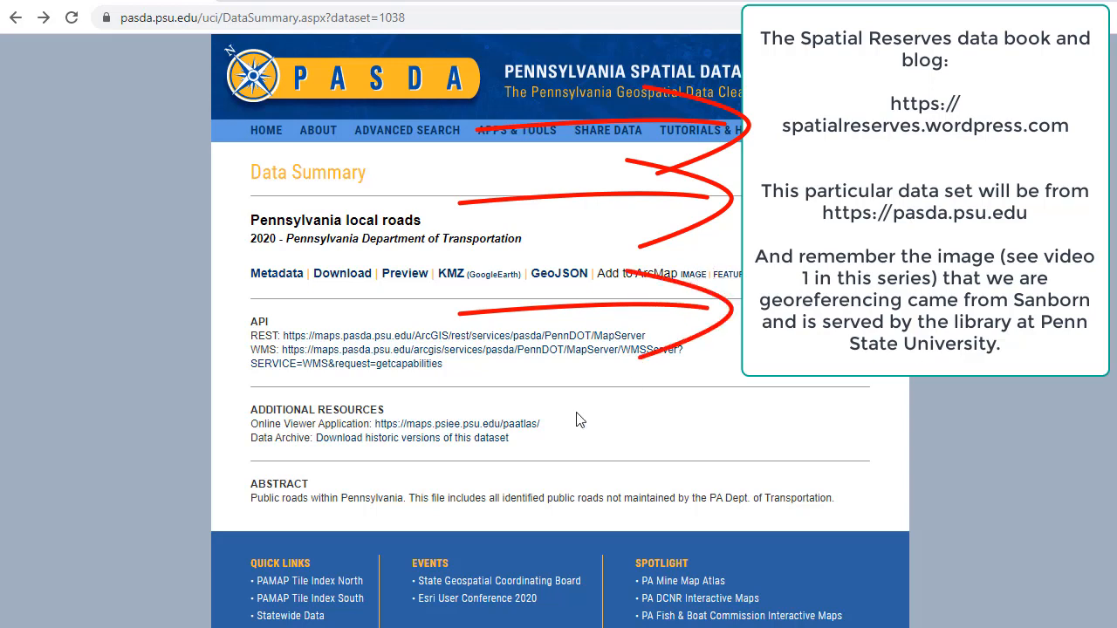
mouse_move(734, 382)
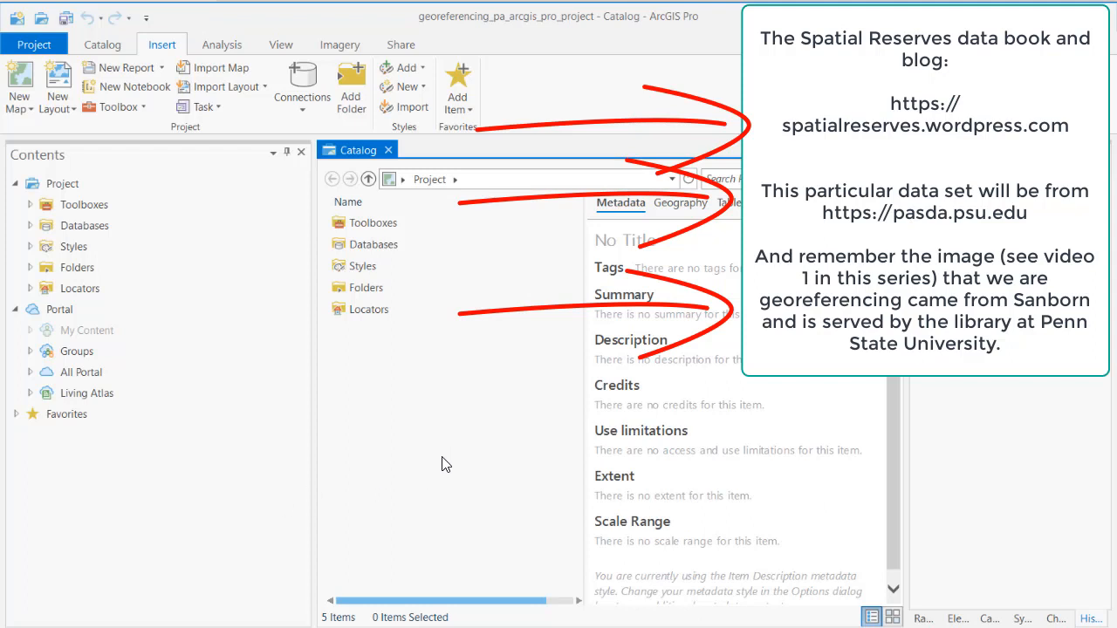
mouse_move(445, 424)
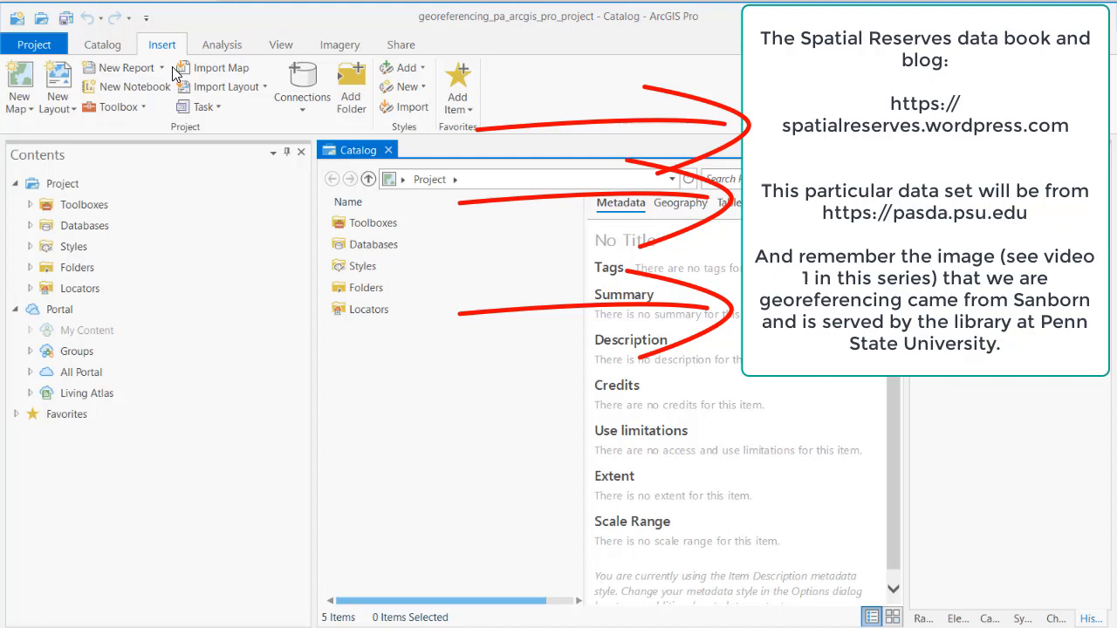
- Dock the Catalog as a side pane, close the Catalog view, and create a new map
click(280, 44)
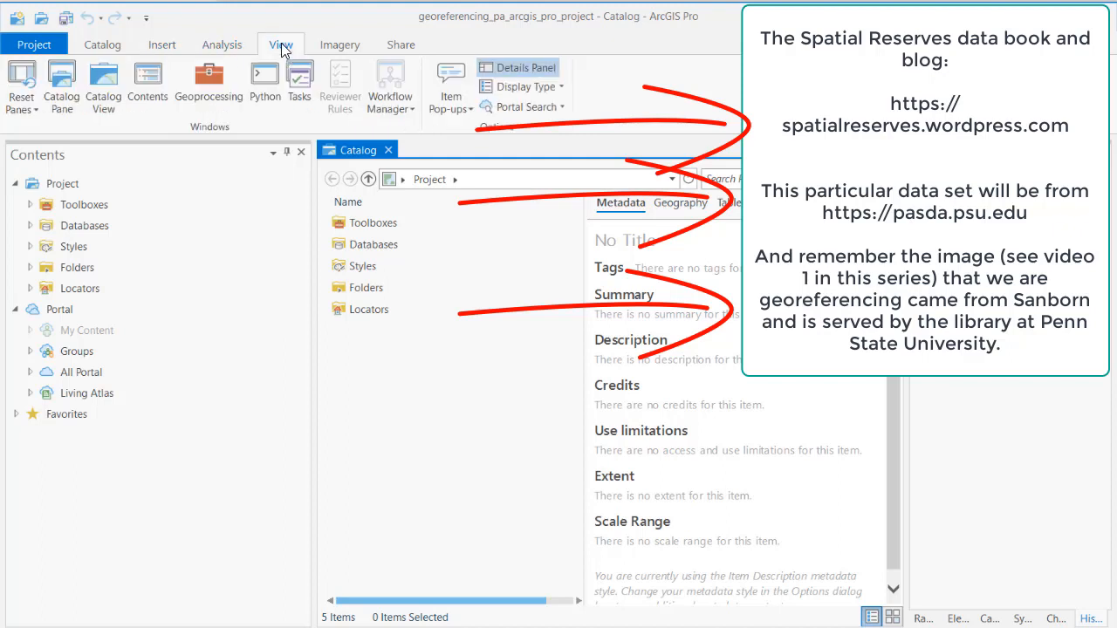
click(61, 82)
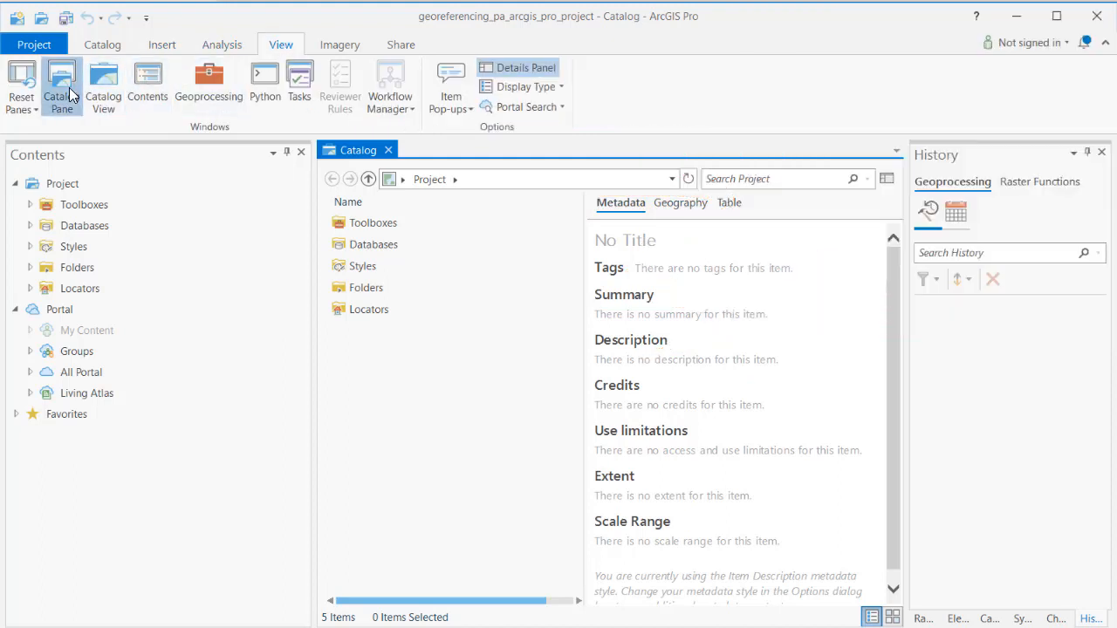
click(61, 84)
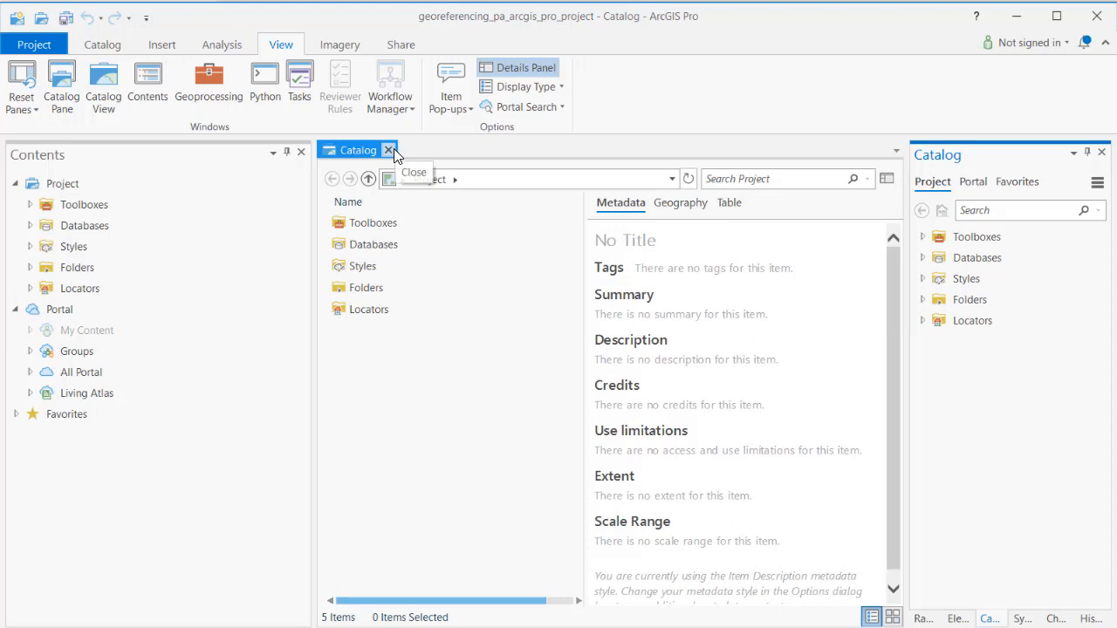
click(388, 150)
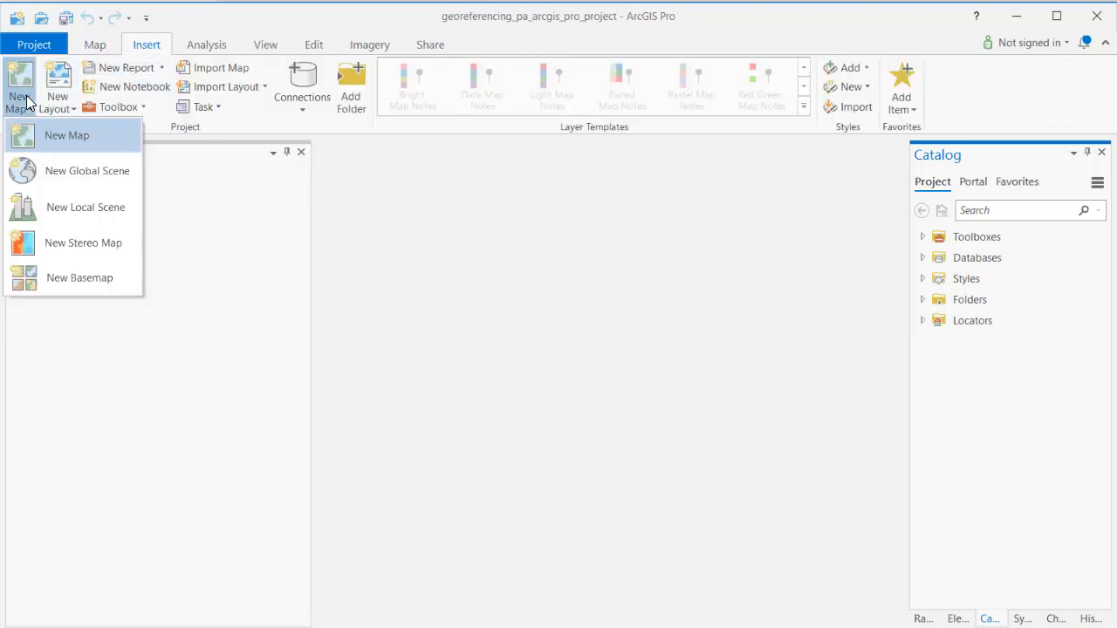
mouse_move(61, 135)
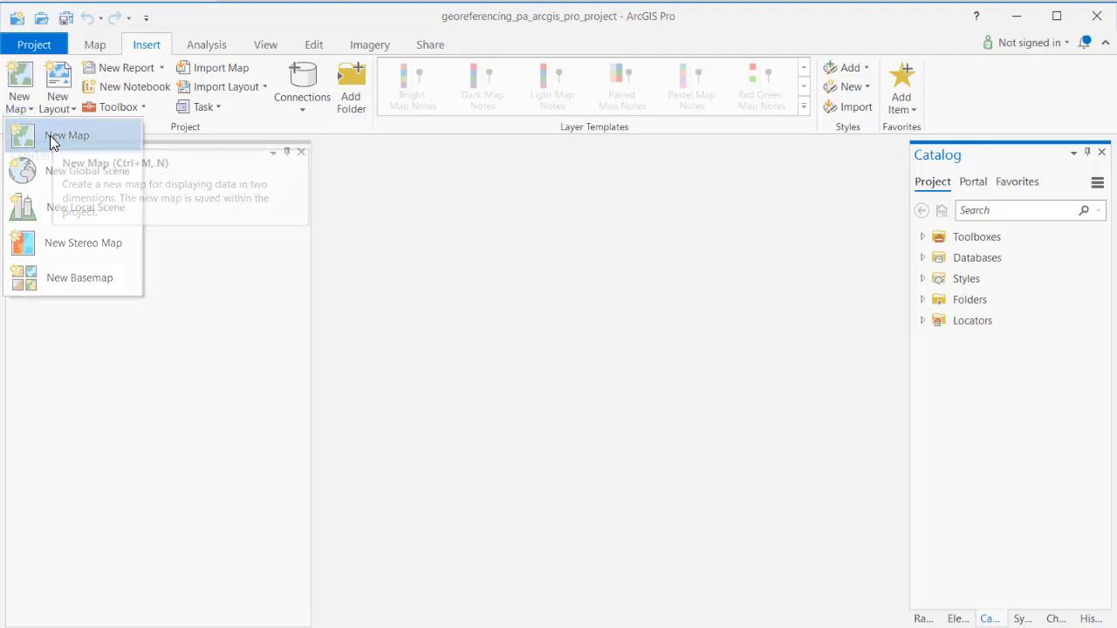
click(66, 135)
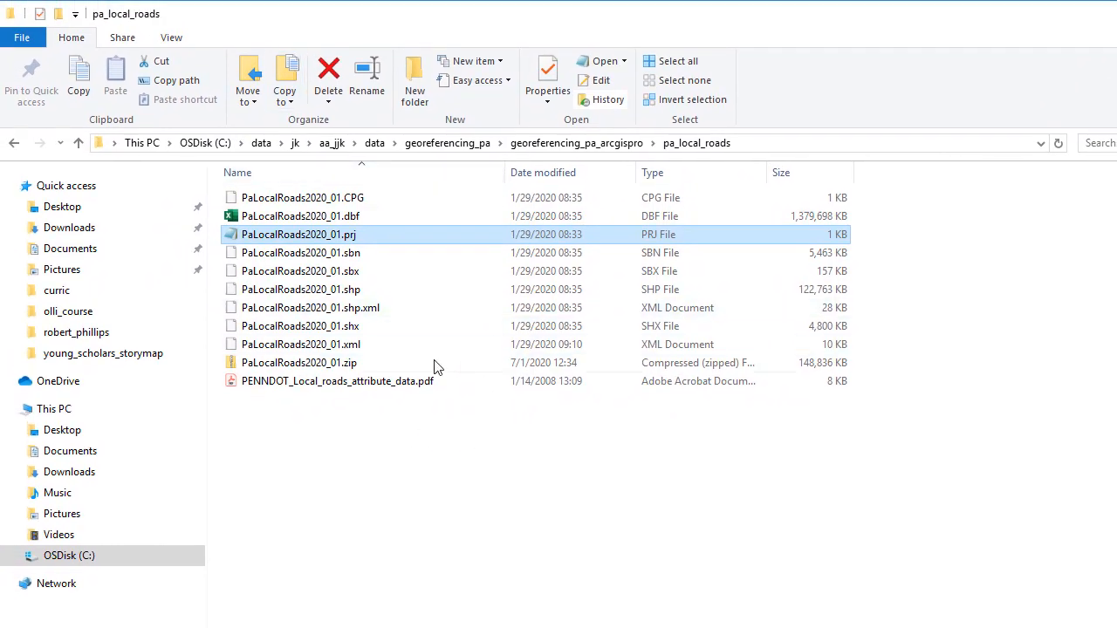
mouse_move(492, 453)
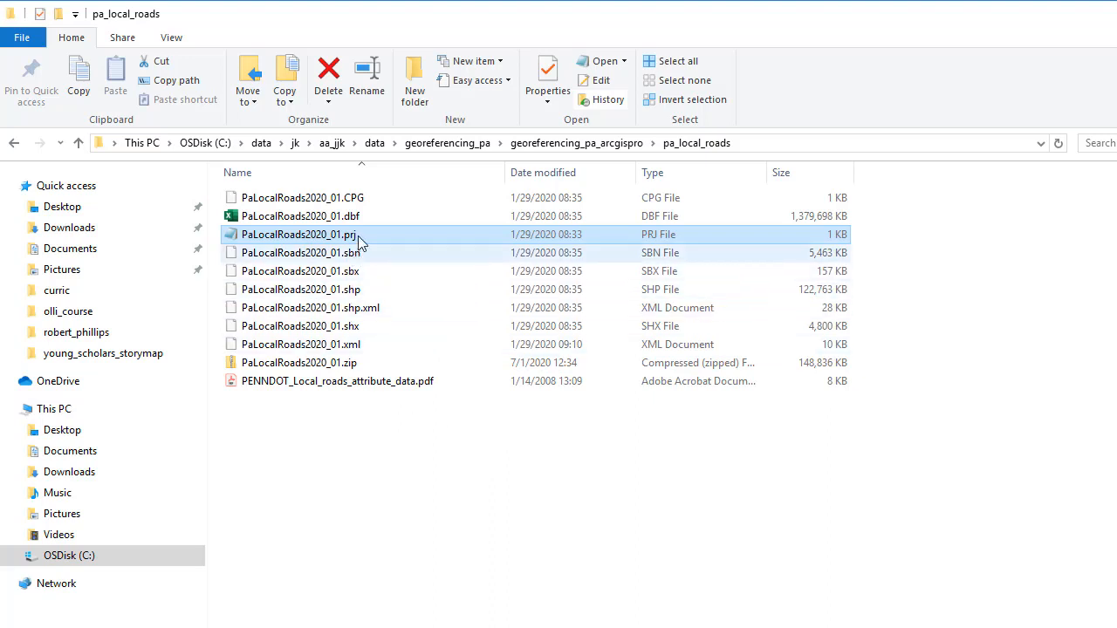
- Open PaLocalRoads2020_01.prj from the pa_local_roads folder in Notepad to read its projection
right_click(300, 216)
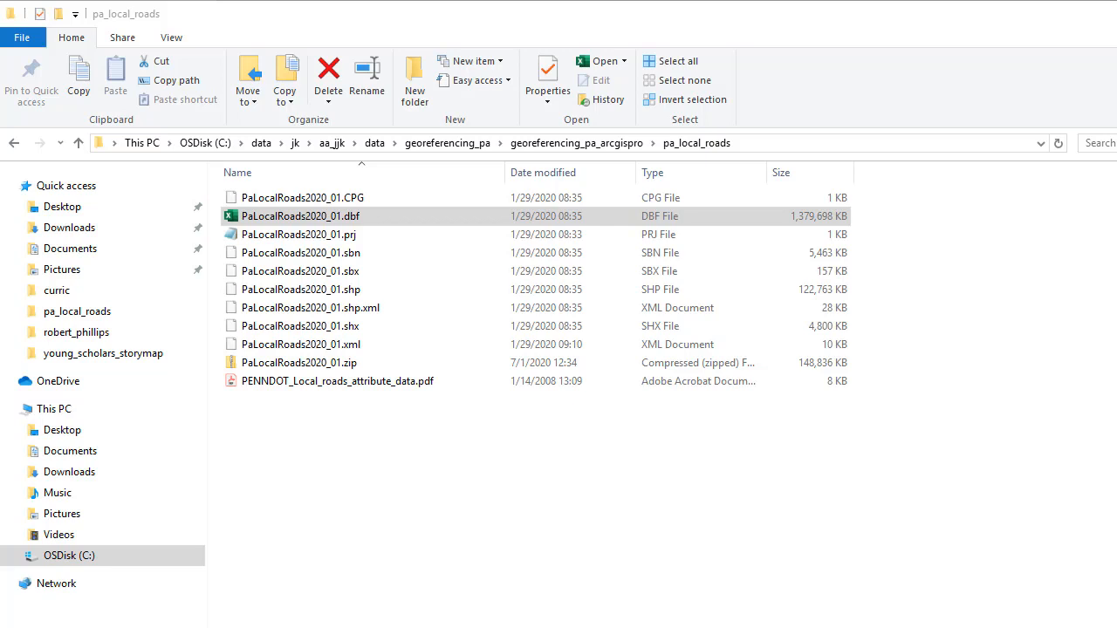
click(300, 215)
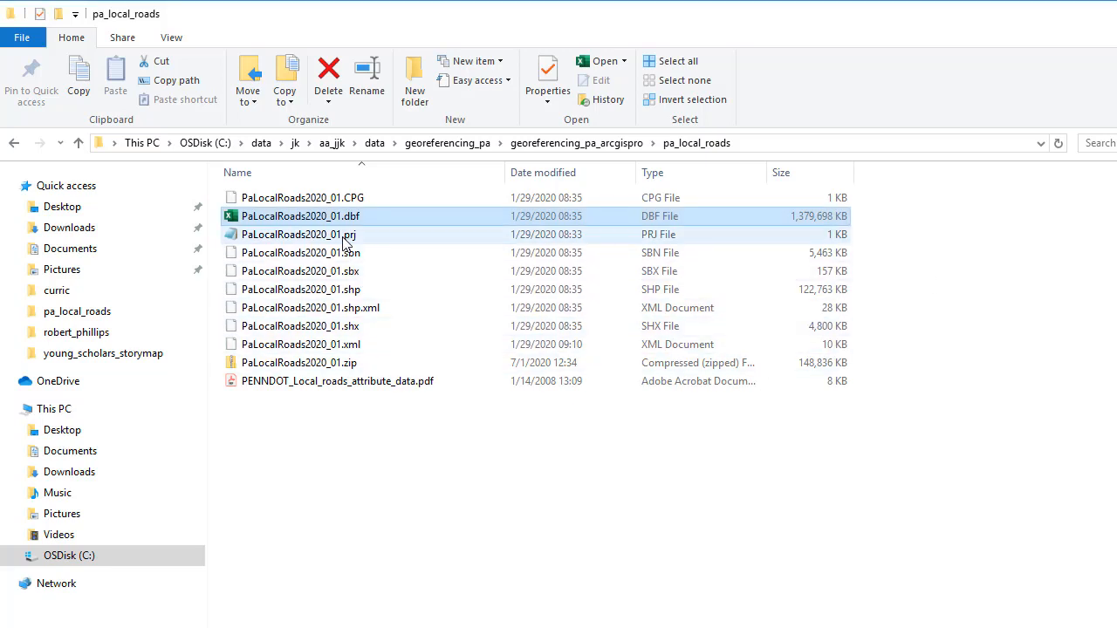
right_click(299, 234)
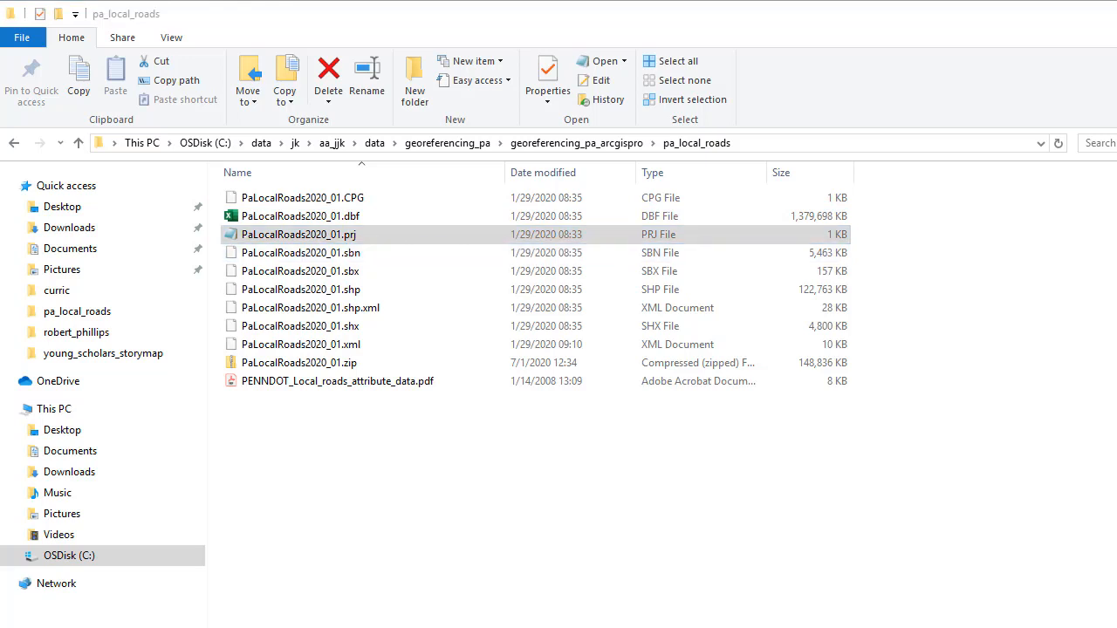
double_click(298, 234)
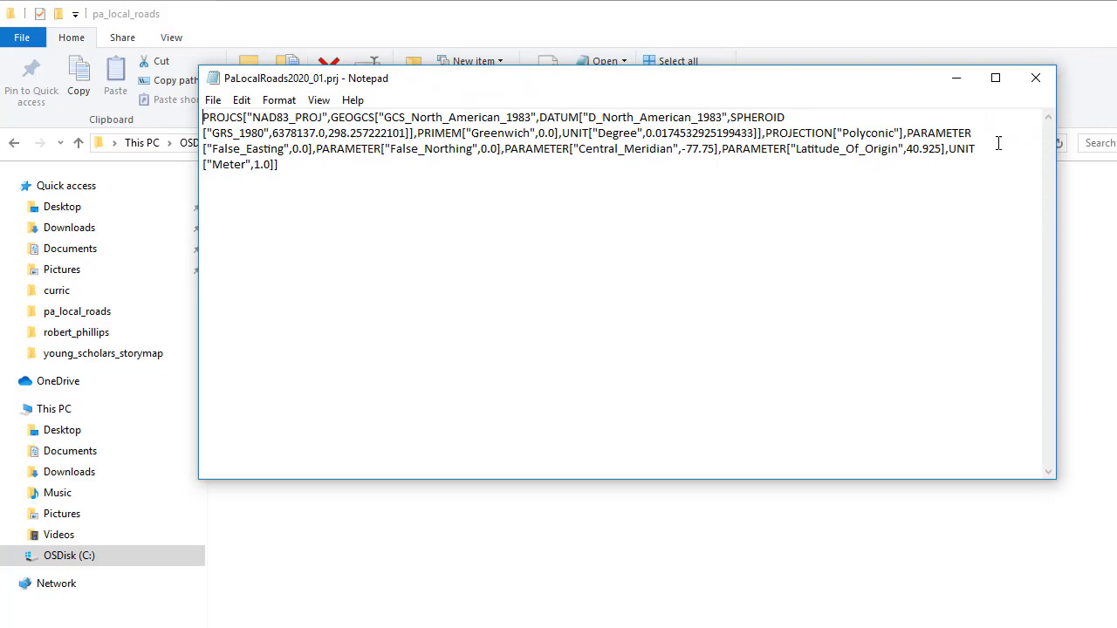
click(1033, 78)
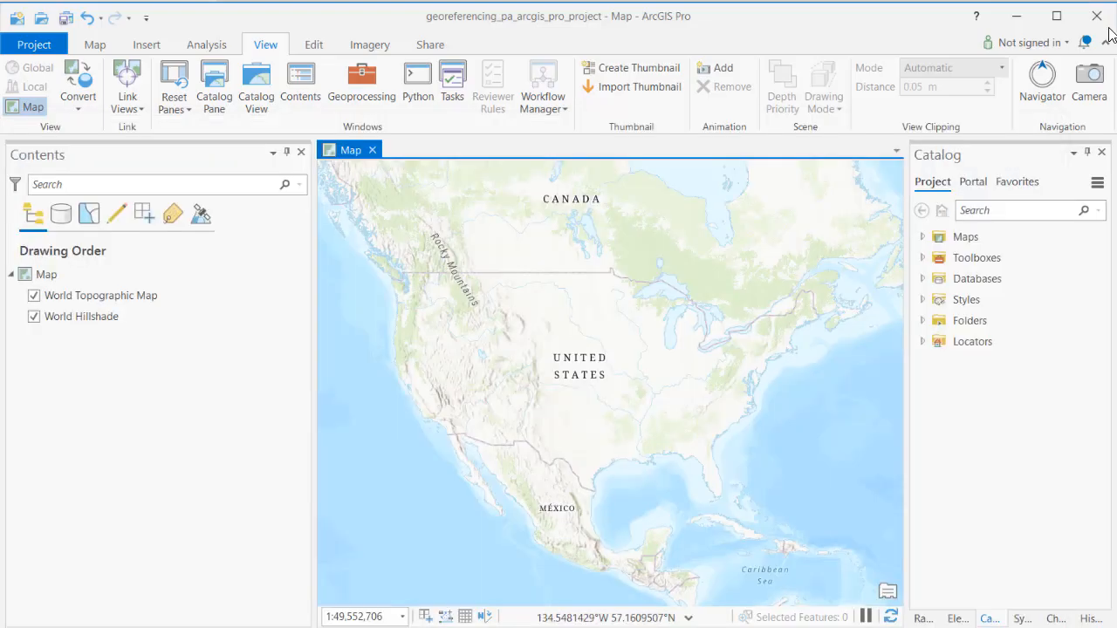
mouse_move(106, 54)
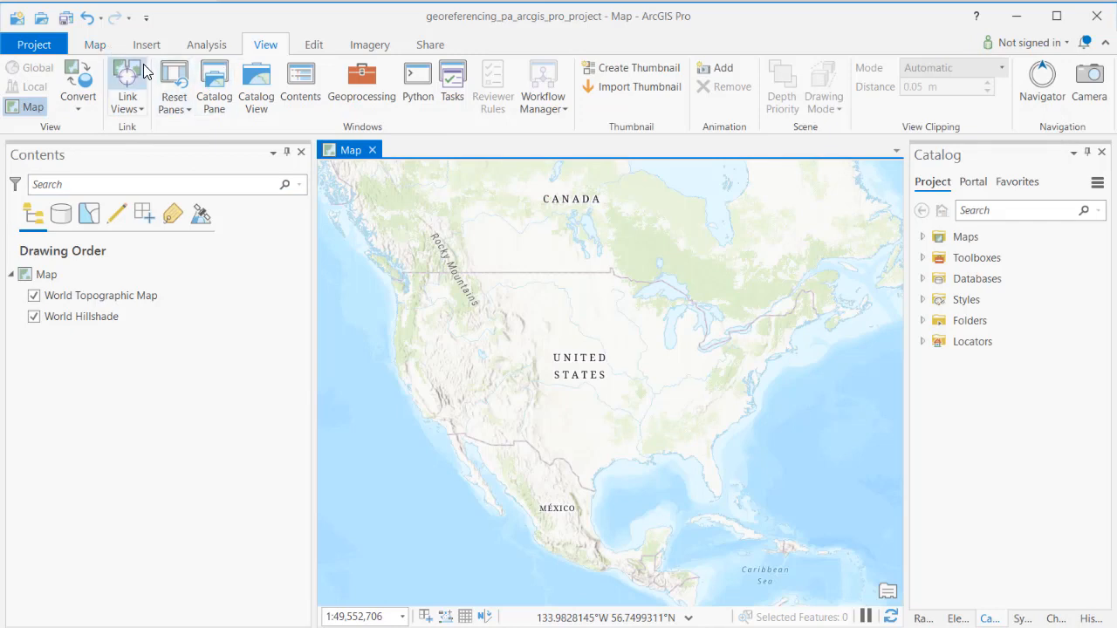
- Add PaLocalRoads2020_01.shp from the pa_local_roads folder to the map
click(86, 44)
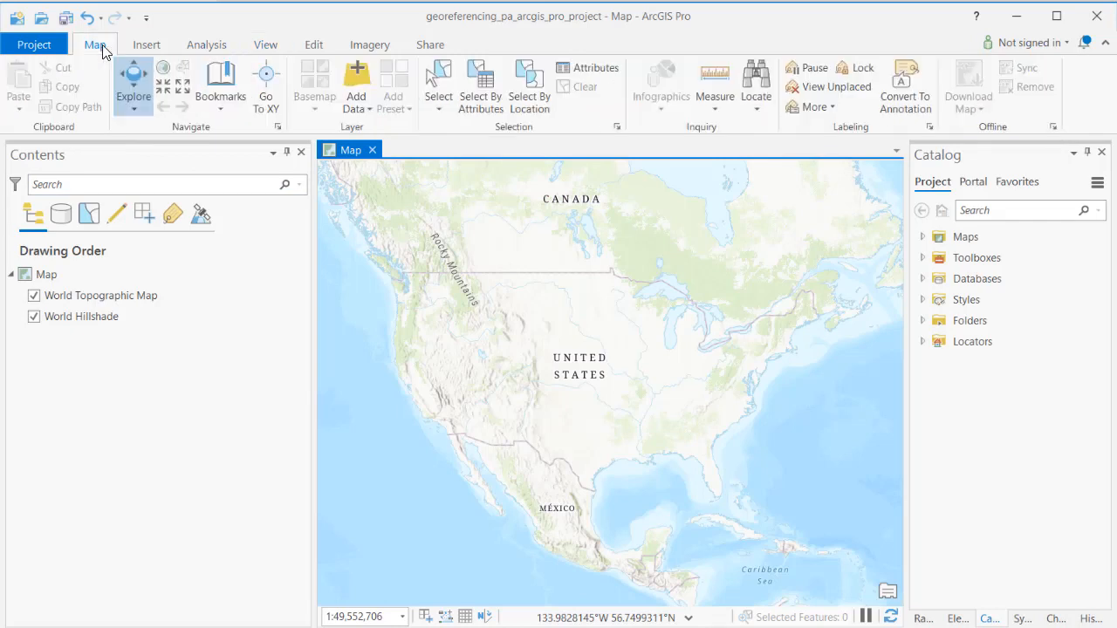
click(355, 83)
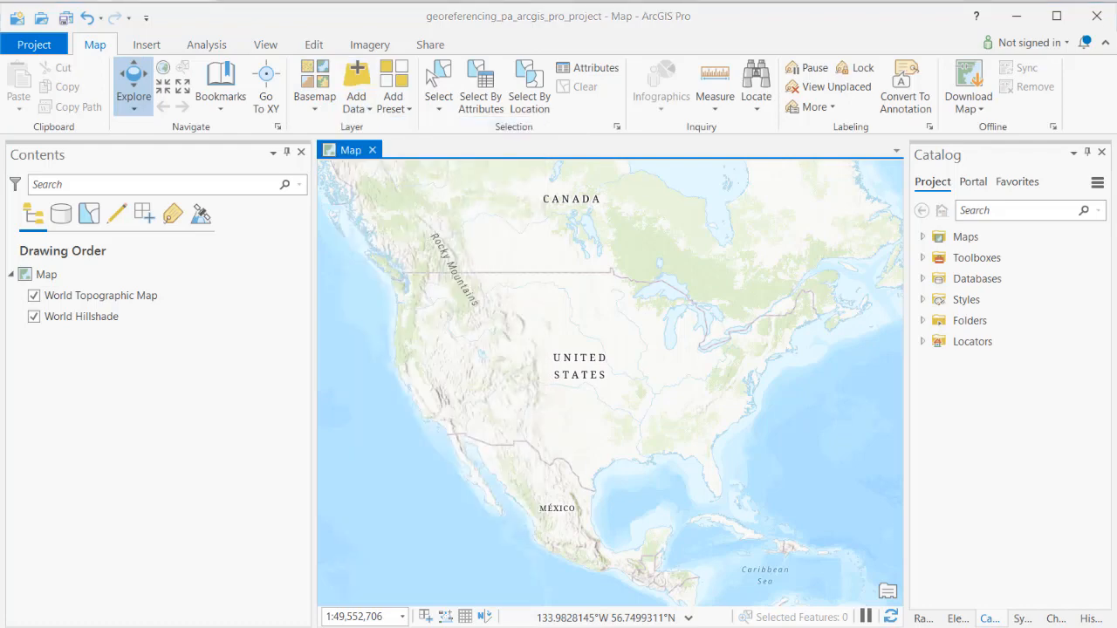
click(356, 74)
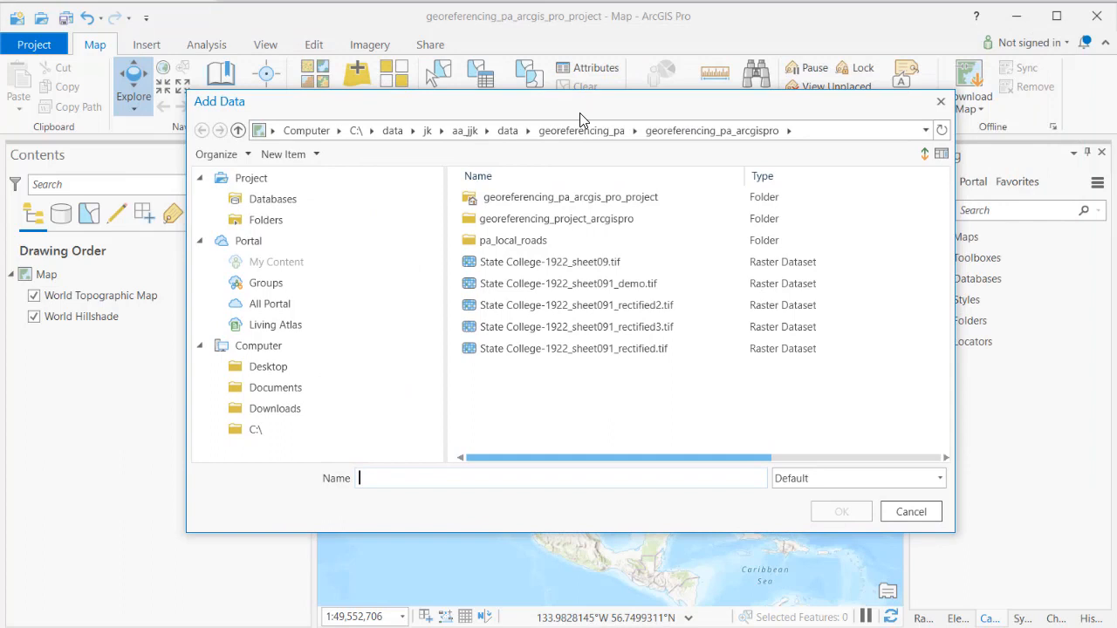
click(510, 240)
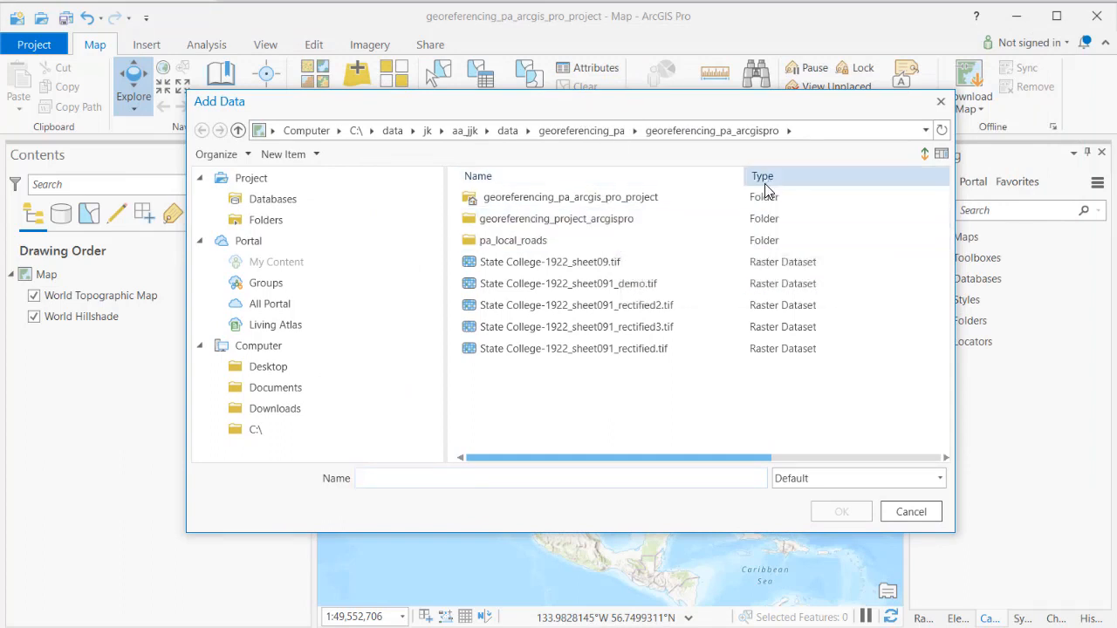
double_click(513, 240)
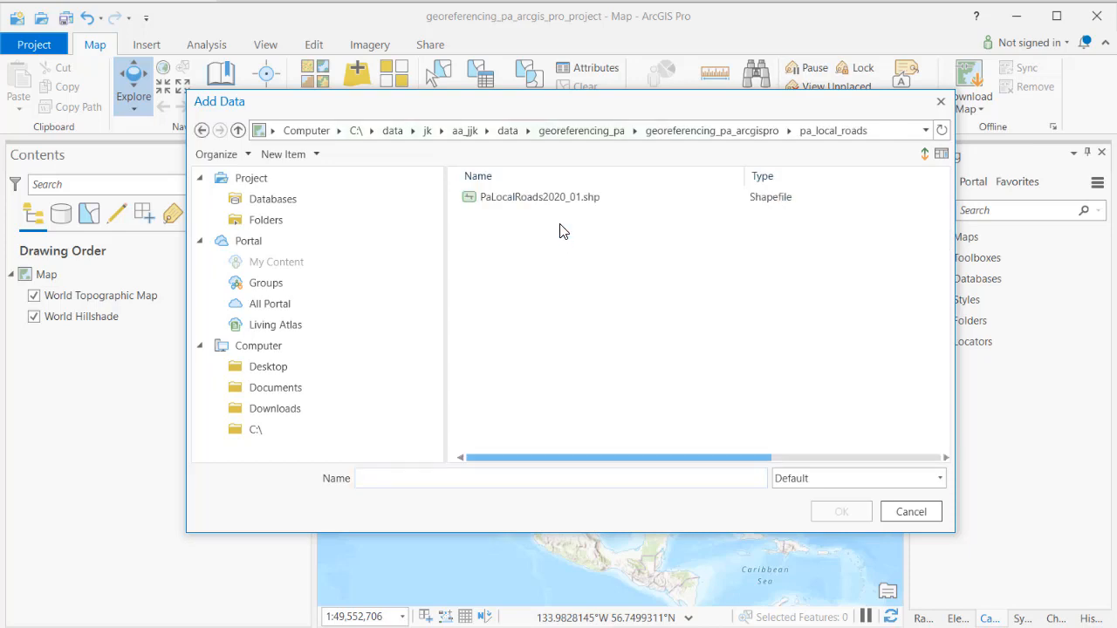
click(539, 196)
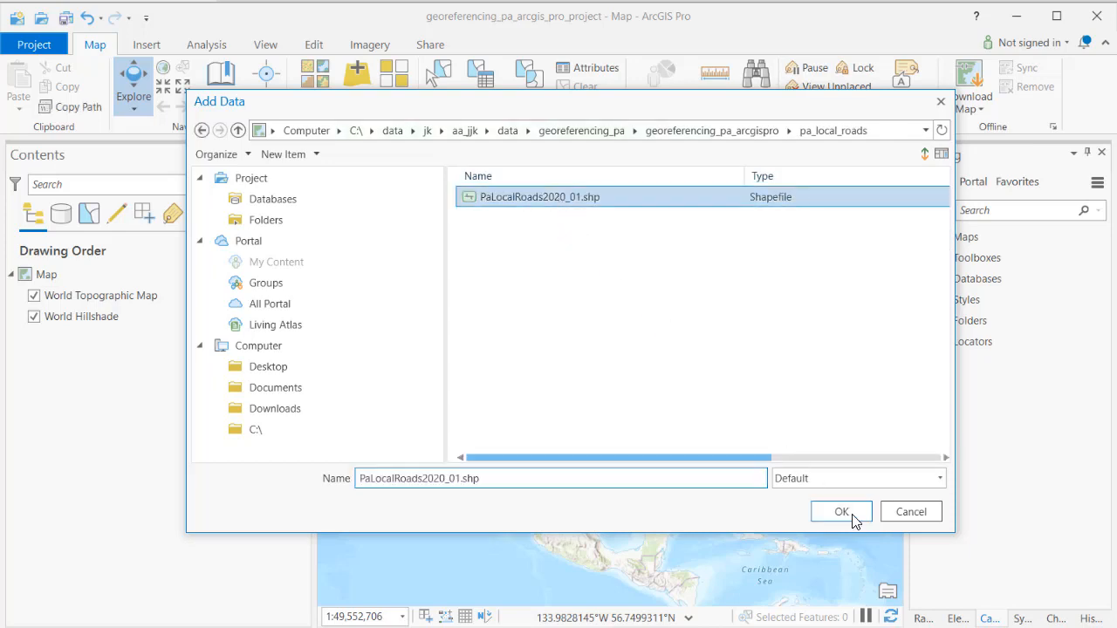
click(840, 511)
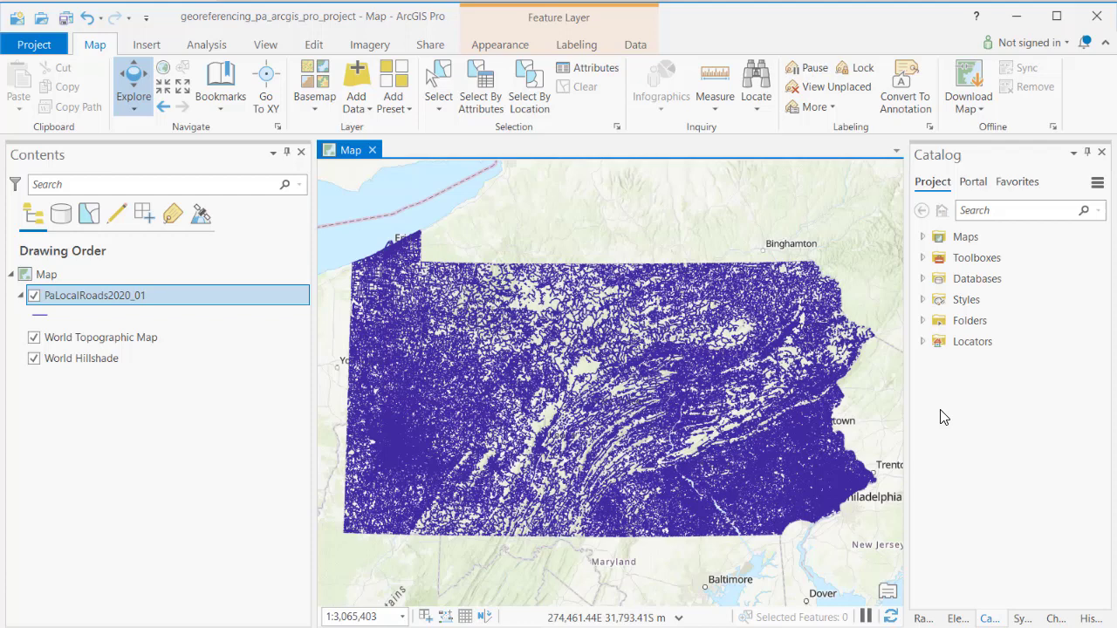
mouse_move(972, 341)
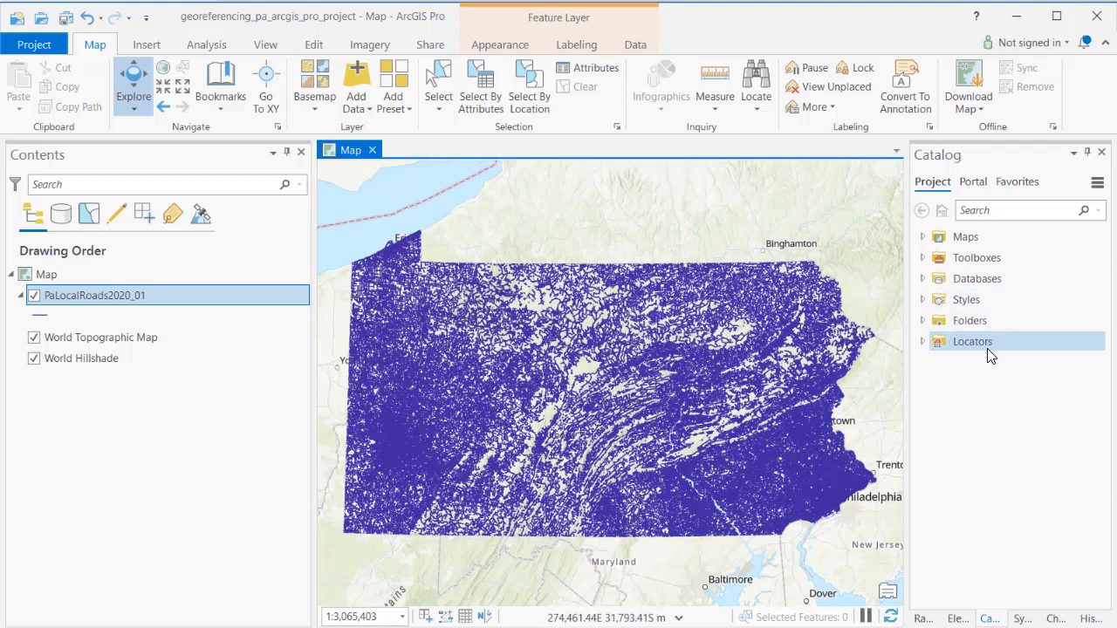
mouse_move(925, 325)
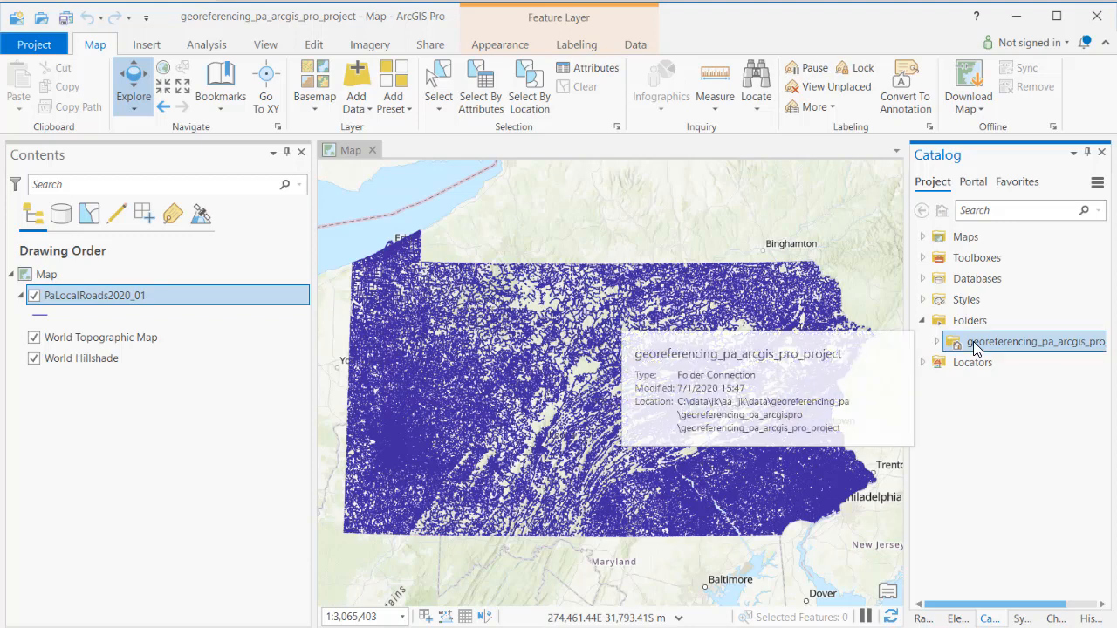
- Create a file geodatabase named georeferencing_.gdb and open its context menu for importing
right_click(1034, 341)
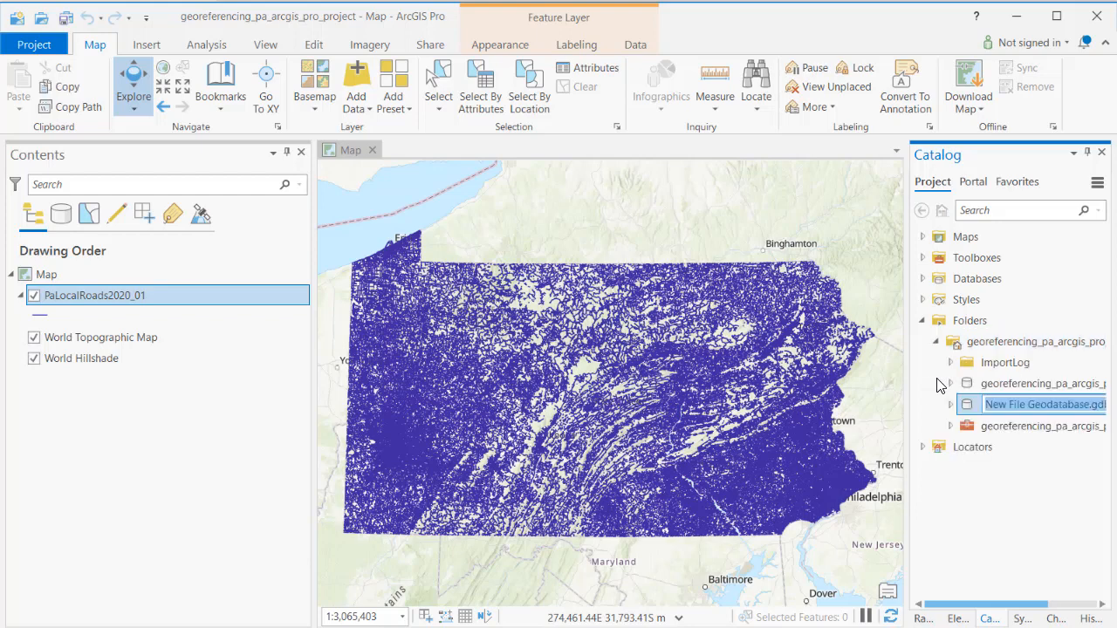
mouse_move(999, 362)
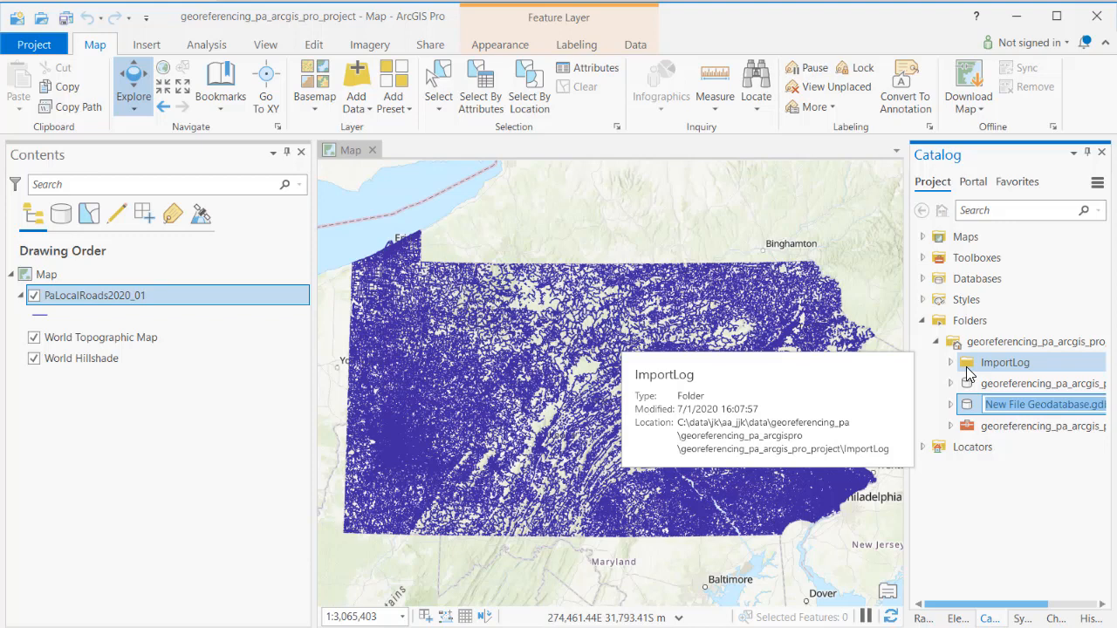
text(georeferencing_pa_arcgis_)
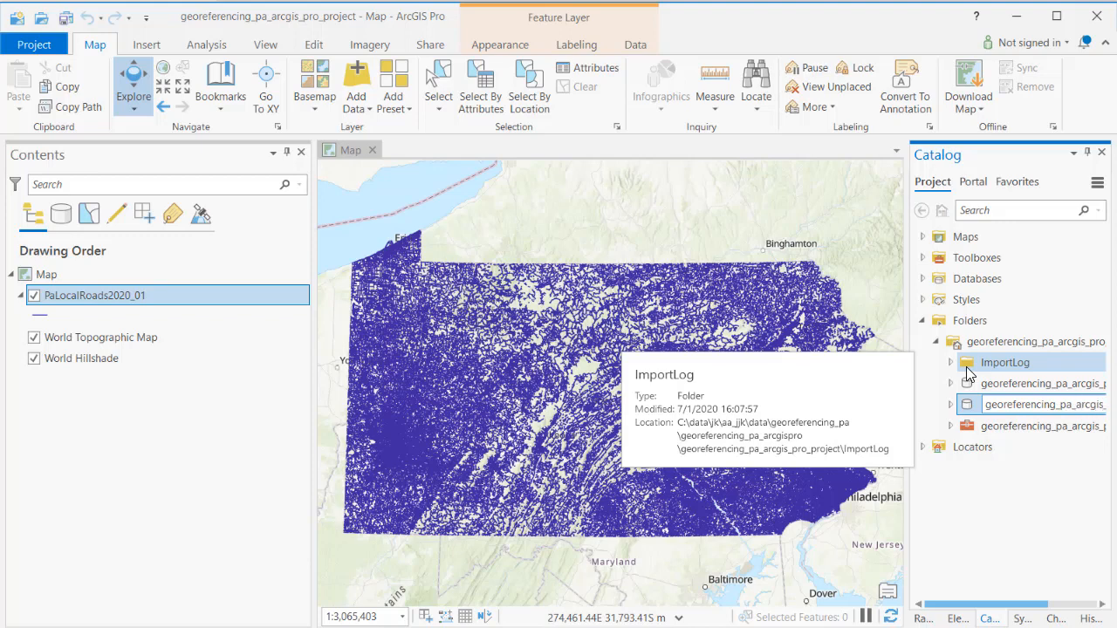
mouse_move(1001, 455)
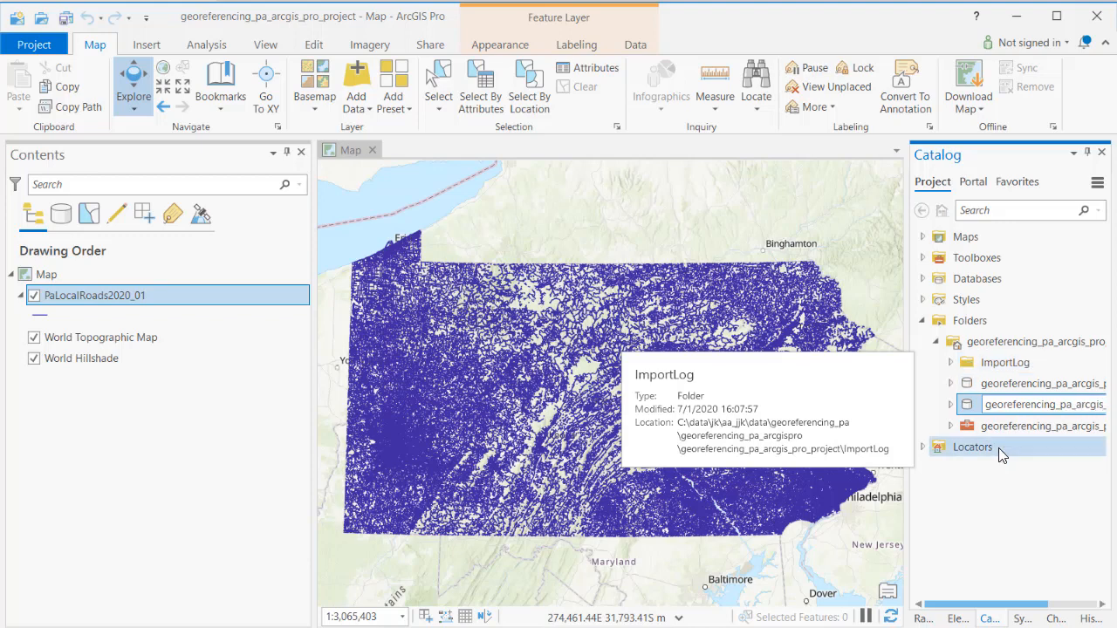
double_click(1047, 405)
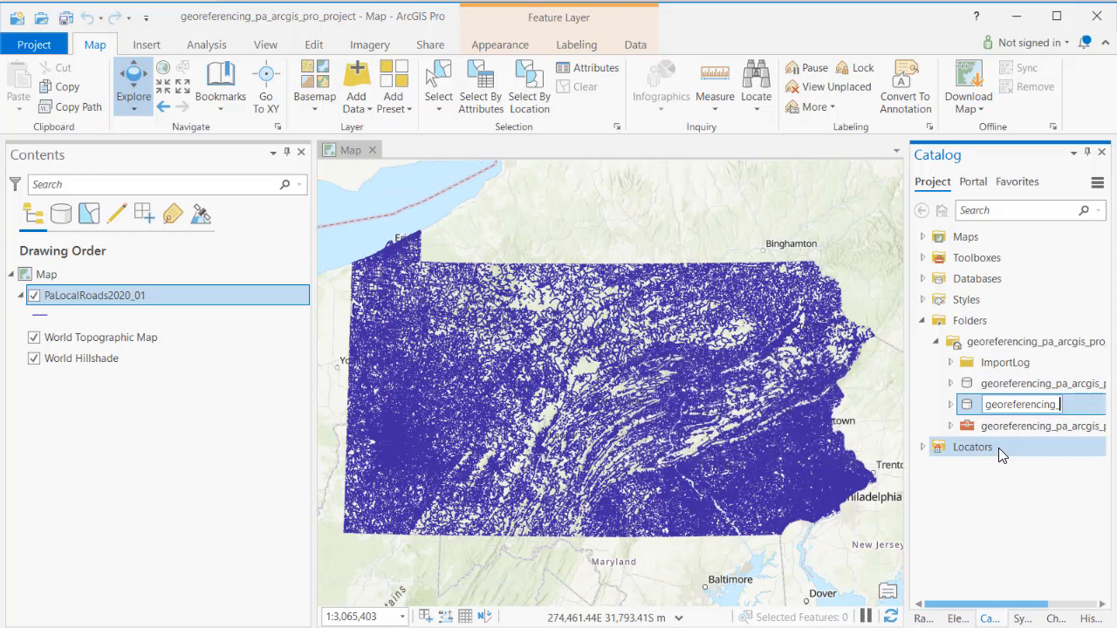
text(georeferencing_.gdb)
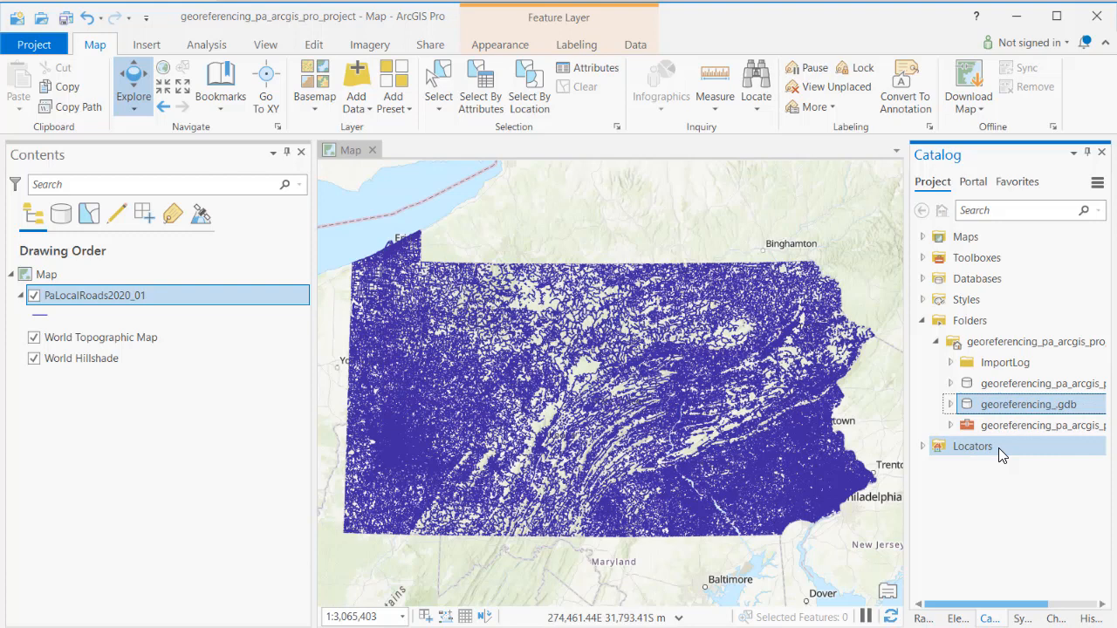
right_click(1019, 404)
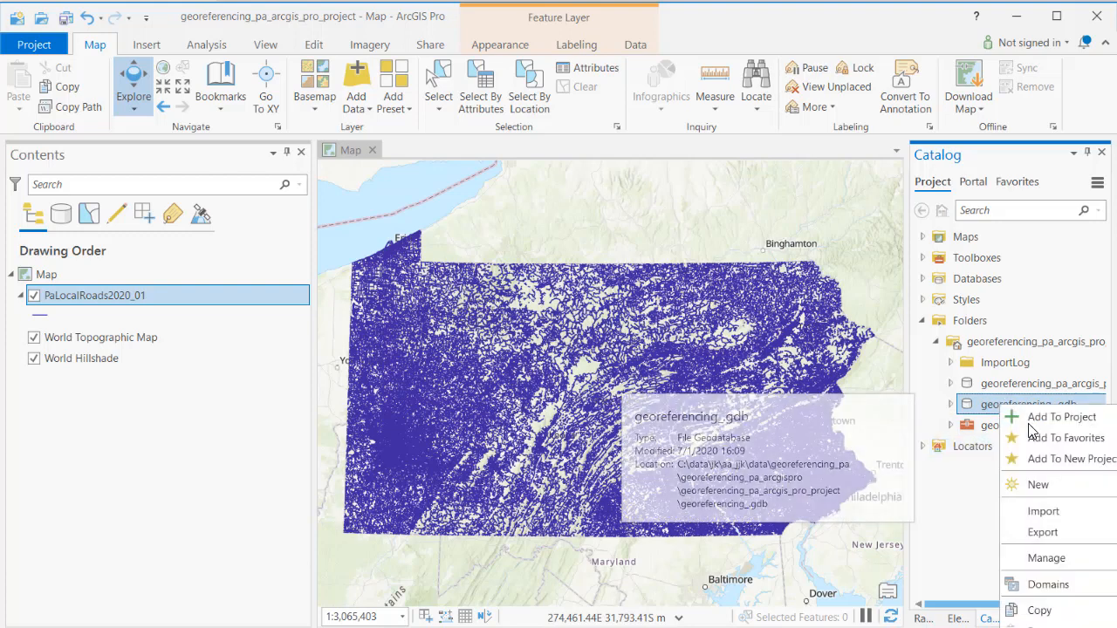
mouse_move(1049, 596)
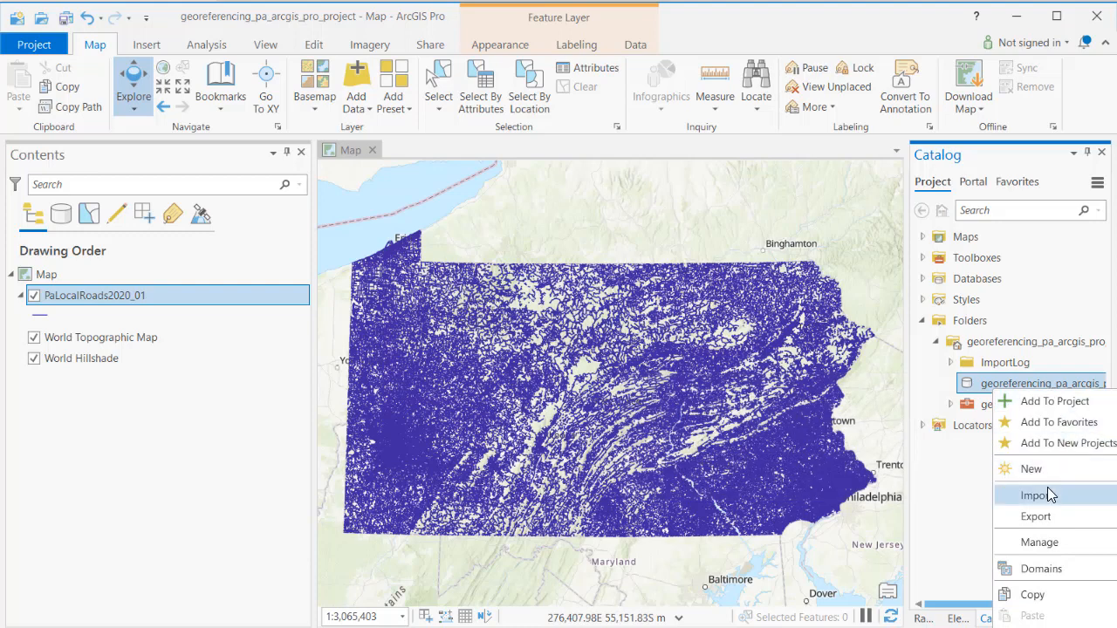
mouse_move(1035, 495)
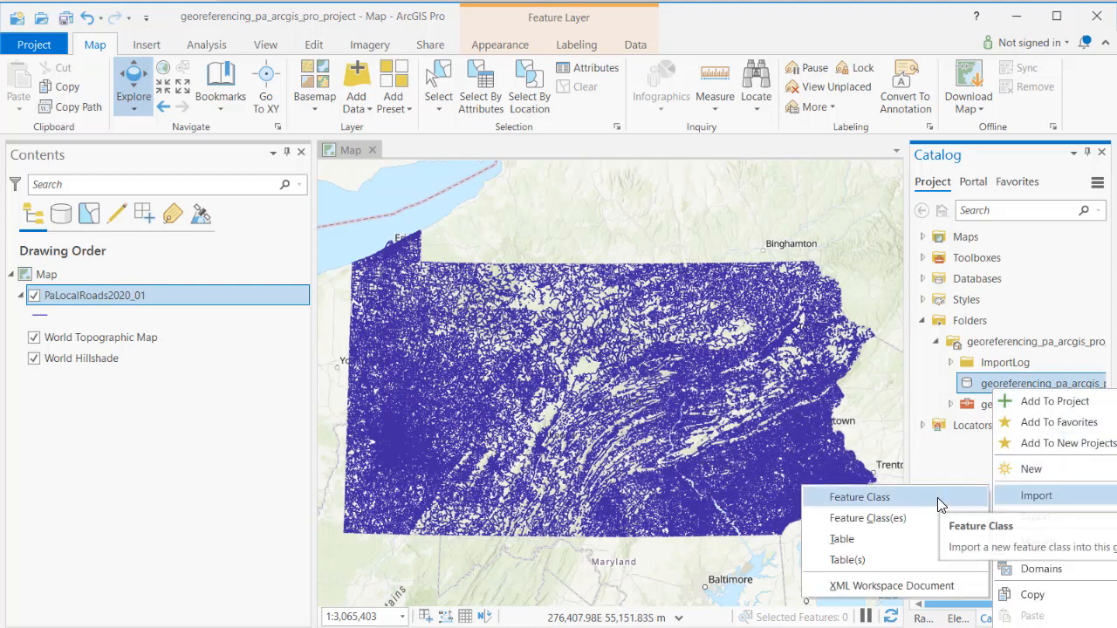
- Import PaLocalRoads2020_01 into the geodatabase as PA_local_roads and remove the original shapefile layer
click(859, 496)
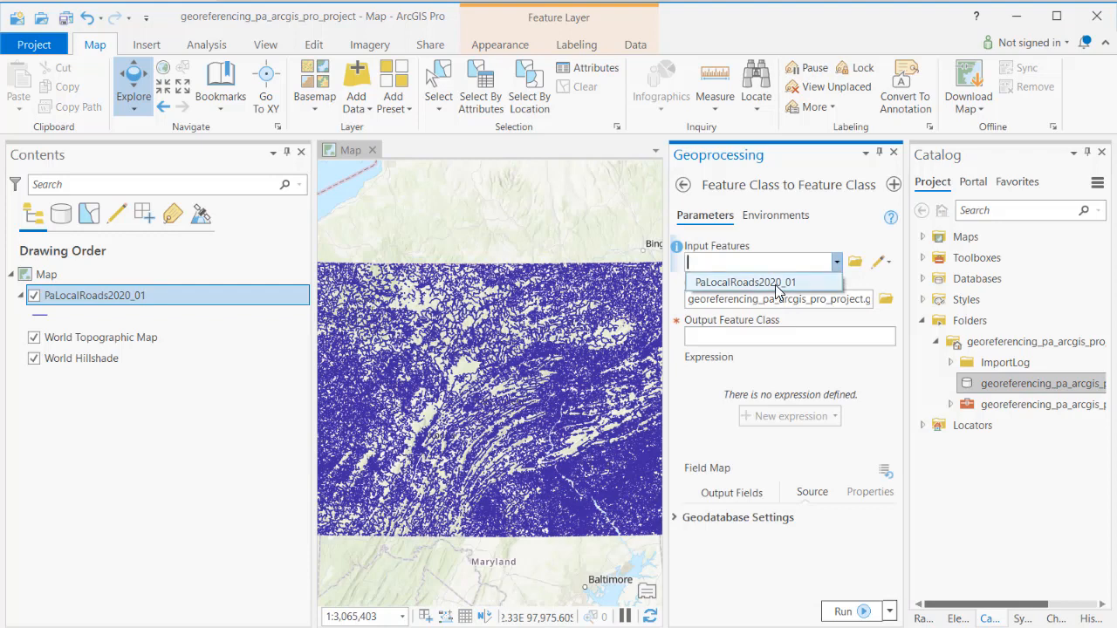
click(756, 282)
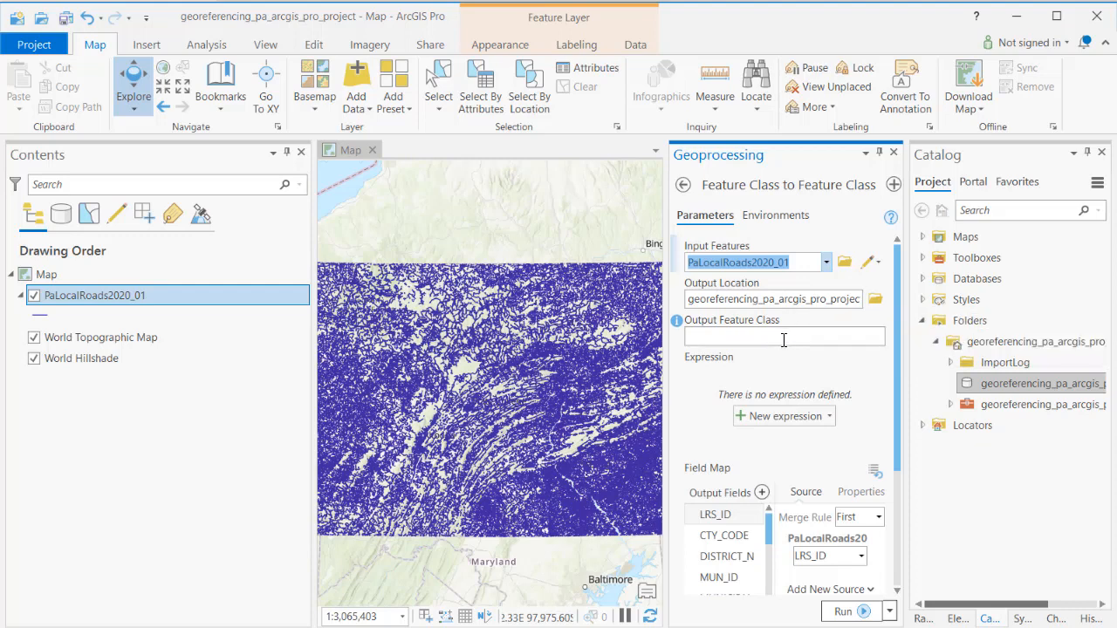
click(783, 336)
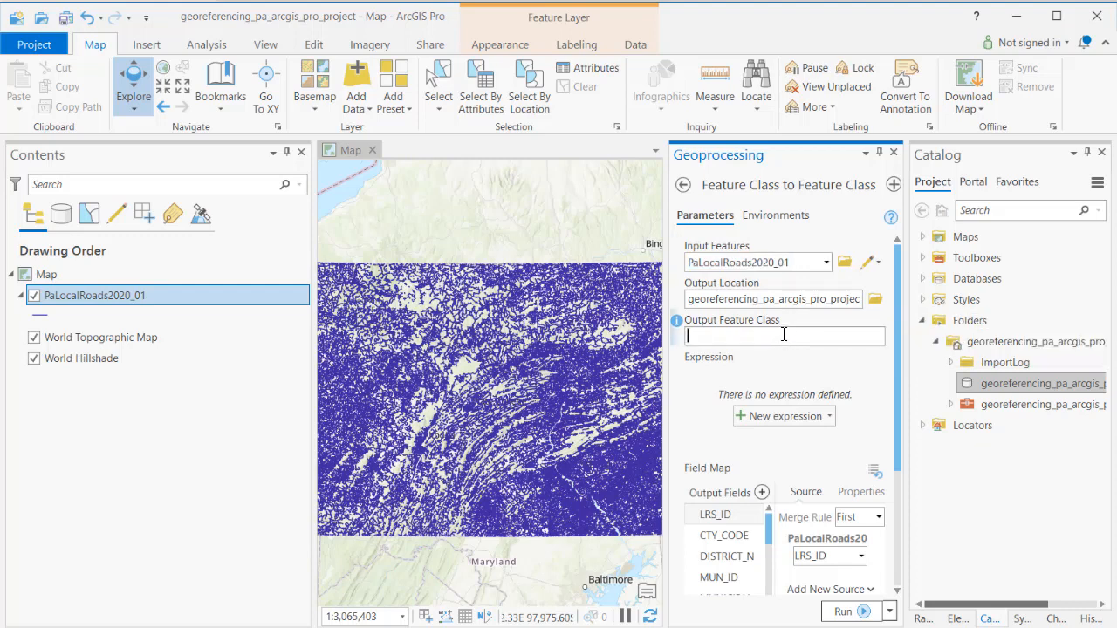
text(PA_local_roads)
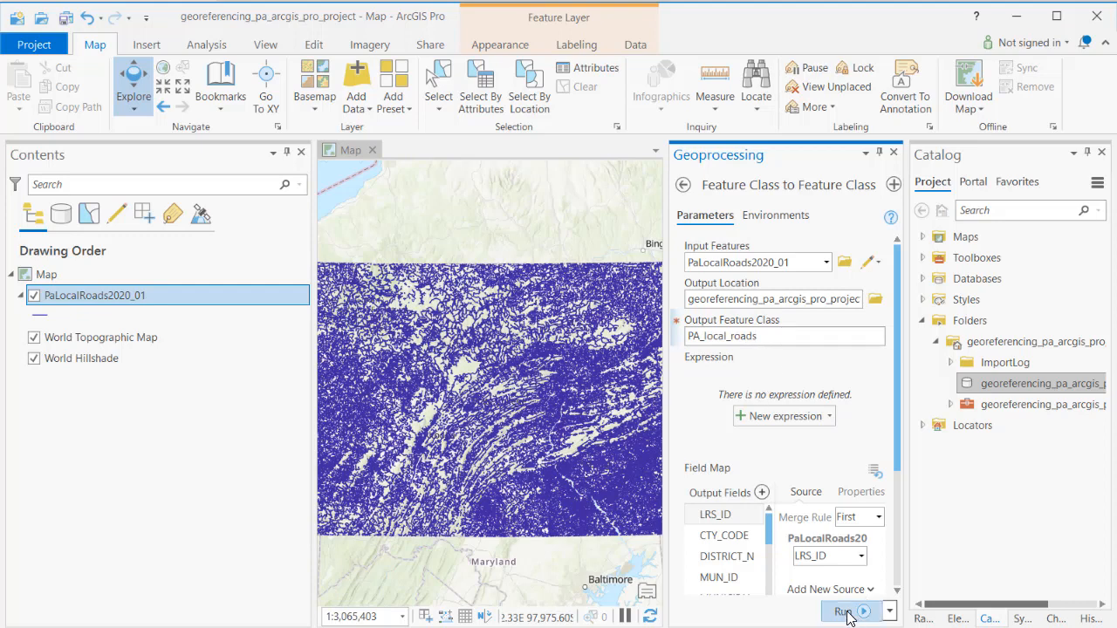
click(839, 612)
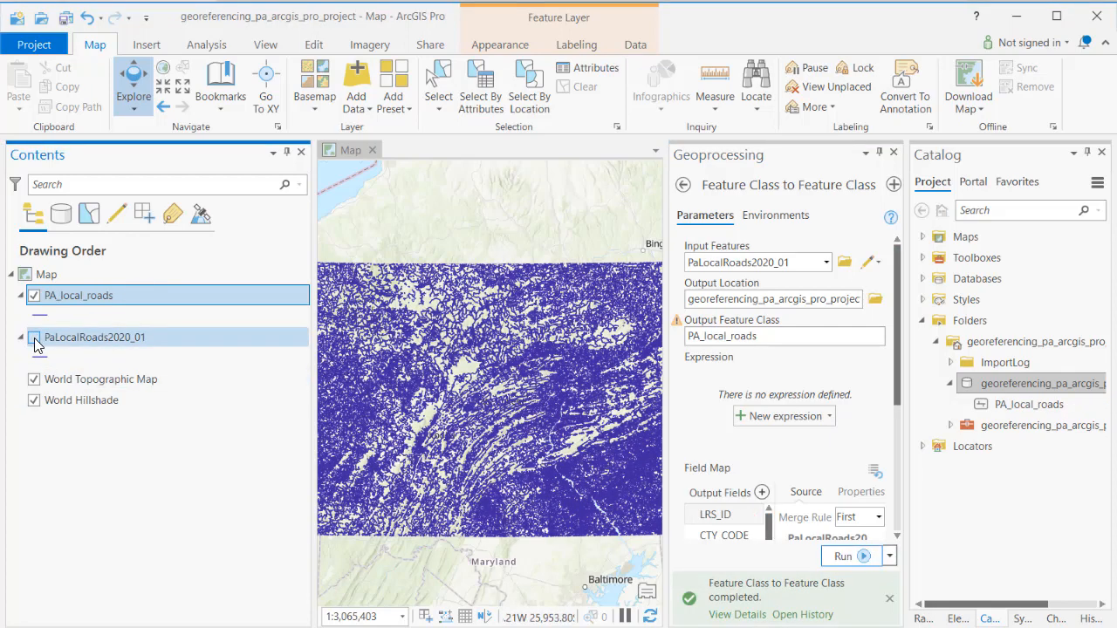
click(33, 337)
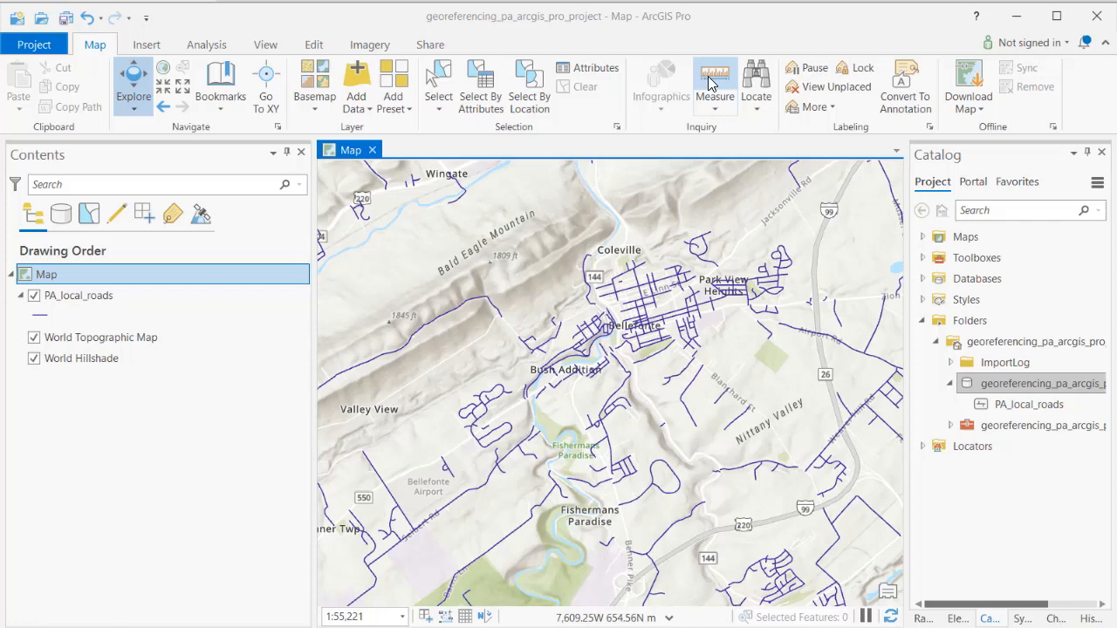
- Search Locate for 'state college, pa' to center the map on State College
click(756, 82)
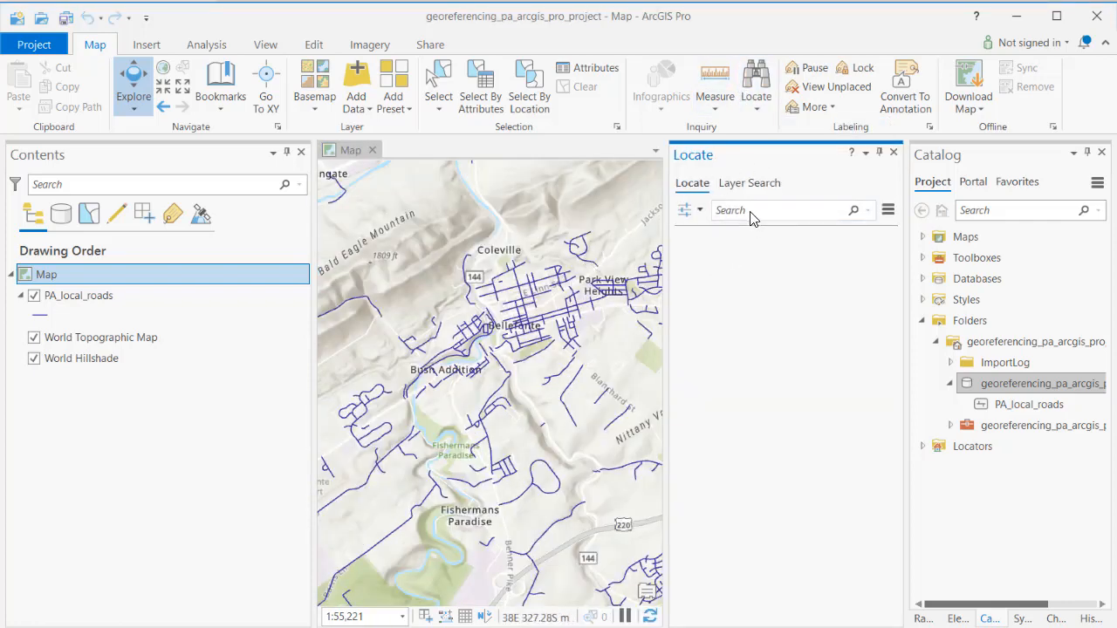
text(s)
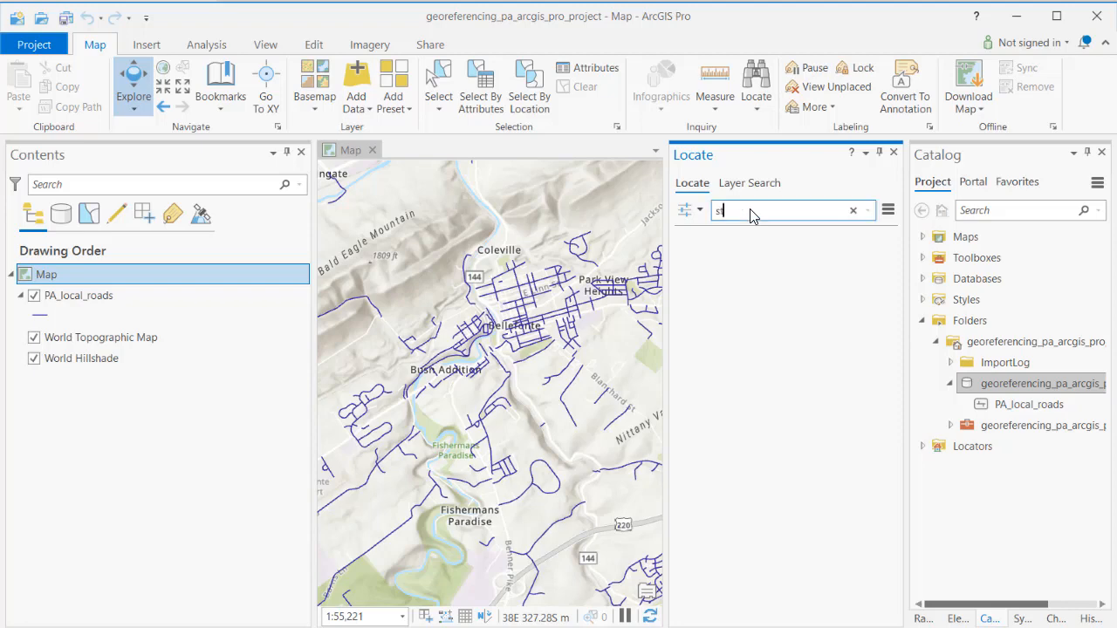
text(tate college, pa)
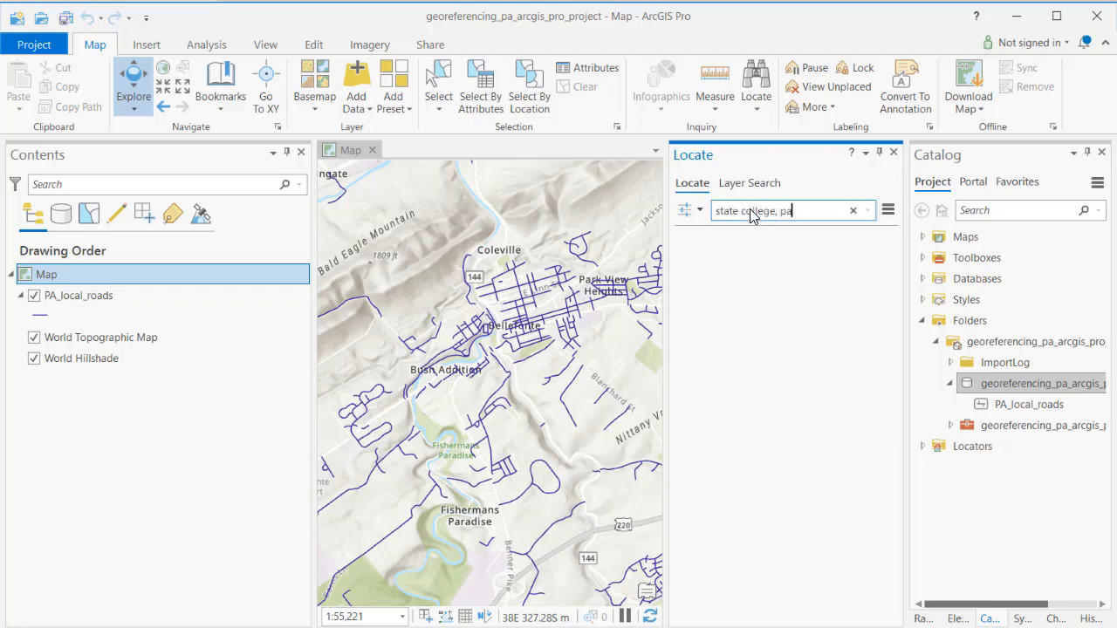
key(Enter)
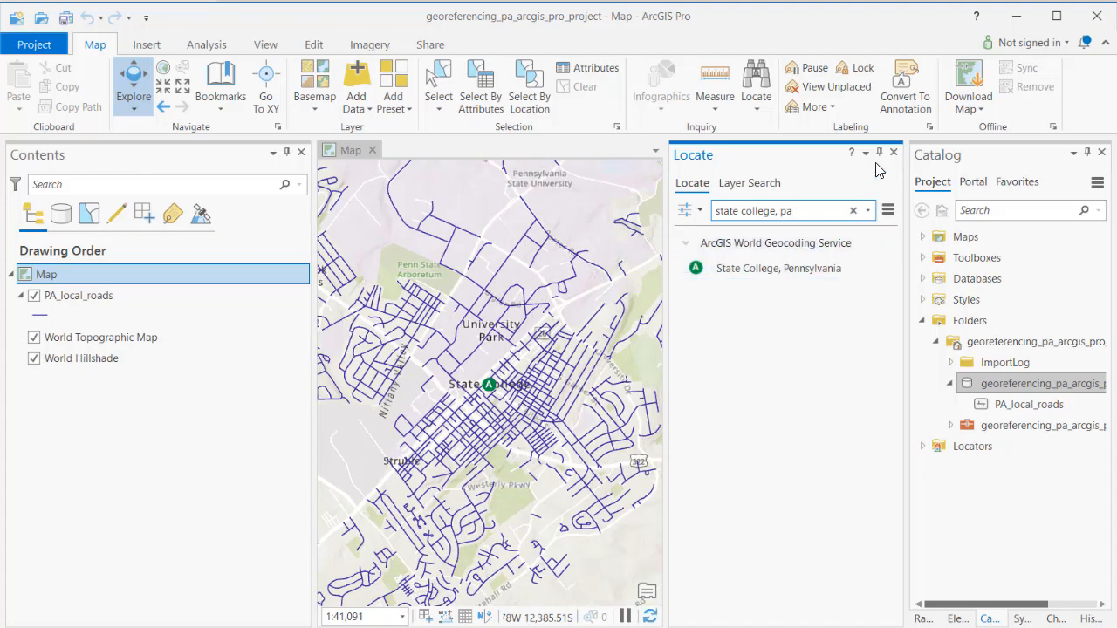
click(893, 151)
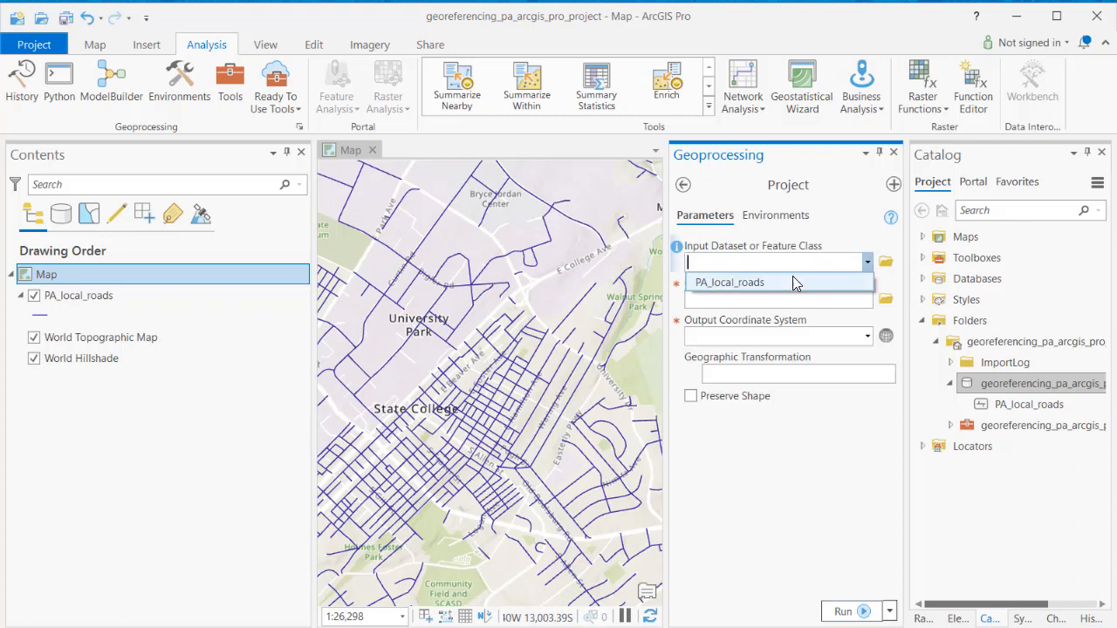
- Set PA_local_roads as Project input with output PA_local_roads_stpln, and open the coordinate system chooser
click(729, 282)
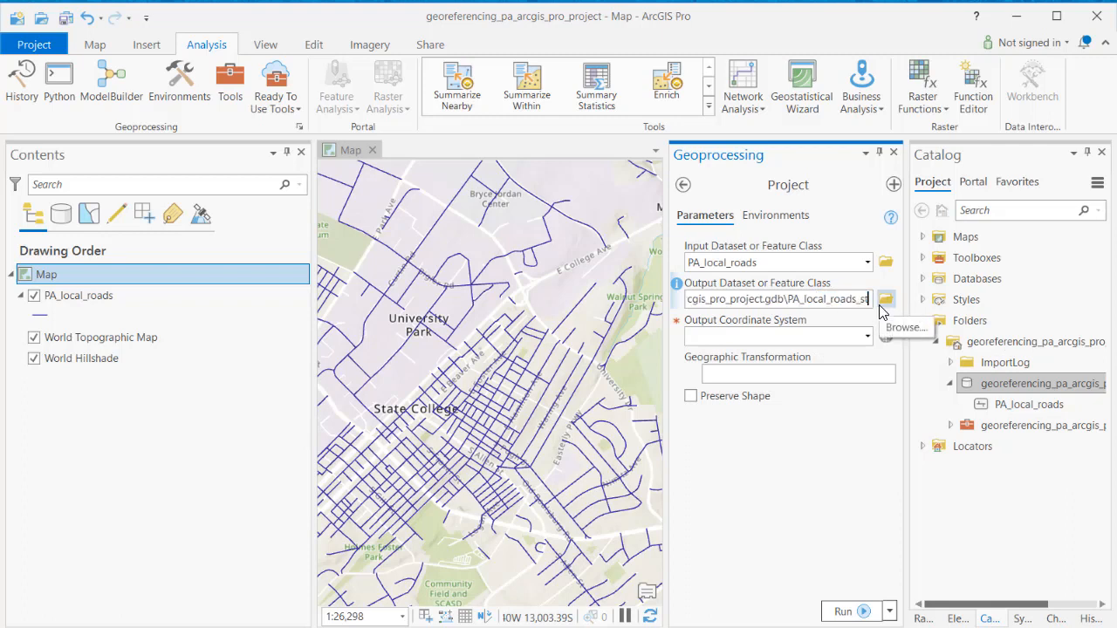
text(tpln)
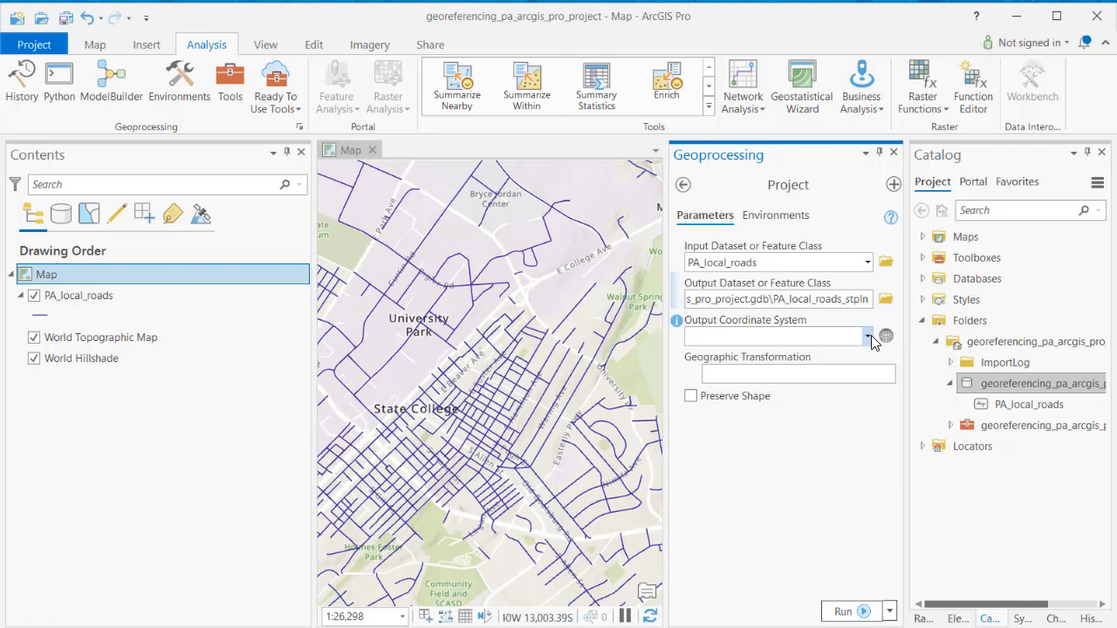
click(884, 336)
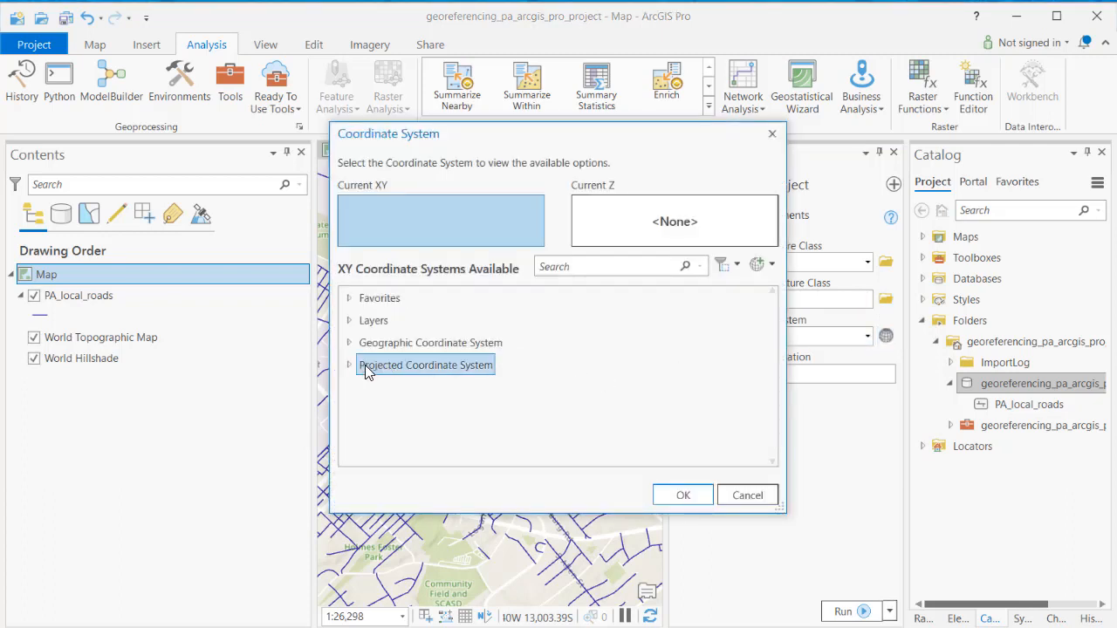
- Filter projected systems for 'state plane' and expand NAD 1983 (2011) US Feet zones toward Pennsylvania
click(349, 365)
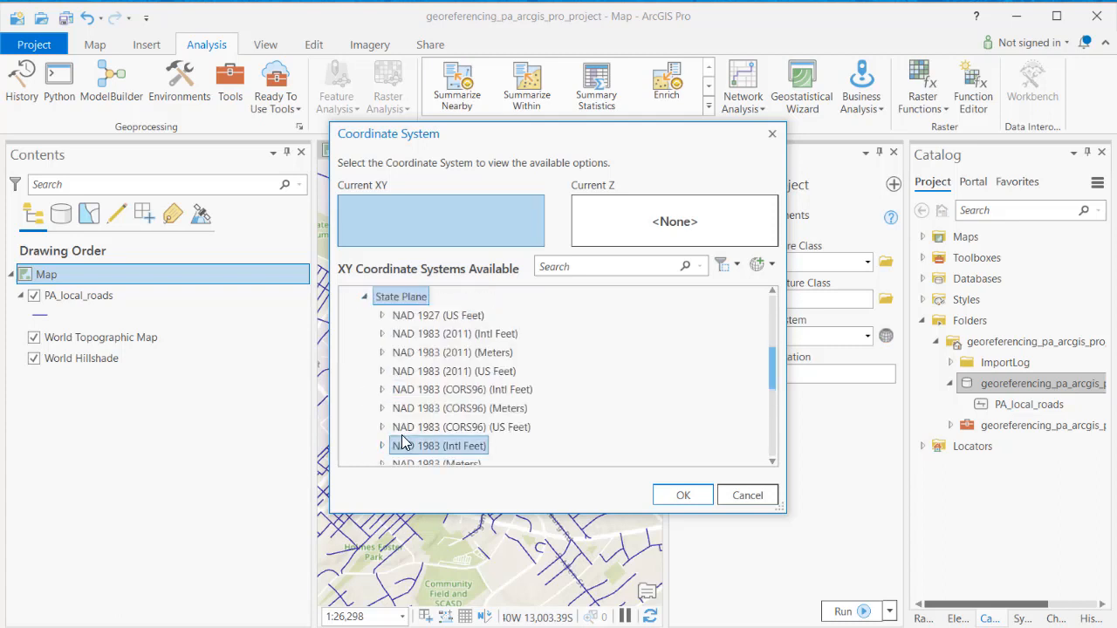
click(453, 371)
text(state plane)
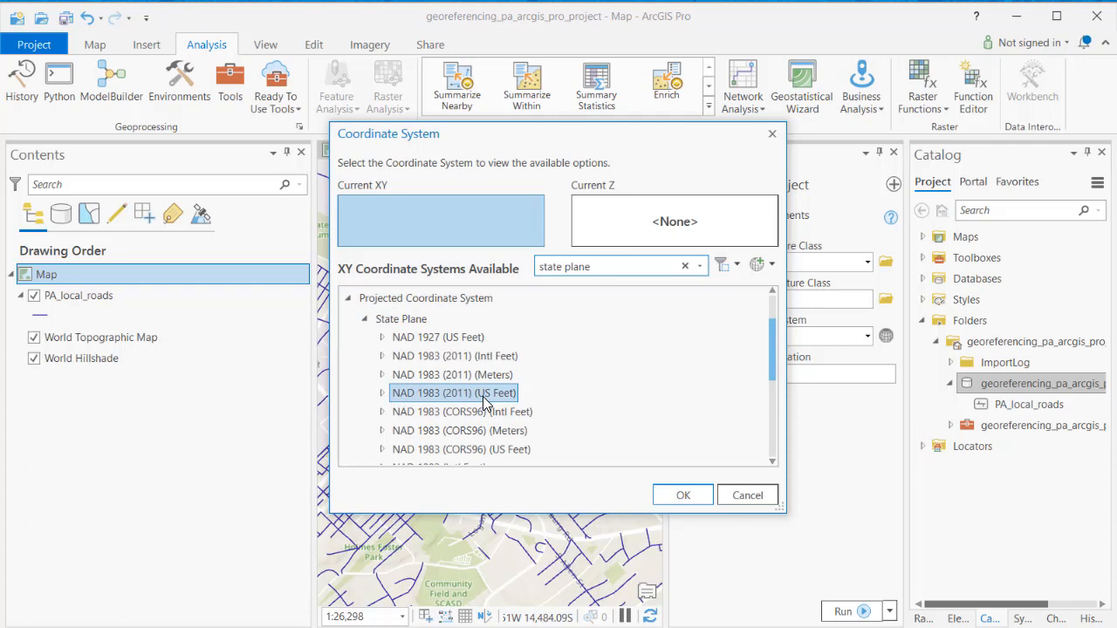
click(381, 393)
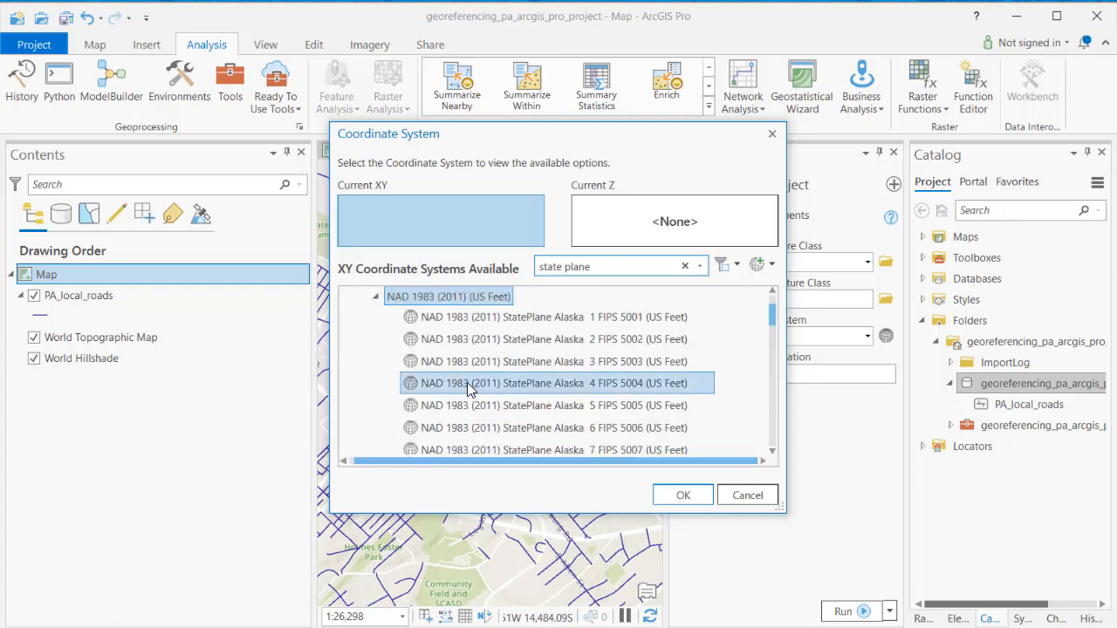
scroll(down, 3)
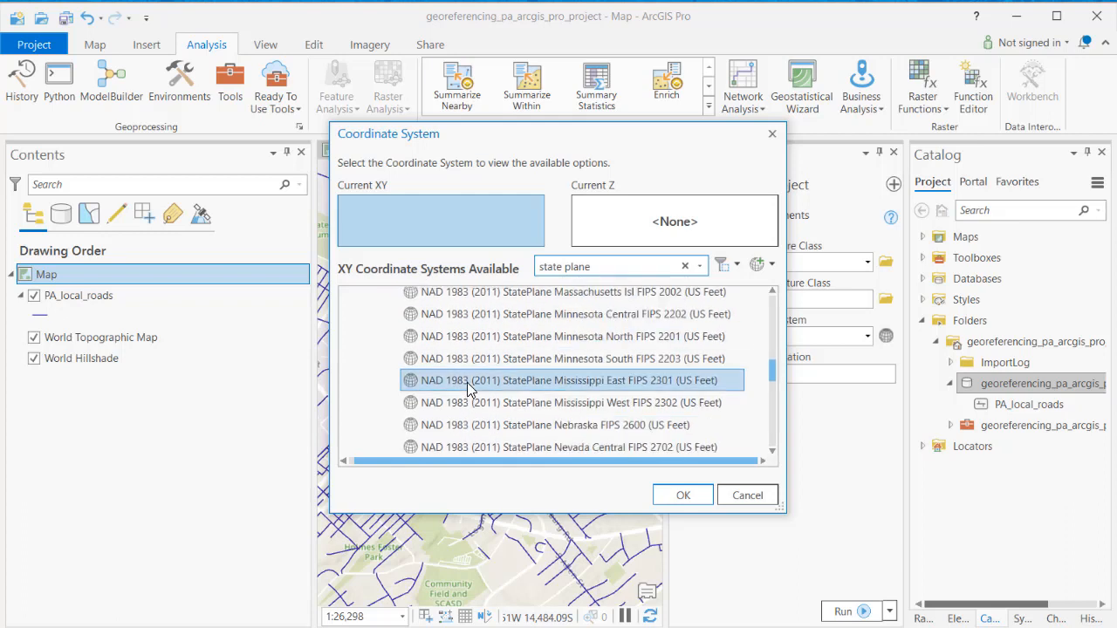
scroll(down, 3)
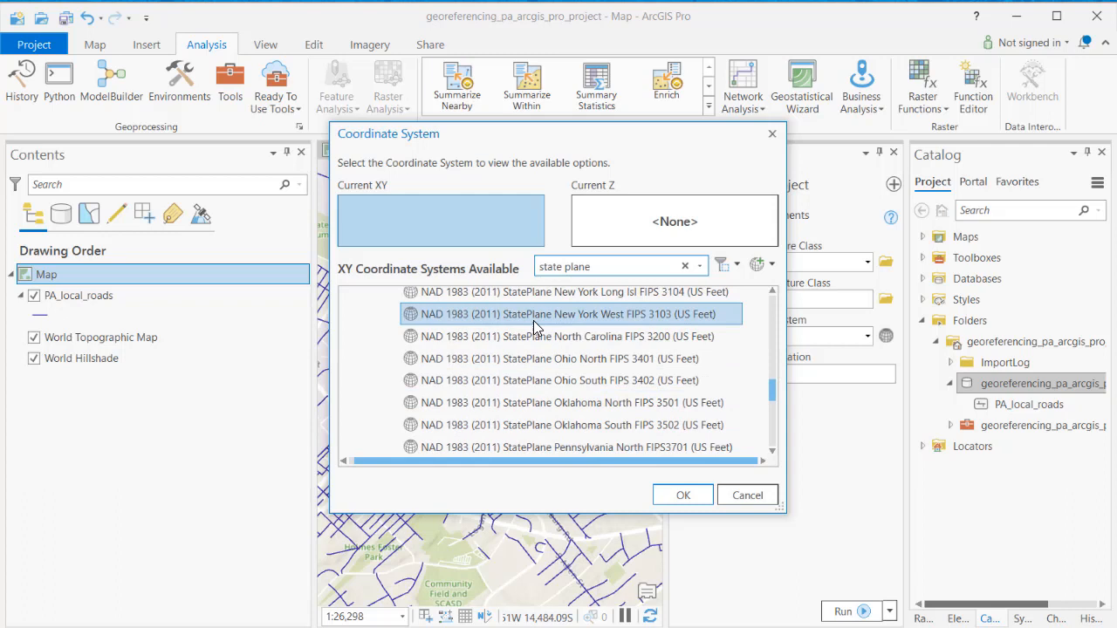
mouse_move(541, 402)
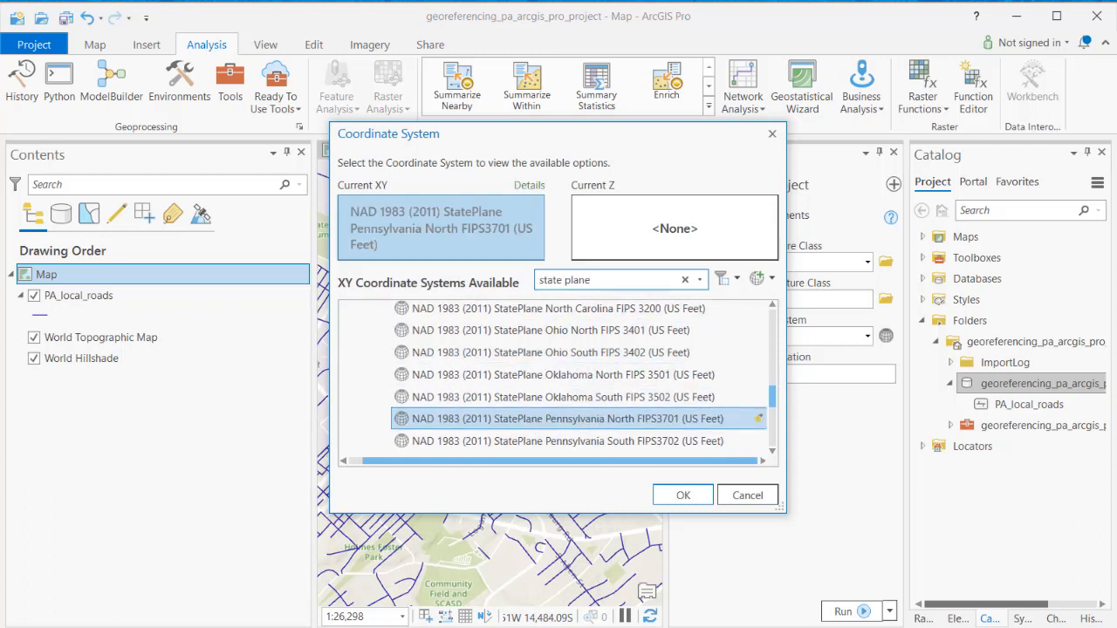
mouse_move(806, 527)
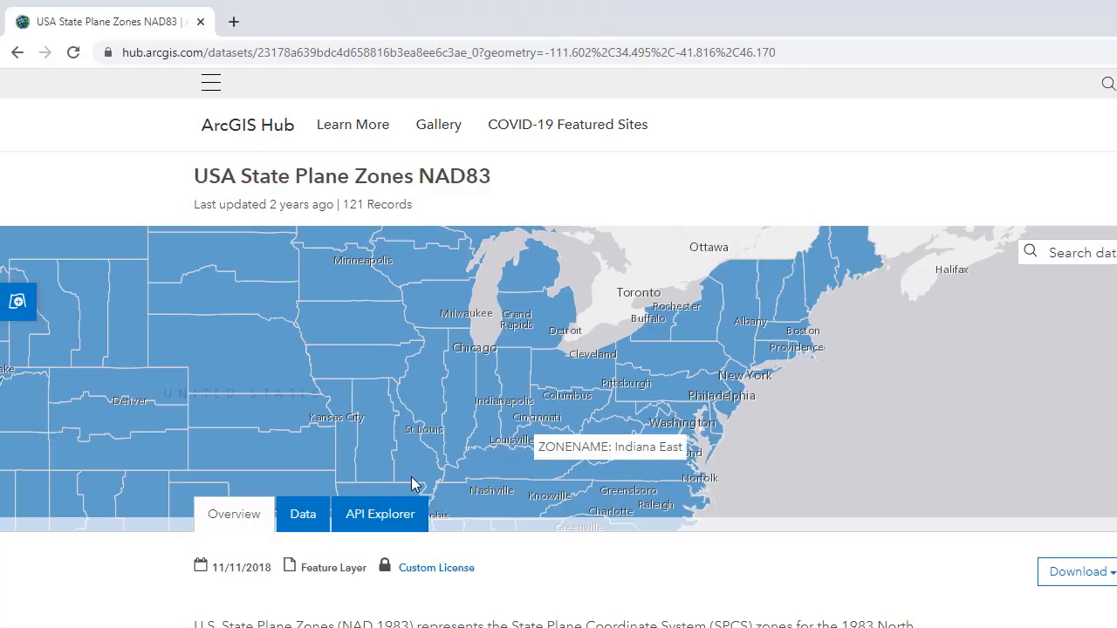
mouse_move(696, 430)
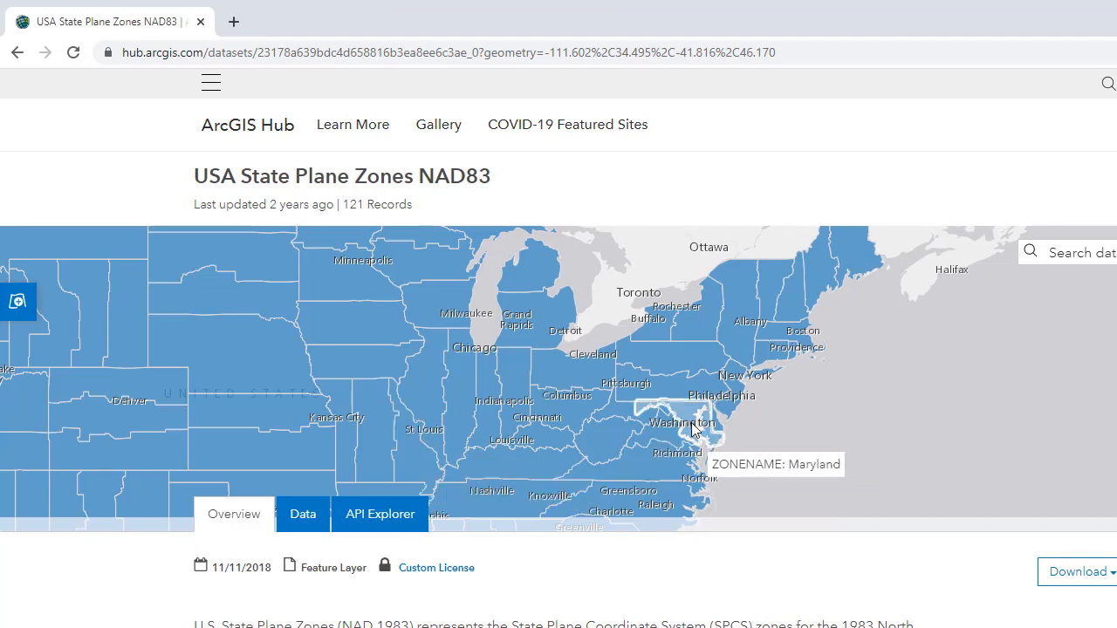
mouse_move(826, 416)
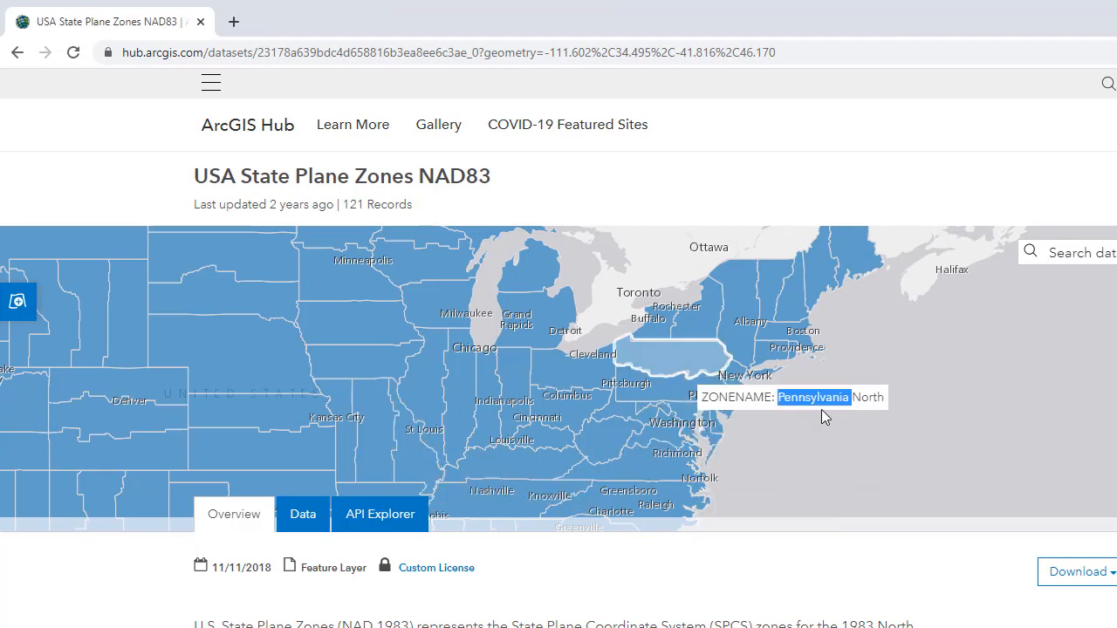
mouse_move(739, 404)
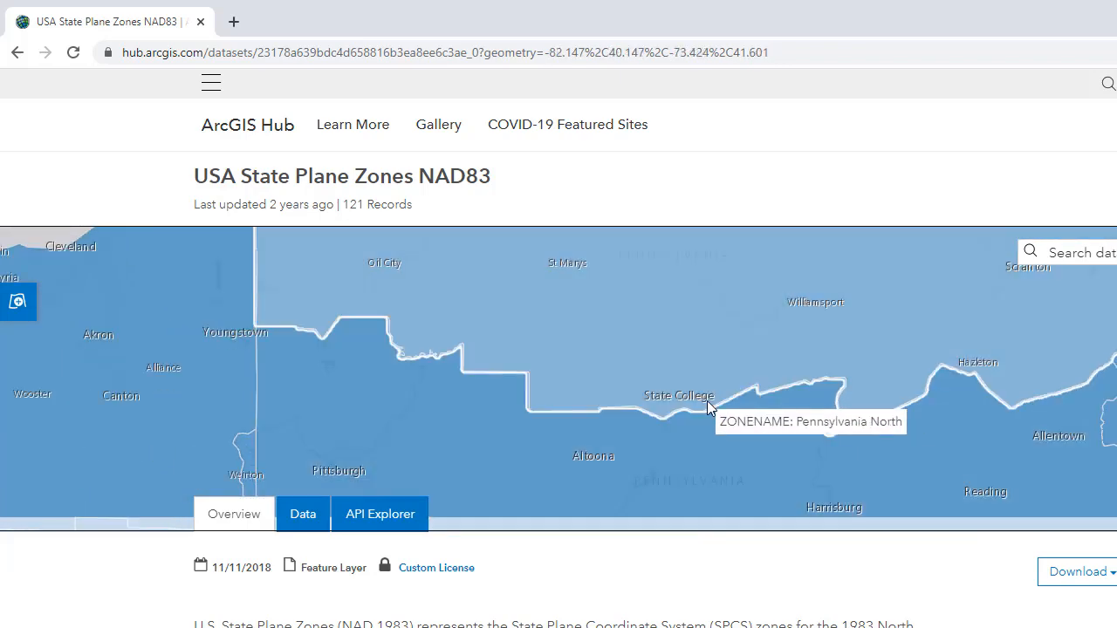
mouse_move(595, 340)
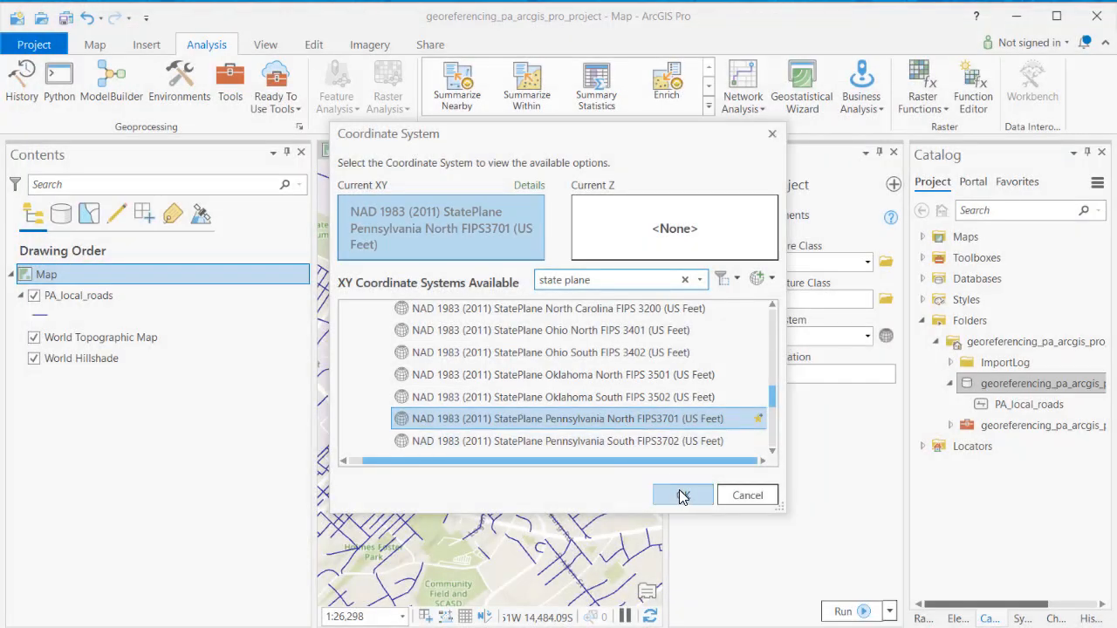
- Confirm Pennsylvania North FIPS3701 and run Project to create PA_local_roads_stpln
click(683, 495)
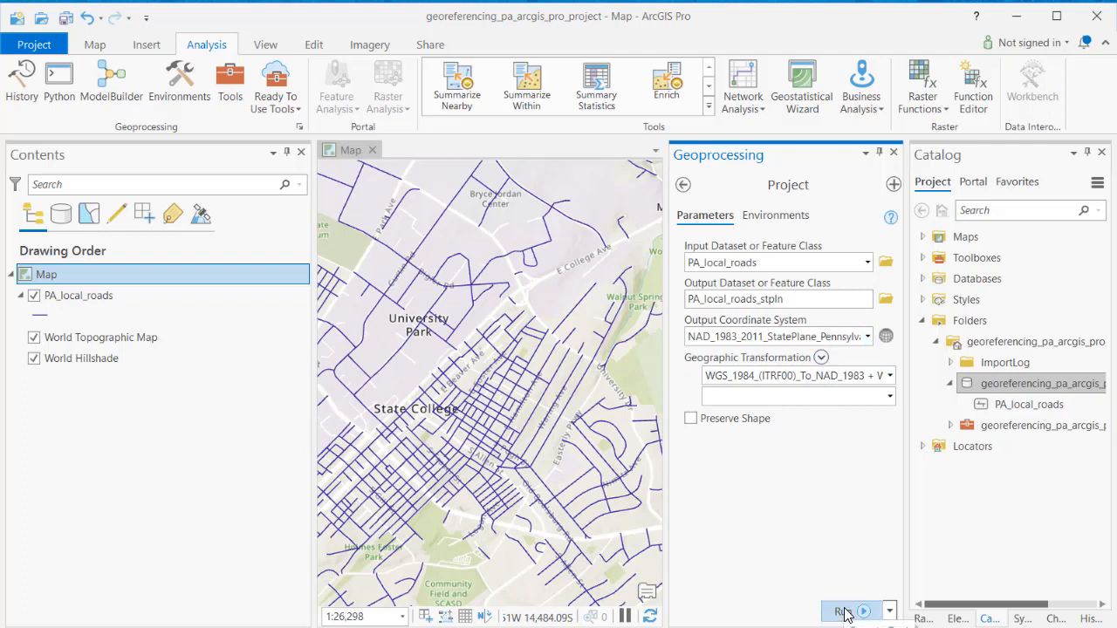
click(843, 610)
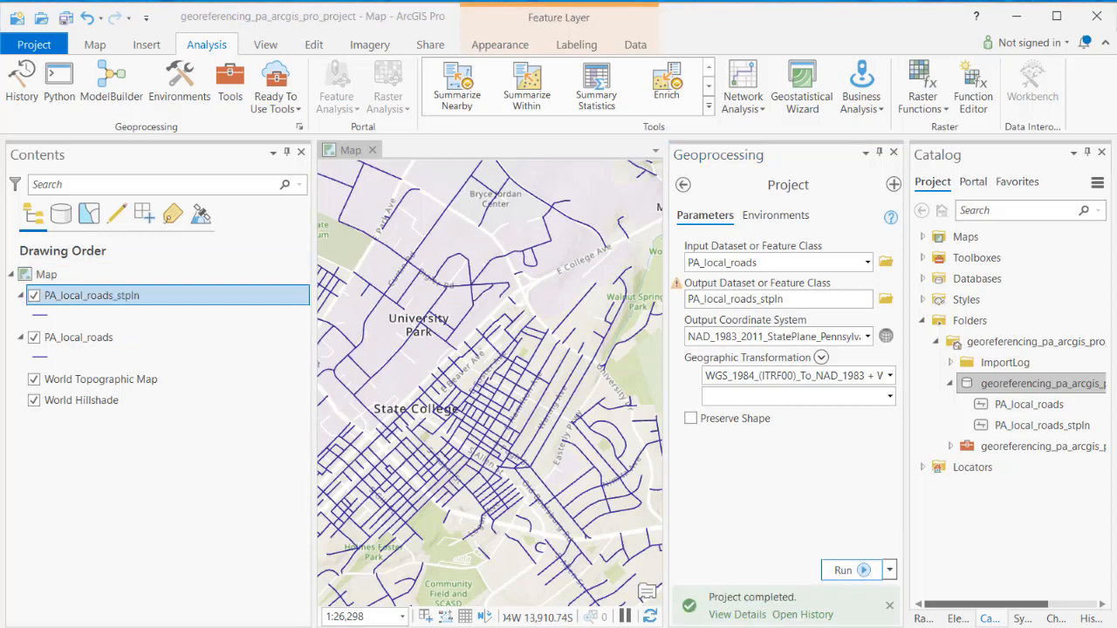
mouse_move(892, 154)
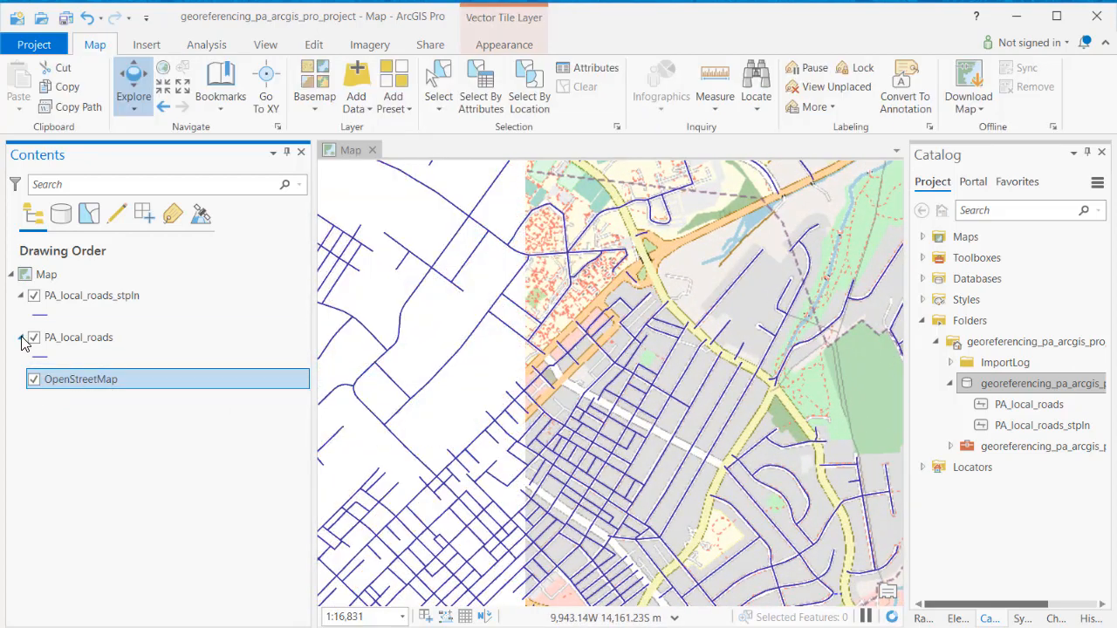
- Create Map1, add PA_local_roads_stpln from the project geodatabase, and return to the original map
click(32, 337)
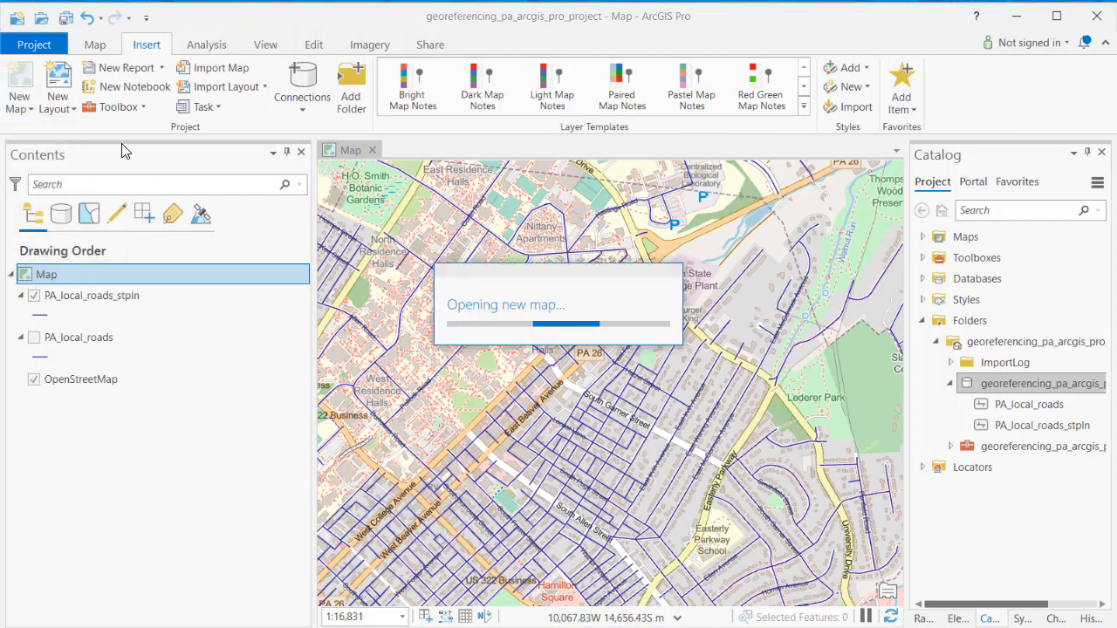
click(19, 74)
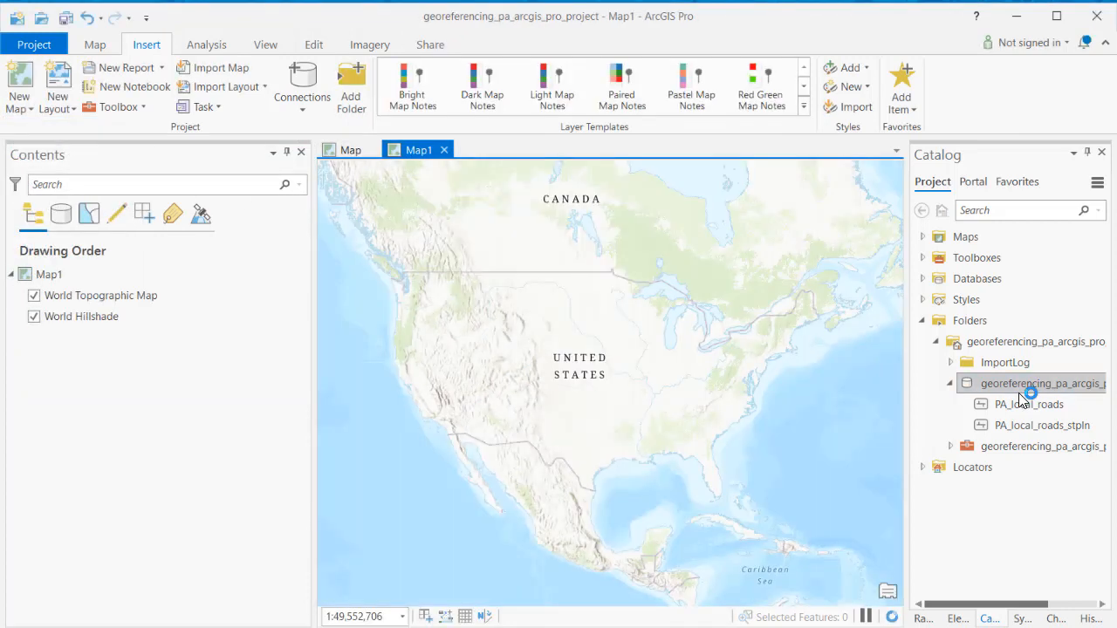
mouse_move(1022, 417)
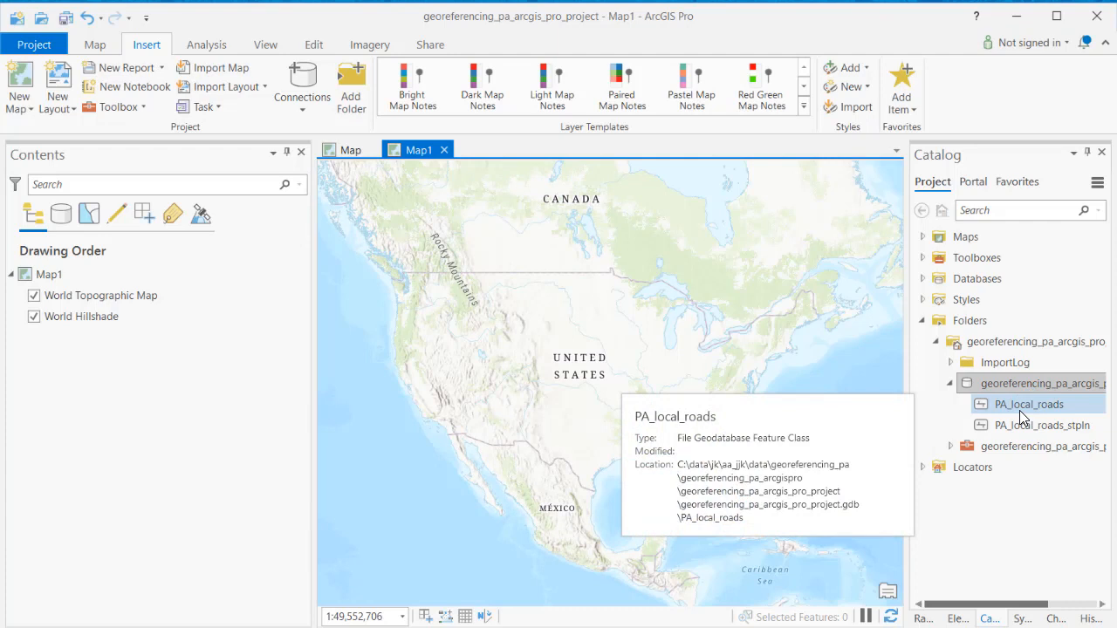
right_click(1026, 425)
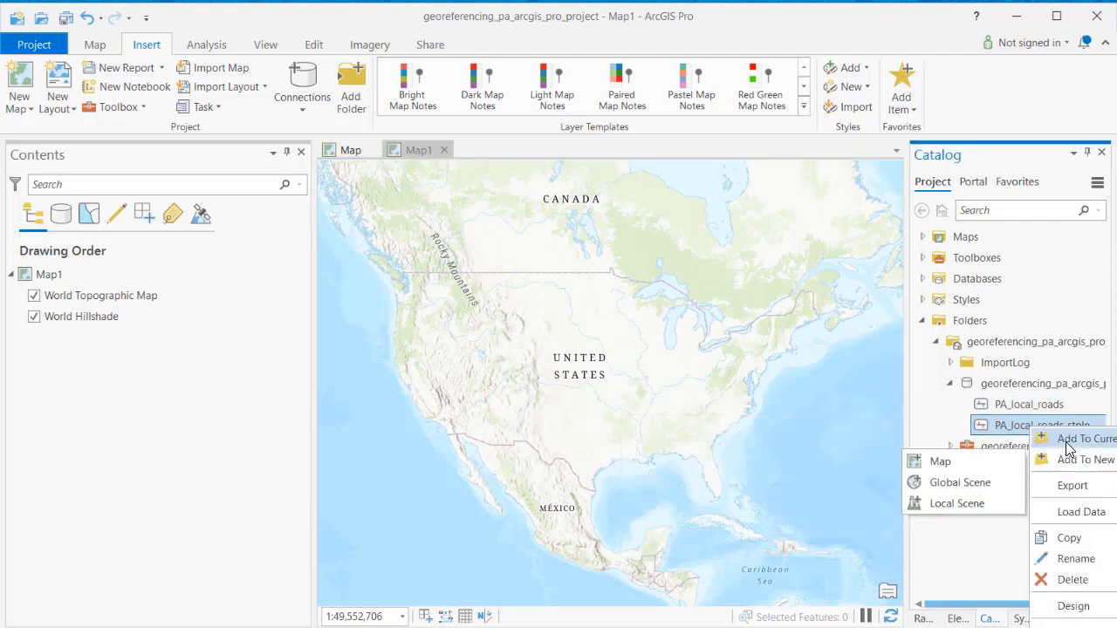
click(1082, 438)
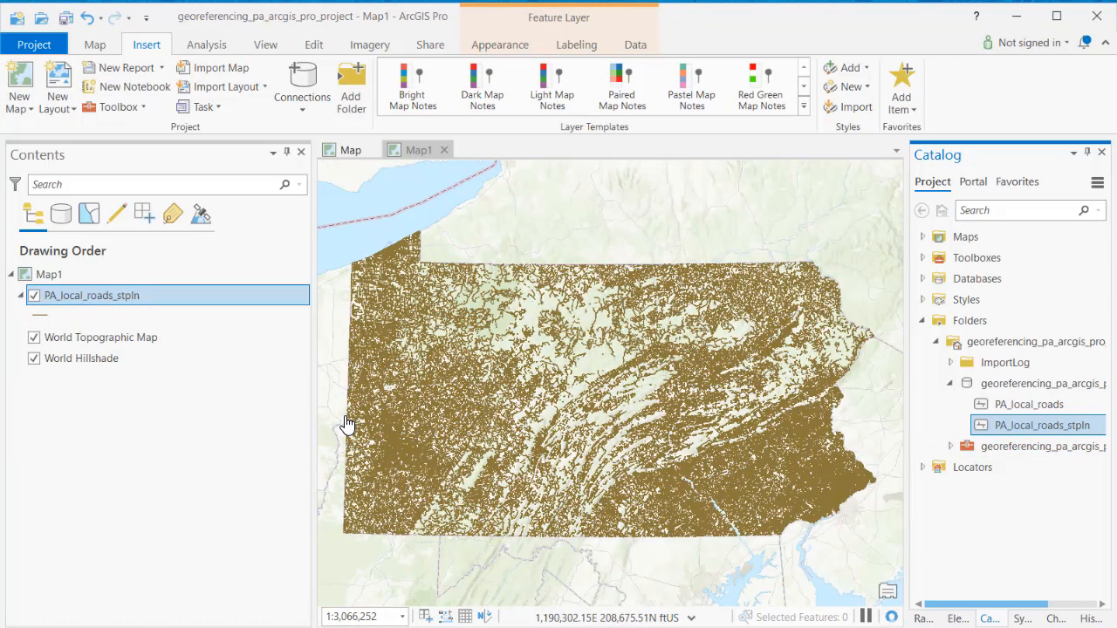
click(350, 149)
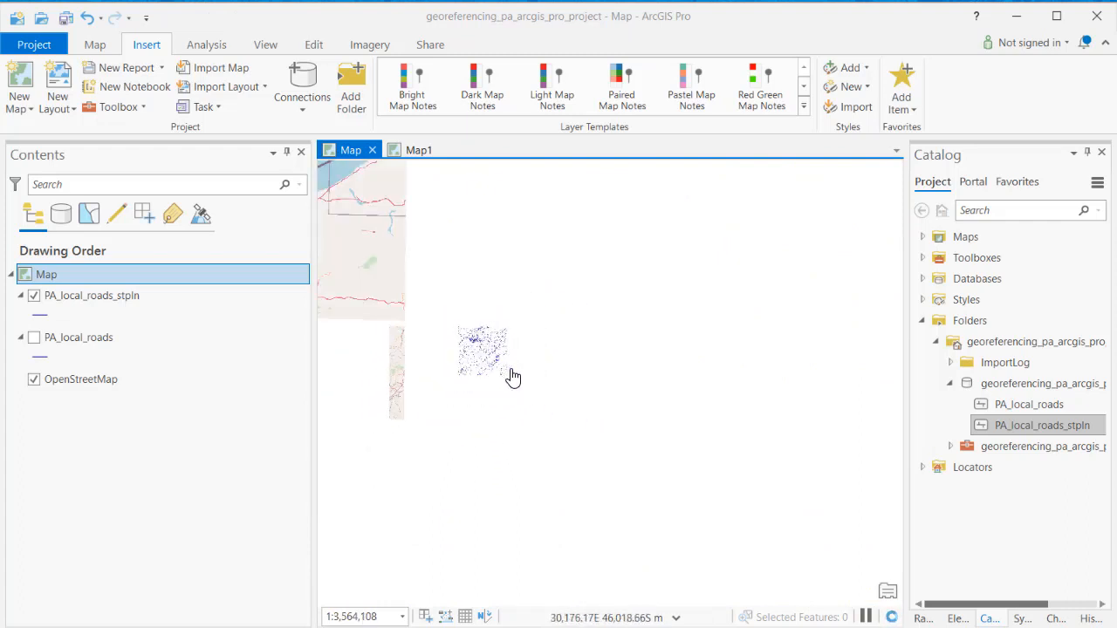
scroll(down, 3)
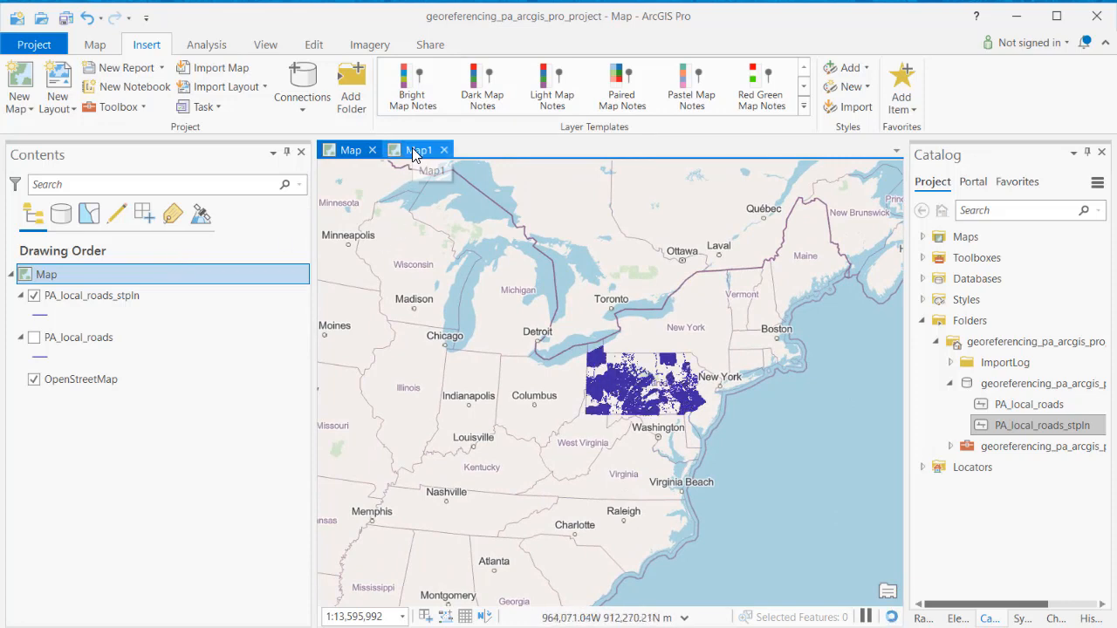
- In Map1, zoom to State College, PA and start georeferencing the 1922 Sanborn sheet
click(417, 150)
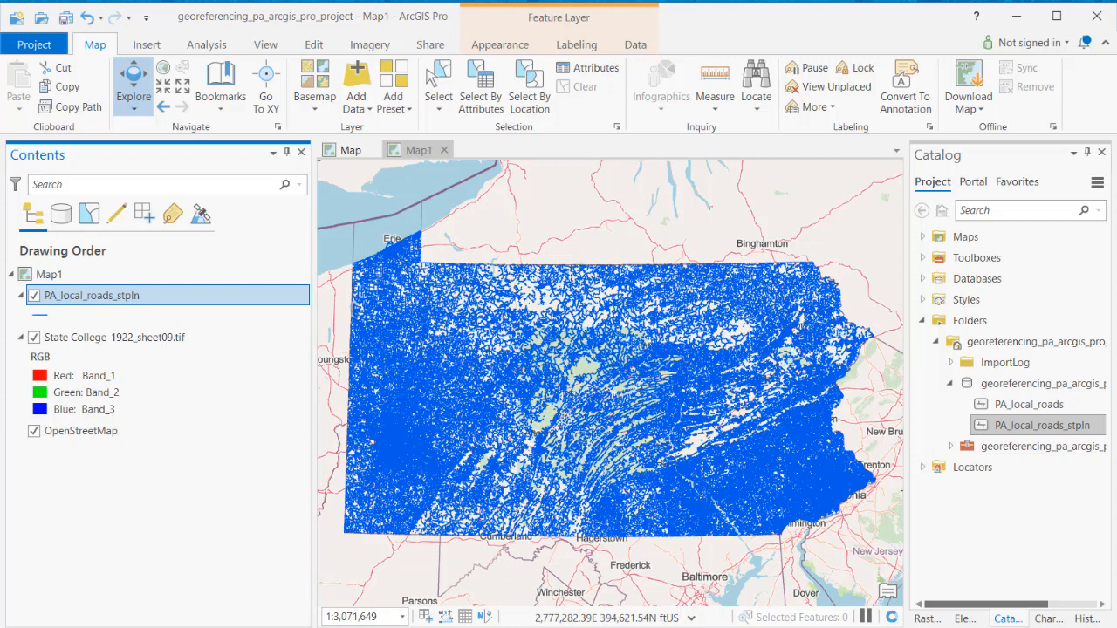
mouse_move(703, 261)
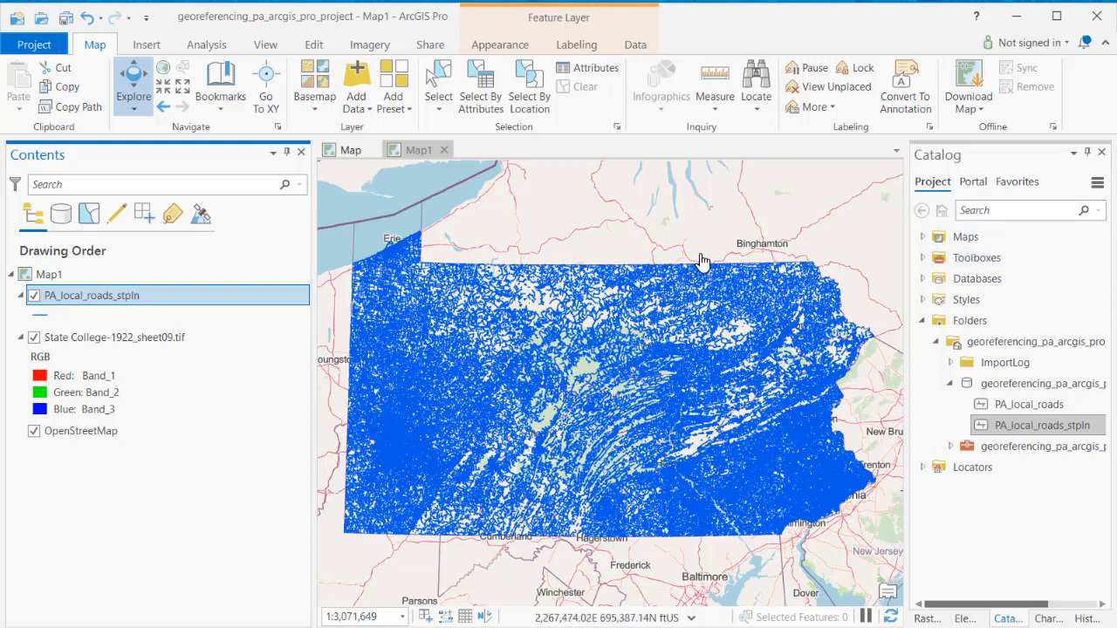
click(756, 83)
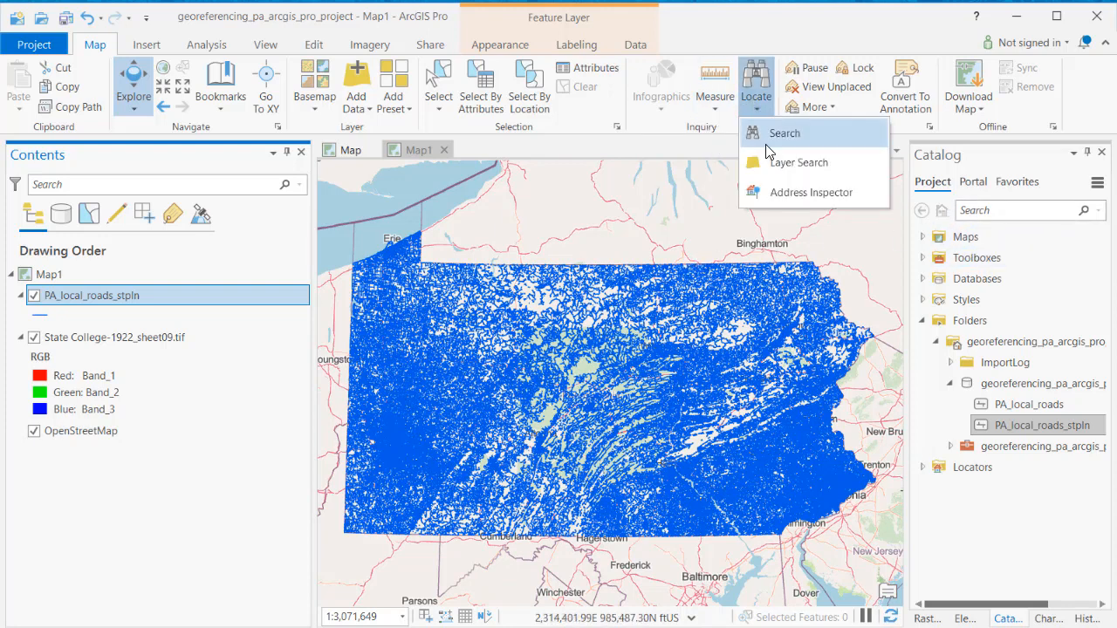
click(783, 133)
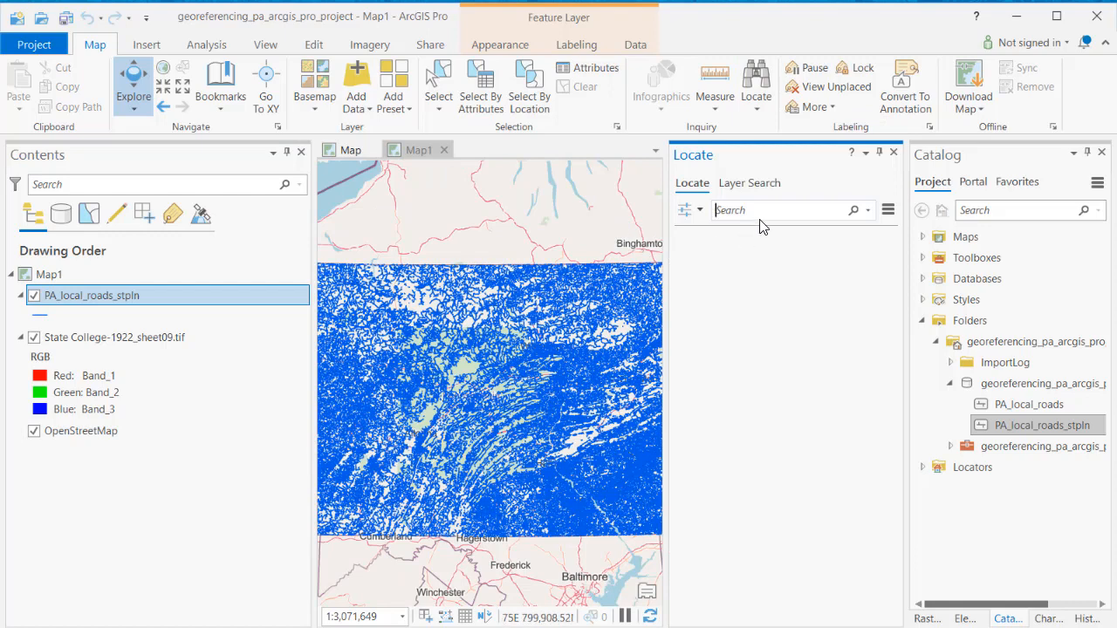
text(state colle)
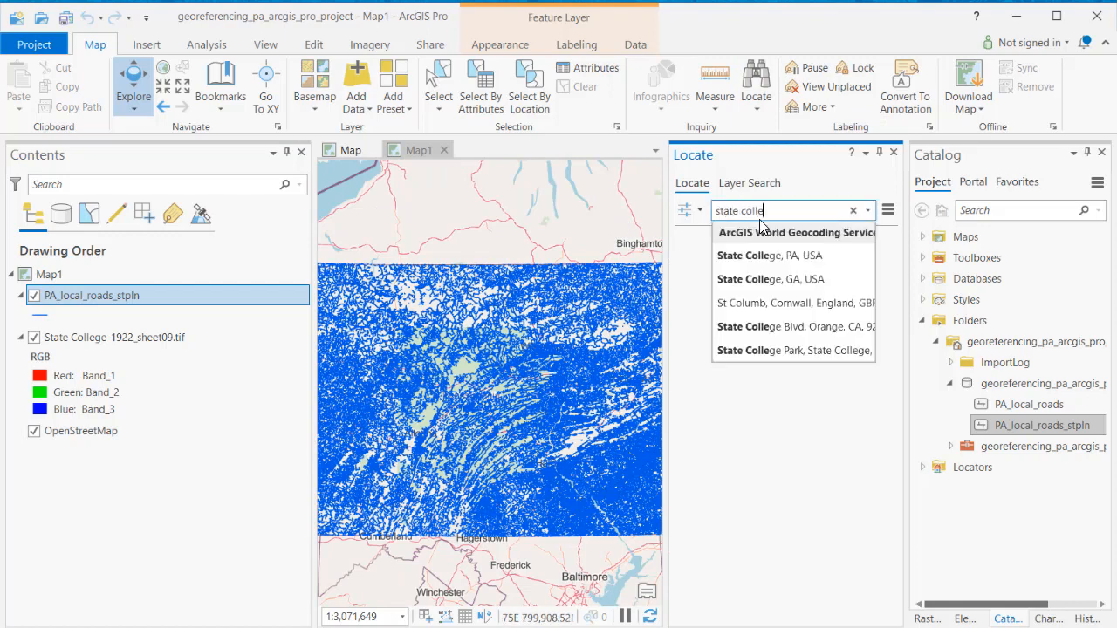
click(769, 254)
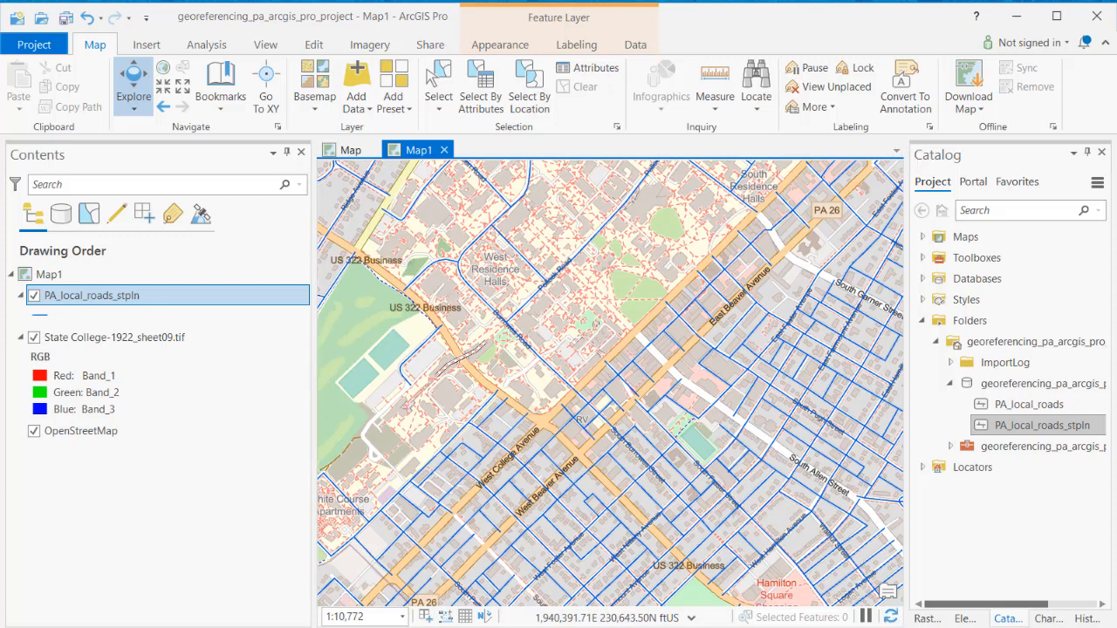
click(113, 337)
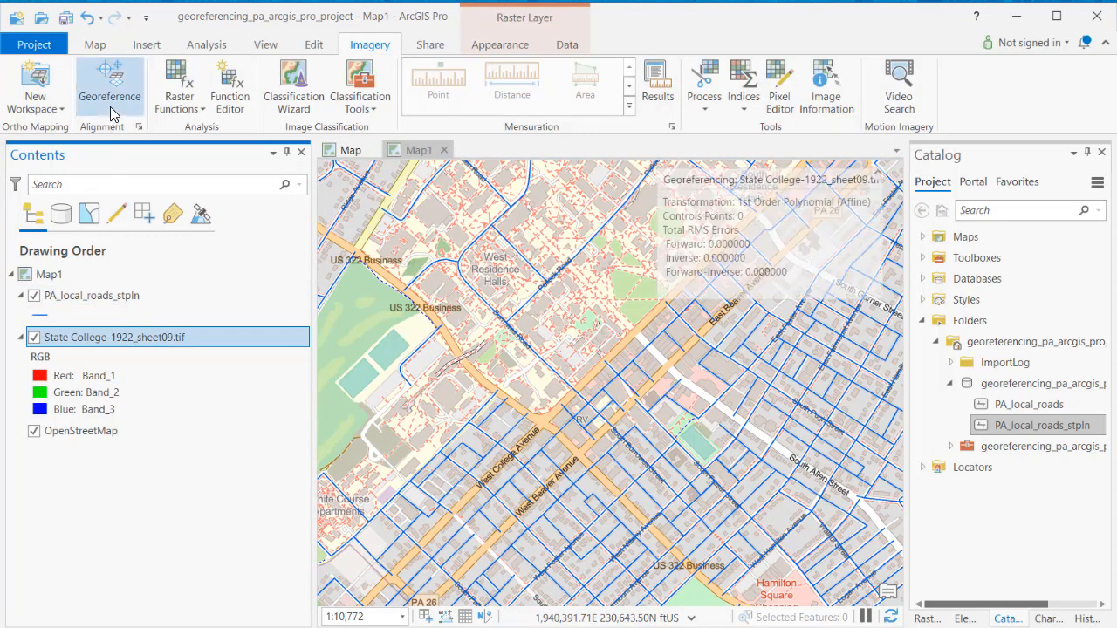
- Confirm StatePlane Pennsylvania North (US Feet) for the map and hide OpenStreetMap and the Sanborn sheet
click(113, 85)
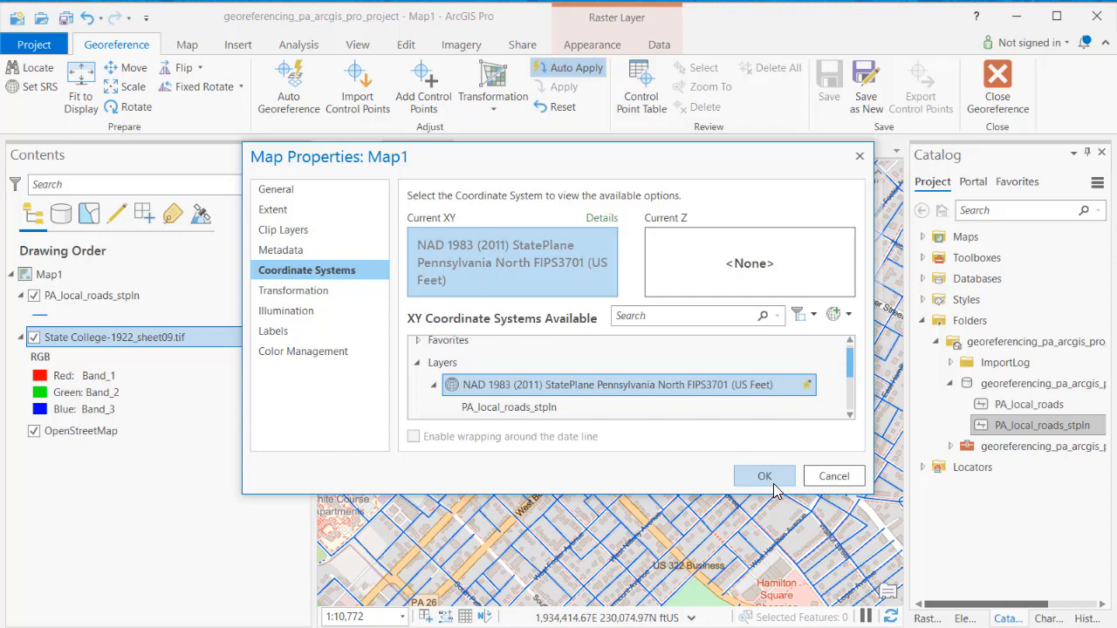
click(764, 476)
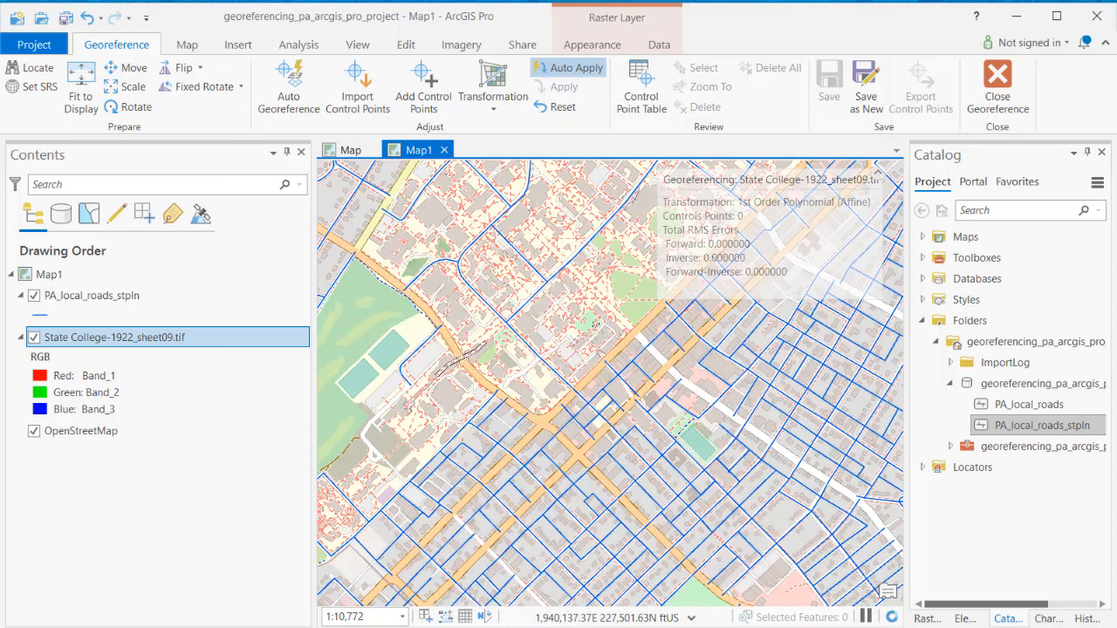
click(33, 431)
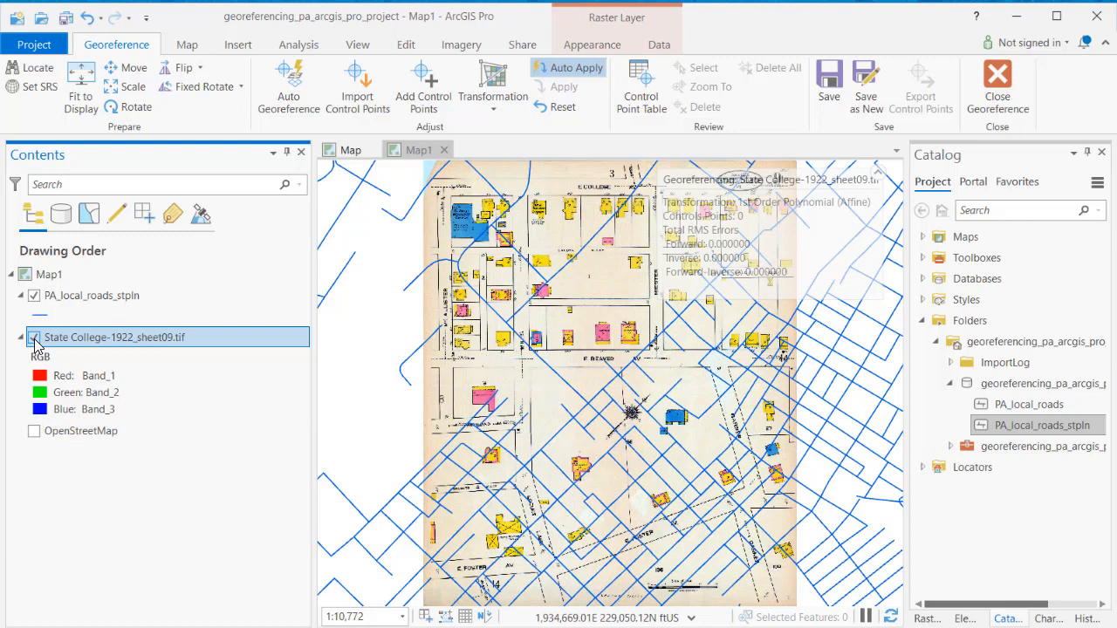
click(492, 87)
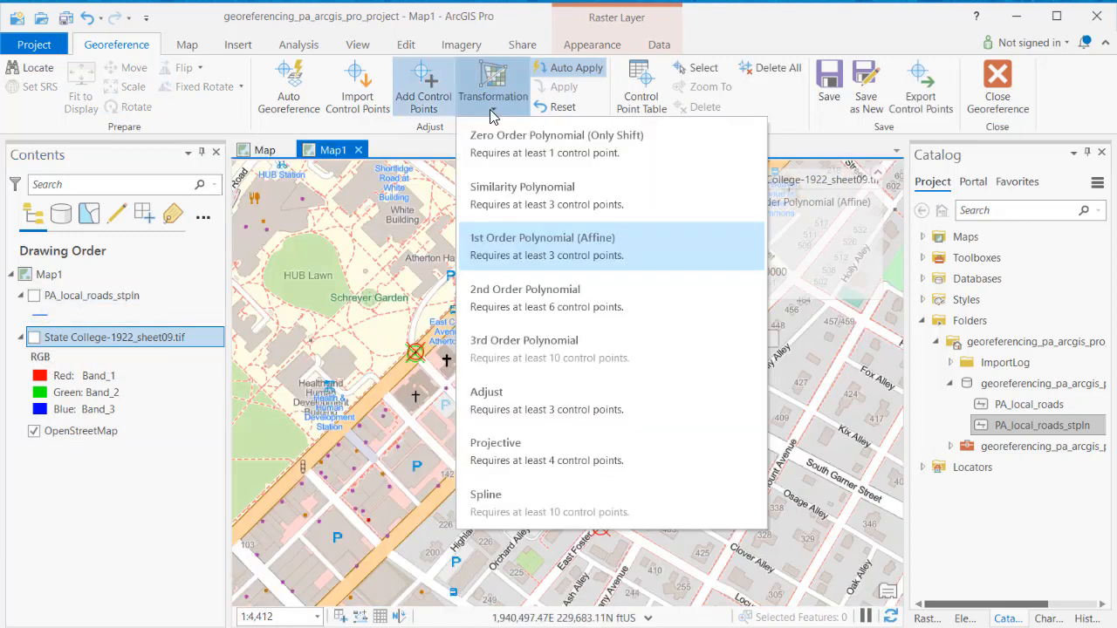
mouse_move(538, 181)
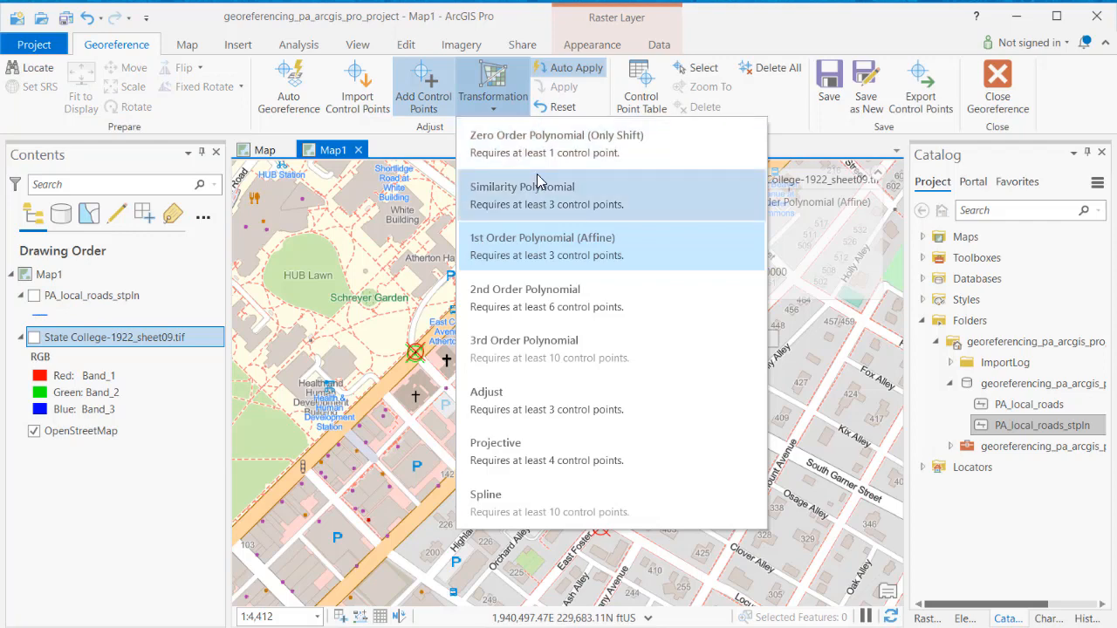
- Try 2nd order polynomial, review the six control points, then revert to 1st order affine
click(524, 289)
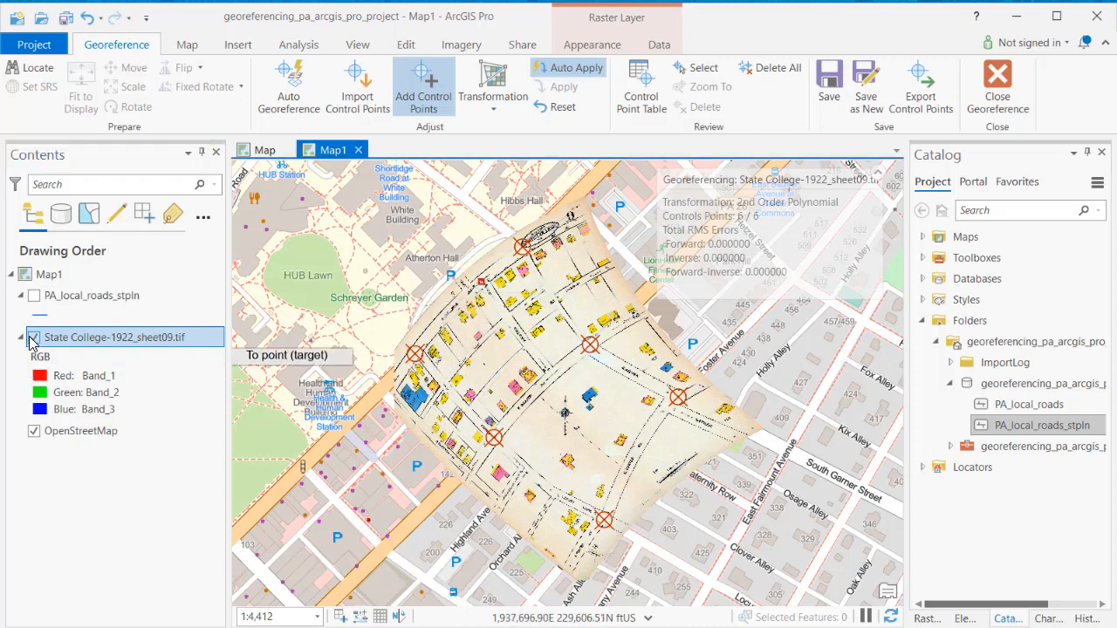
click(33, 337)
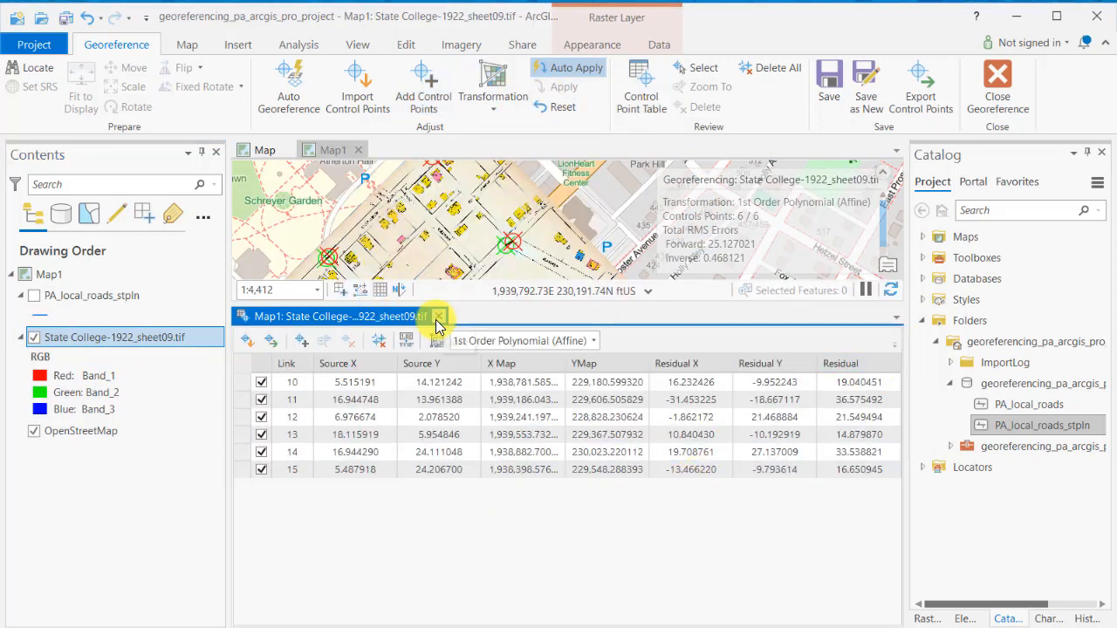
click(424, 85)
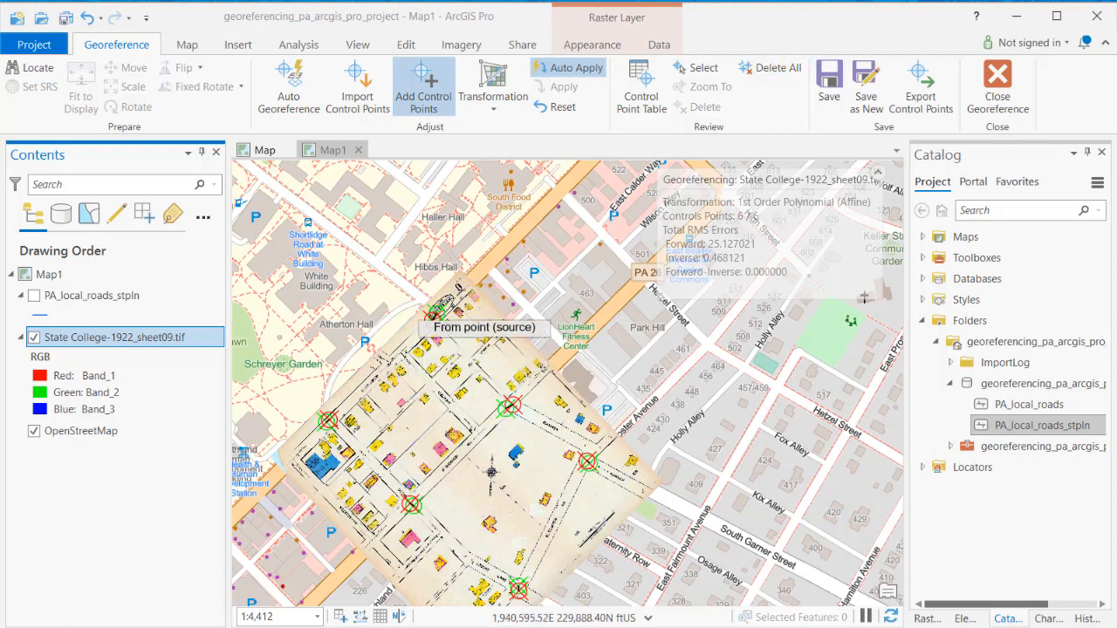
mouse_move(514, 105)
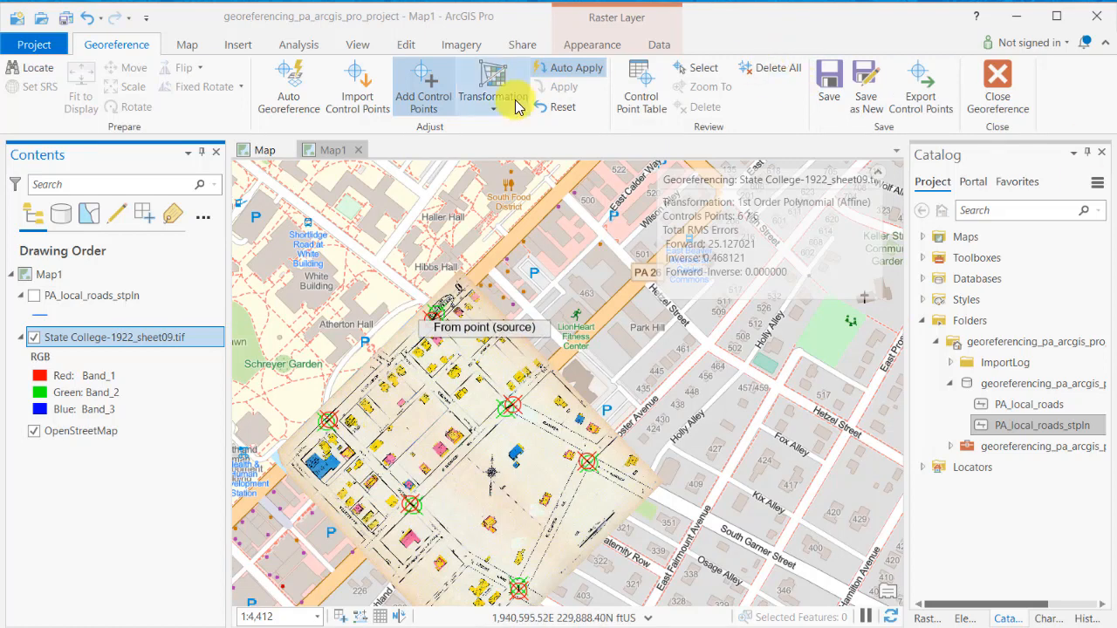
click(491, 86)
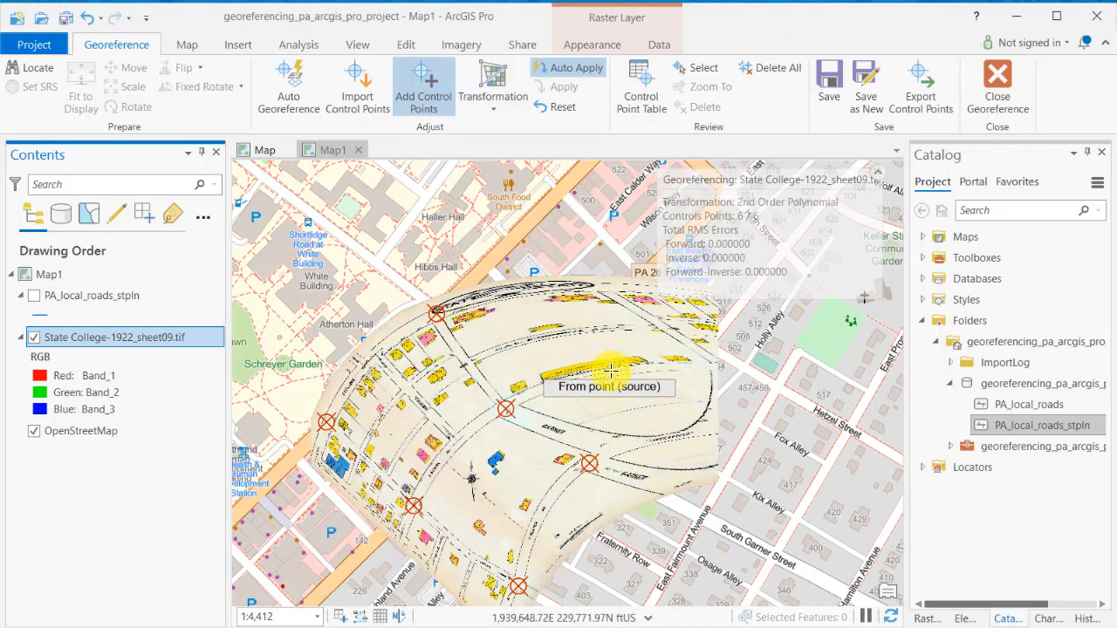
mouse_move(563, 106)
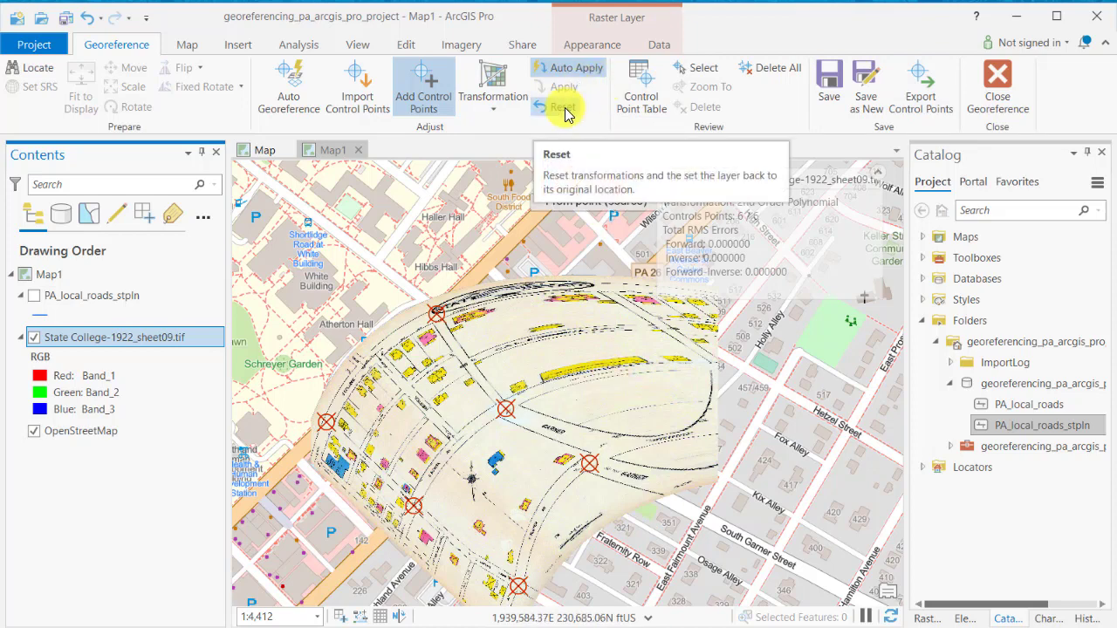
click(560, 106)
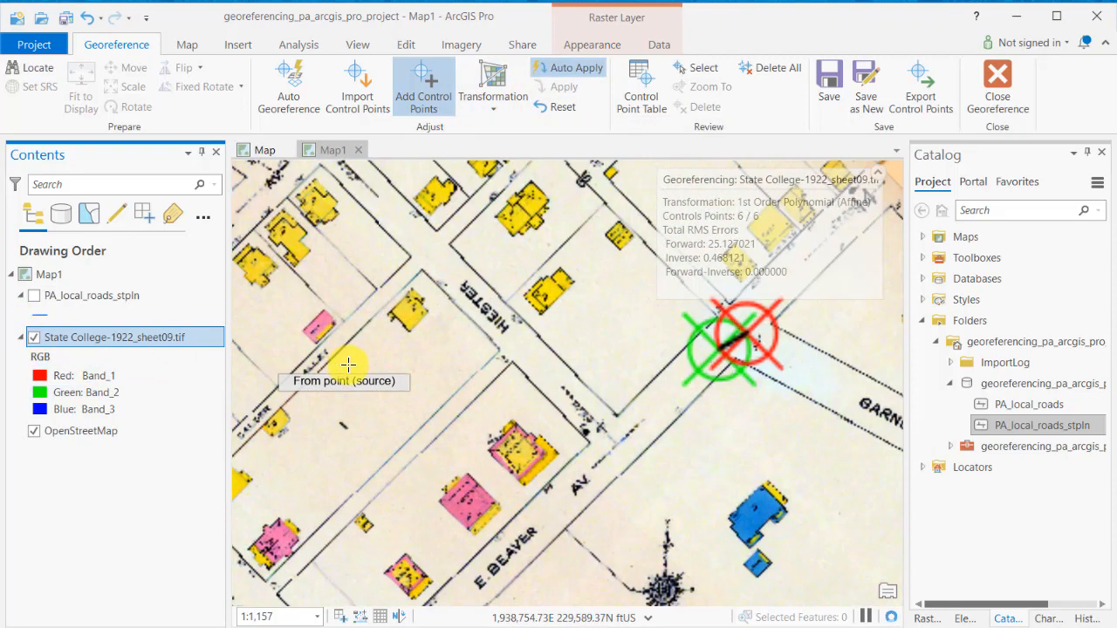
- Adjust the Sanborn sheet's transparency slider to roughly 35–68%
right_click(113, 337)
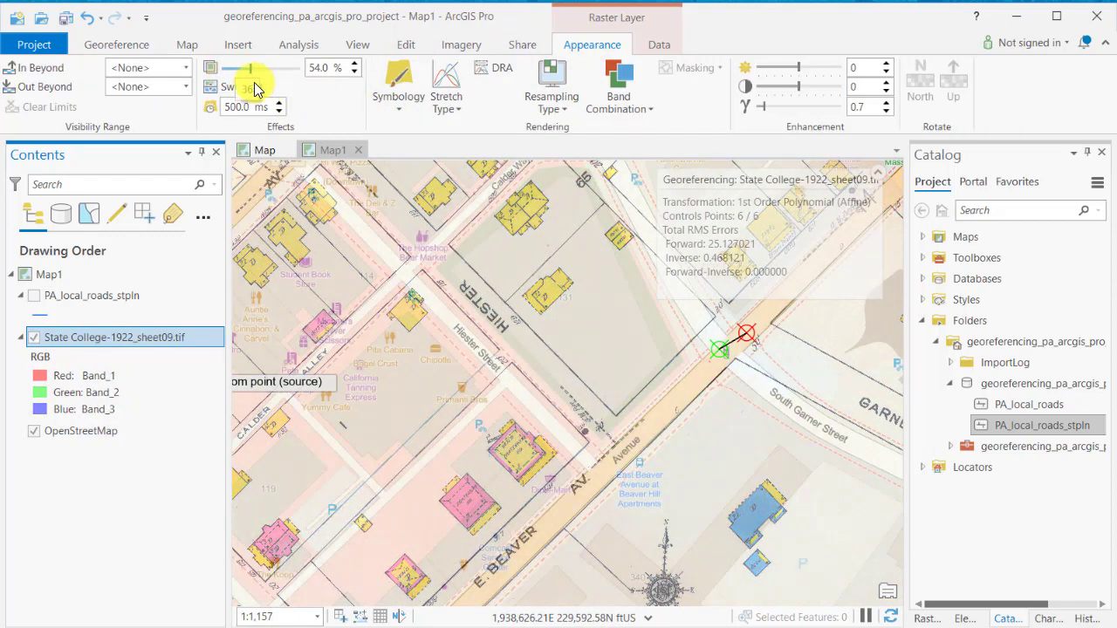
drag(255, 67, 271, 67)
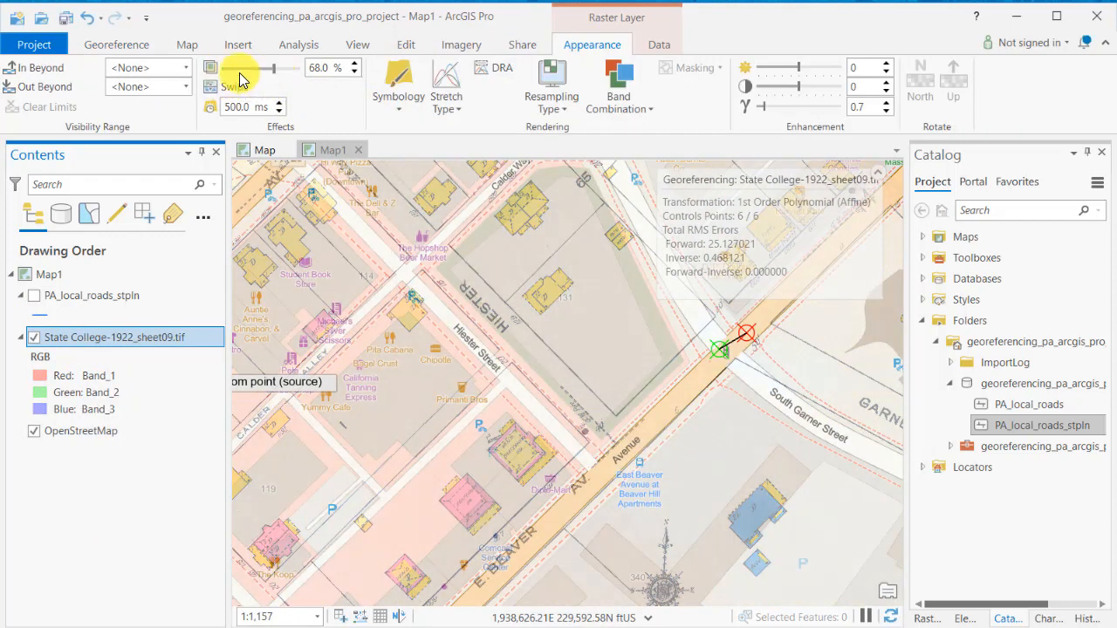
drag(269, 67, 252, 67)
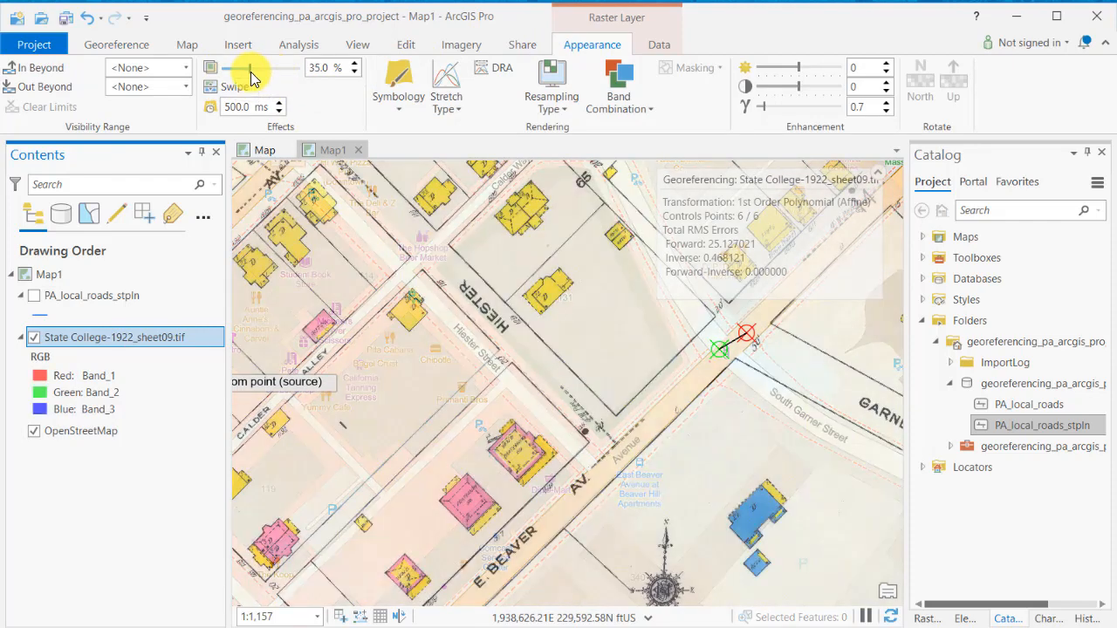
click(116, 44)
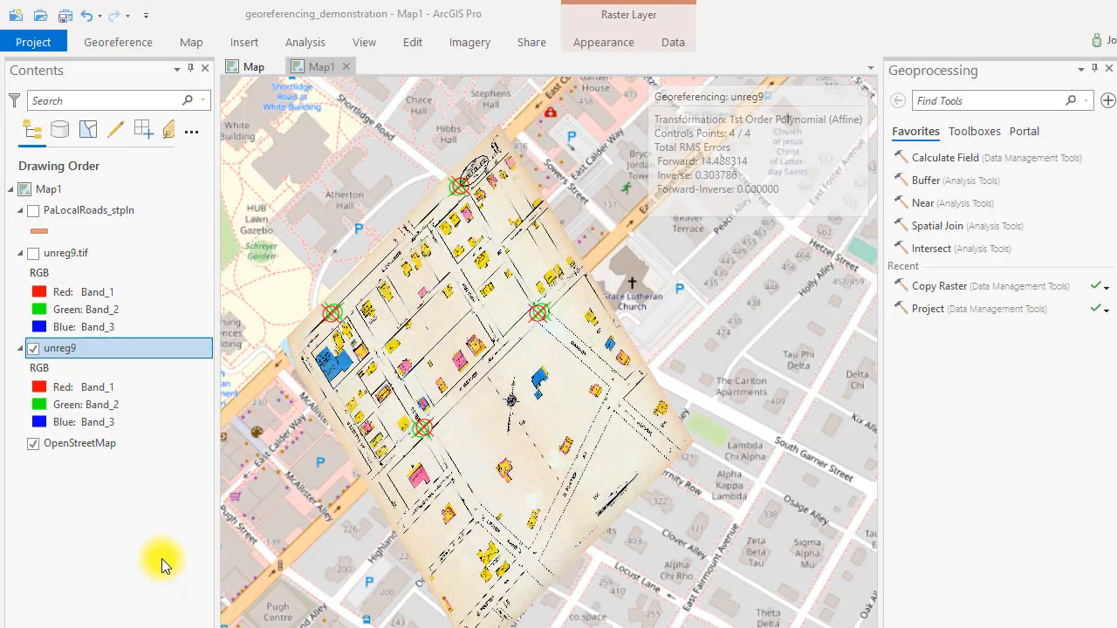
click(118, 41)
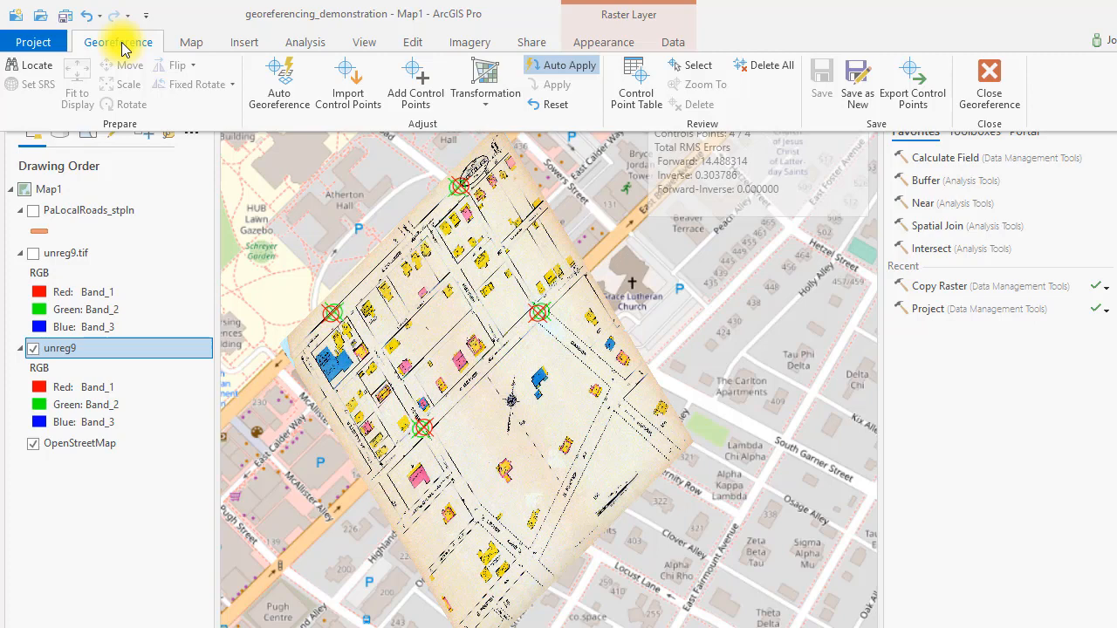
mouse_move(624, 96)
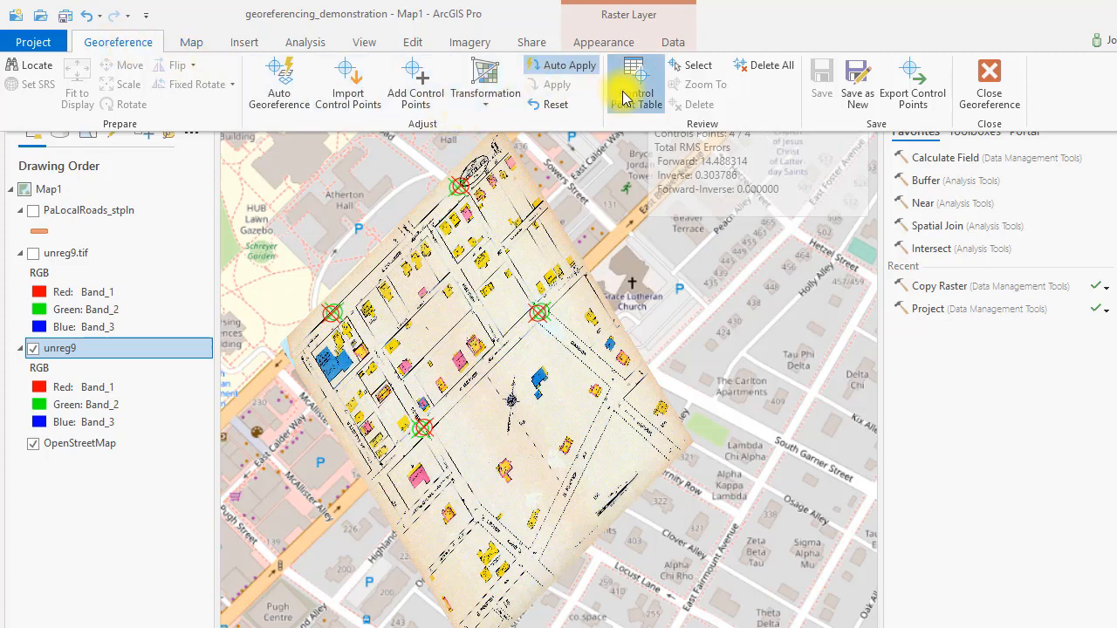
click(636, 80)
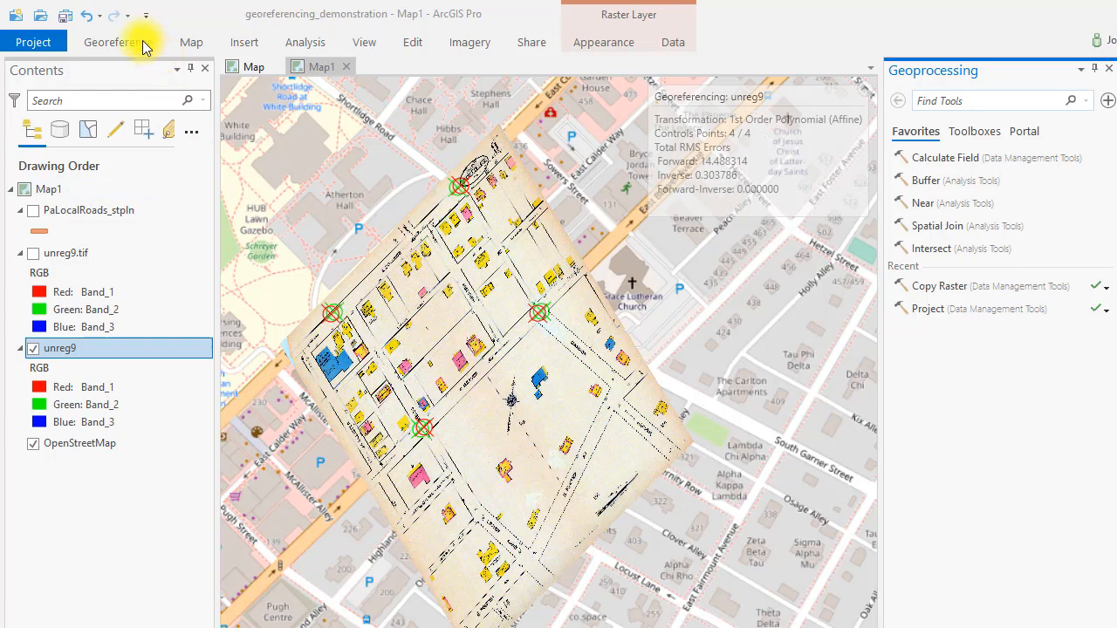
click(118, 41)
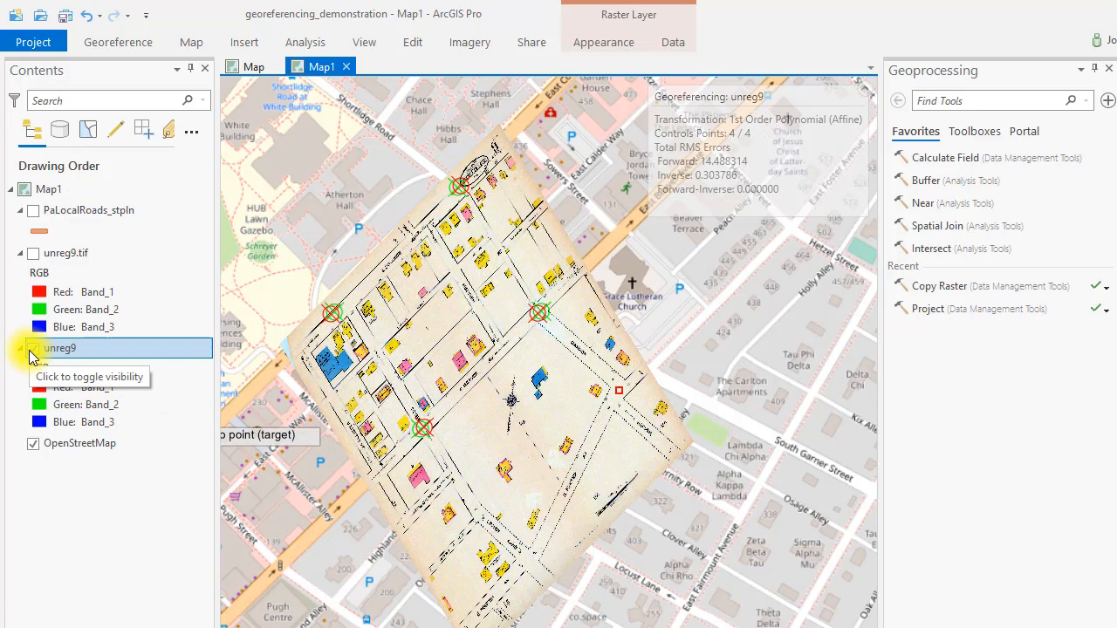
- Link unreg9 to street intersections, including East College Avenue, toggling the sheet to check the fit
click(32, 347)
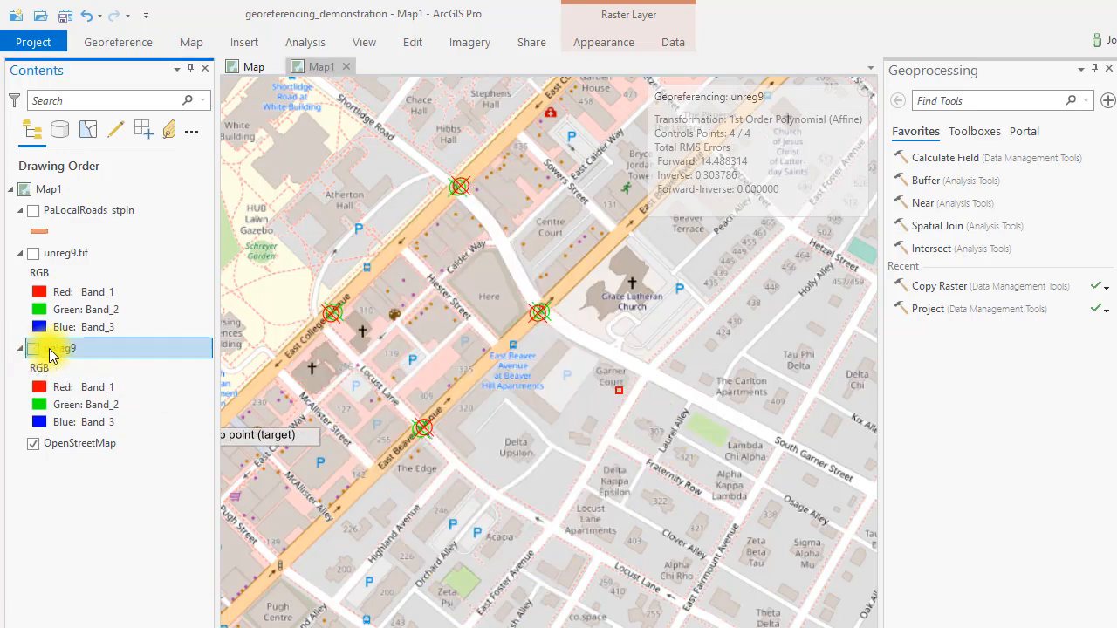
mouse_move(643, 369)
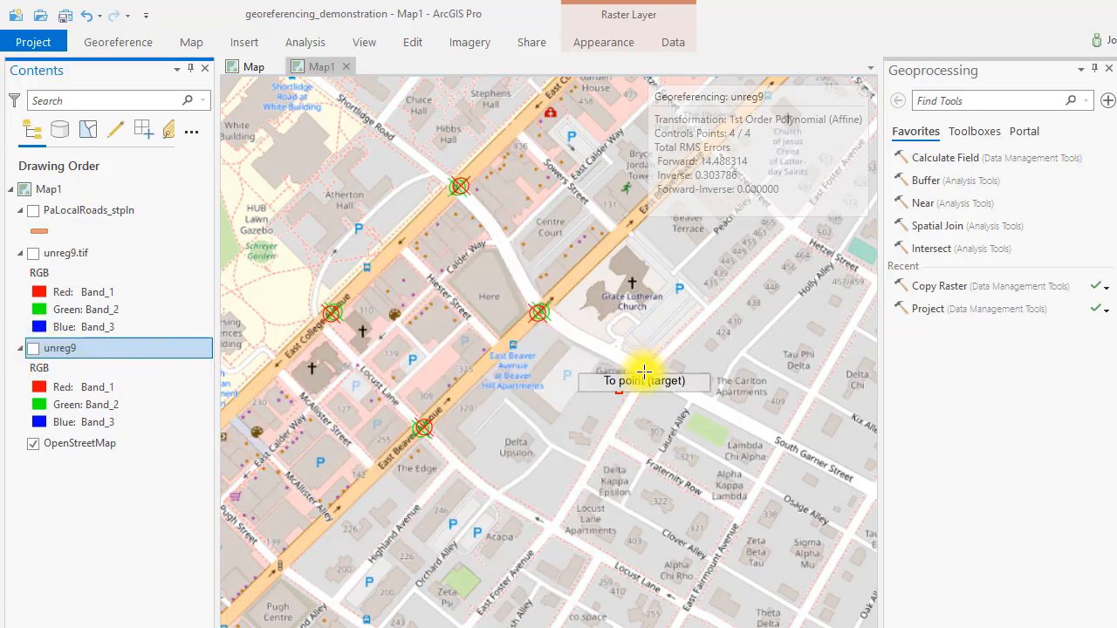
click(642, 358)
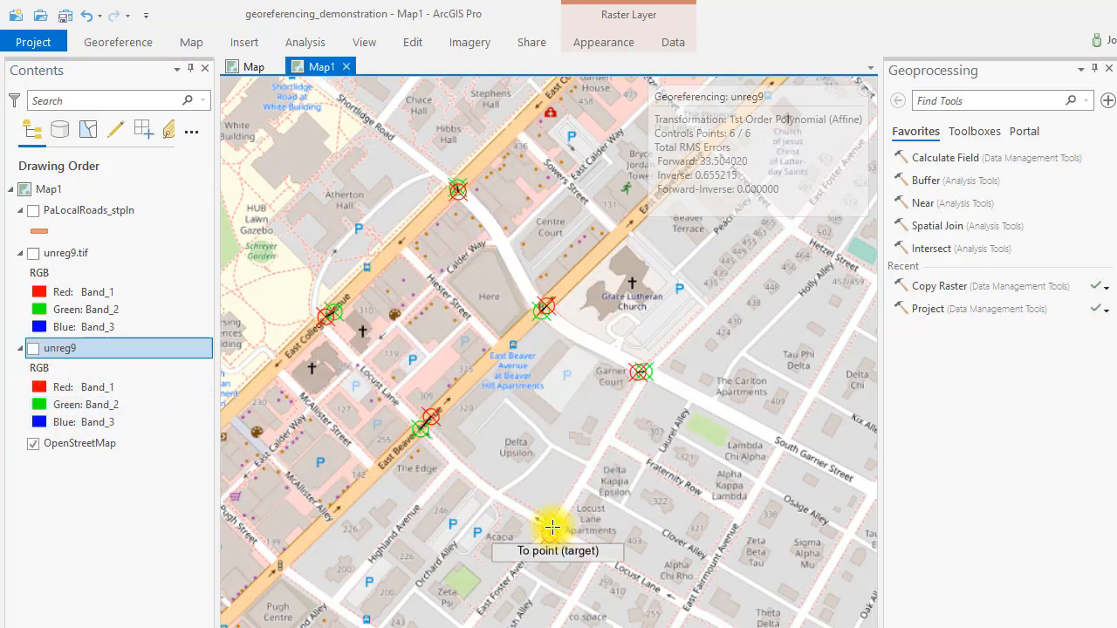
click(32, 348)
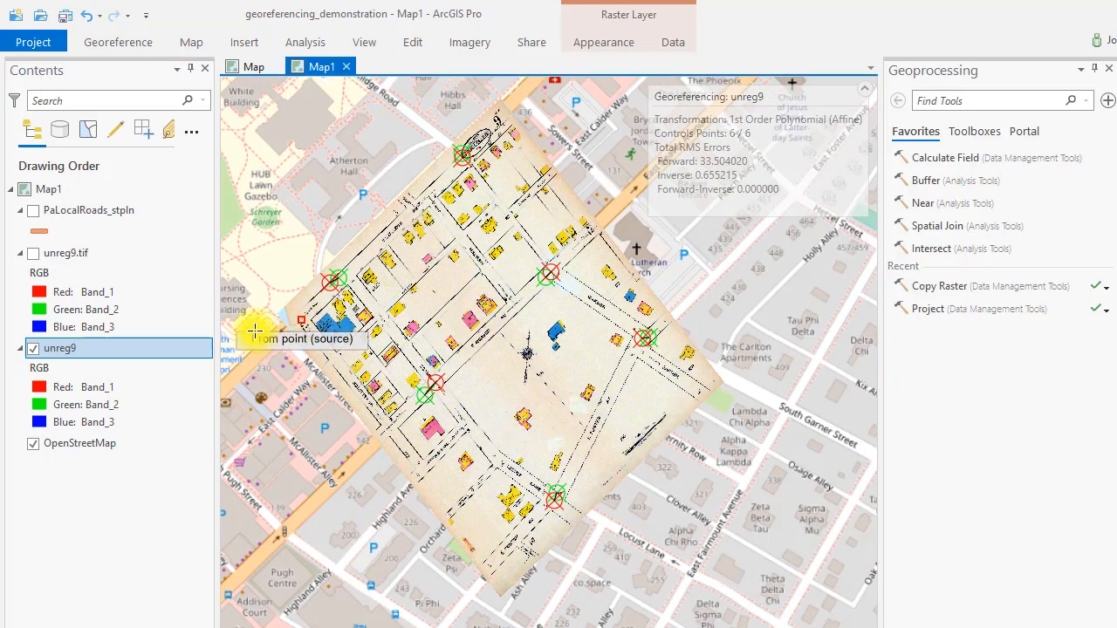
click(35, 348)
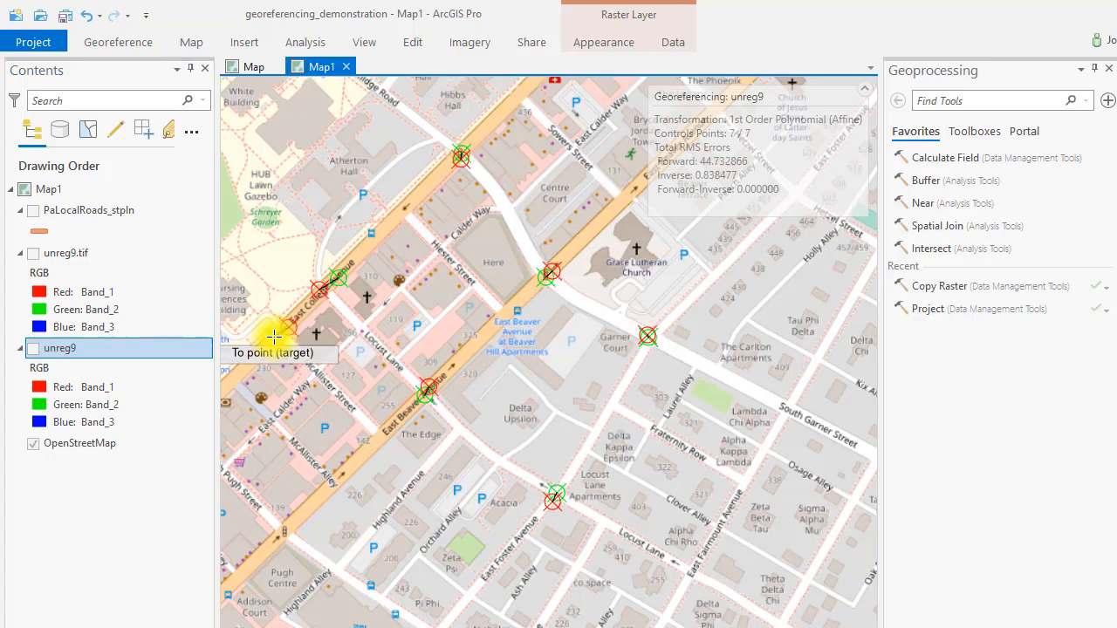
click(33, 348)
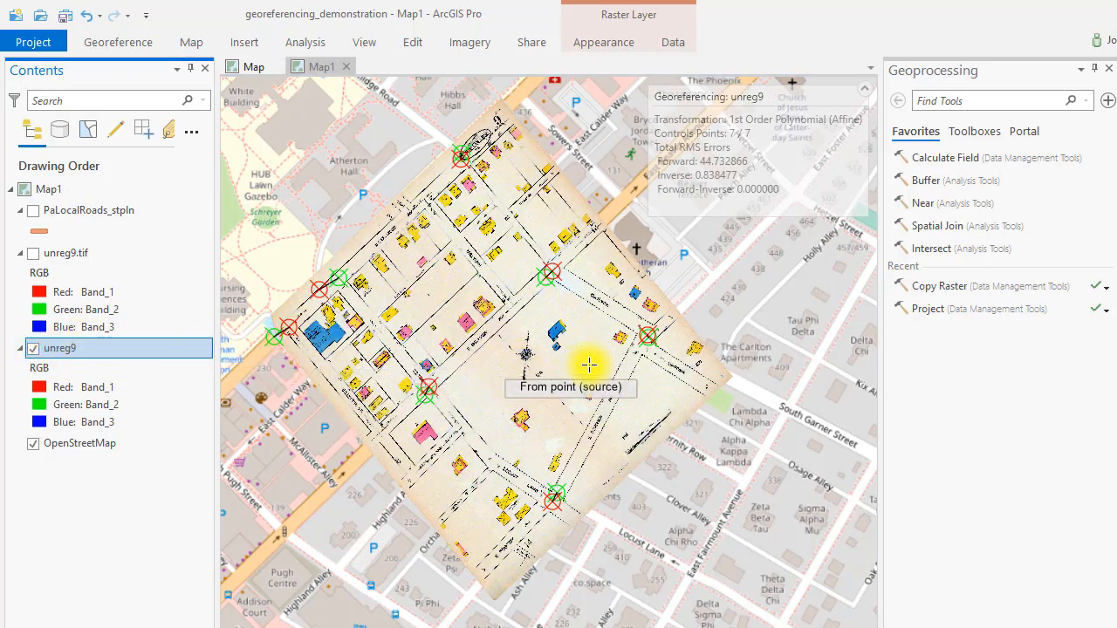
mouse_move(705, 382)
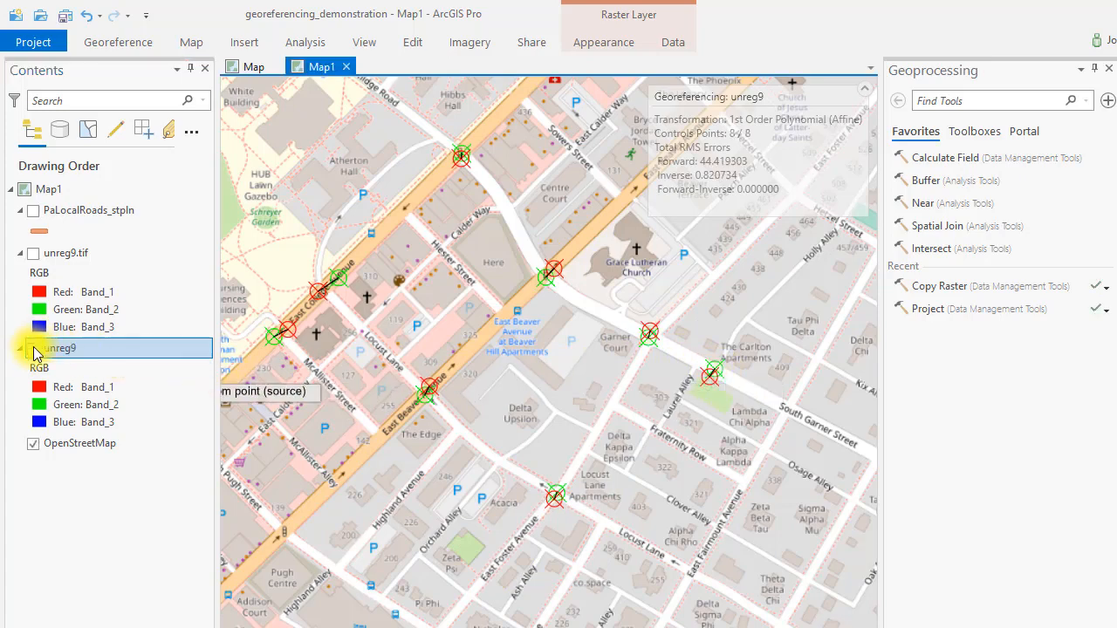
click(32, 348)
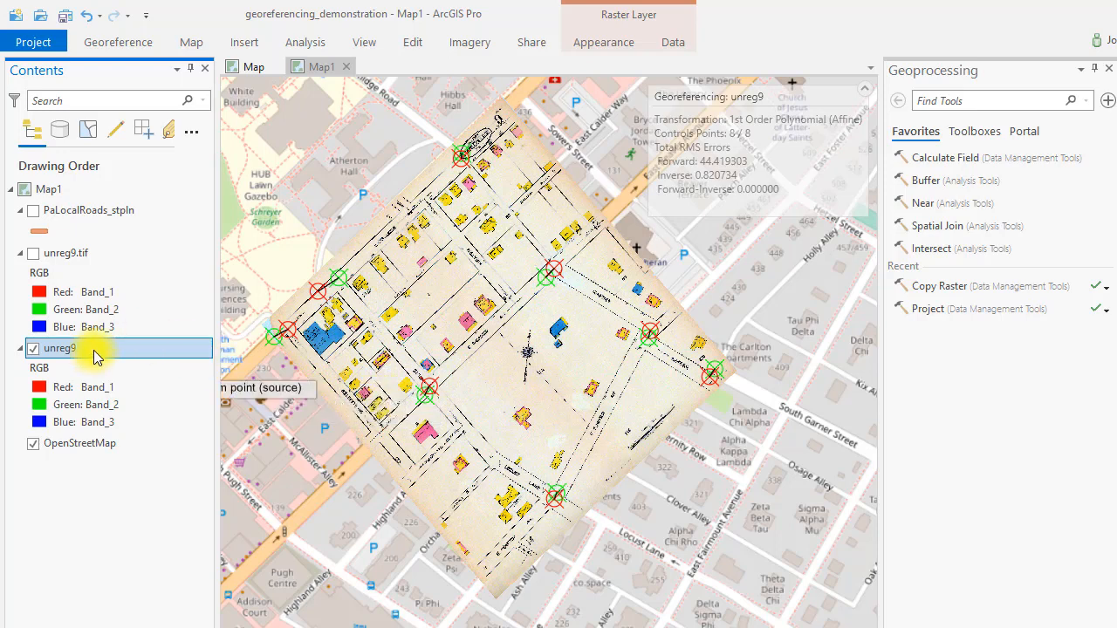
- Bring the Georeference tab tools back up for the unreg9 sheet
click(119, 42)
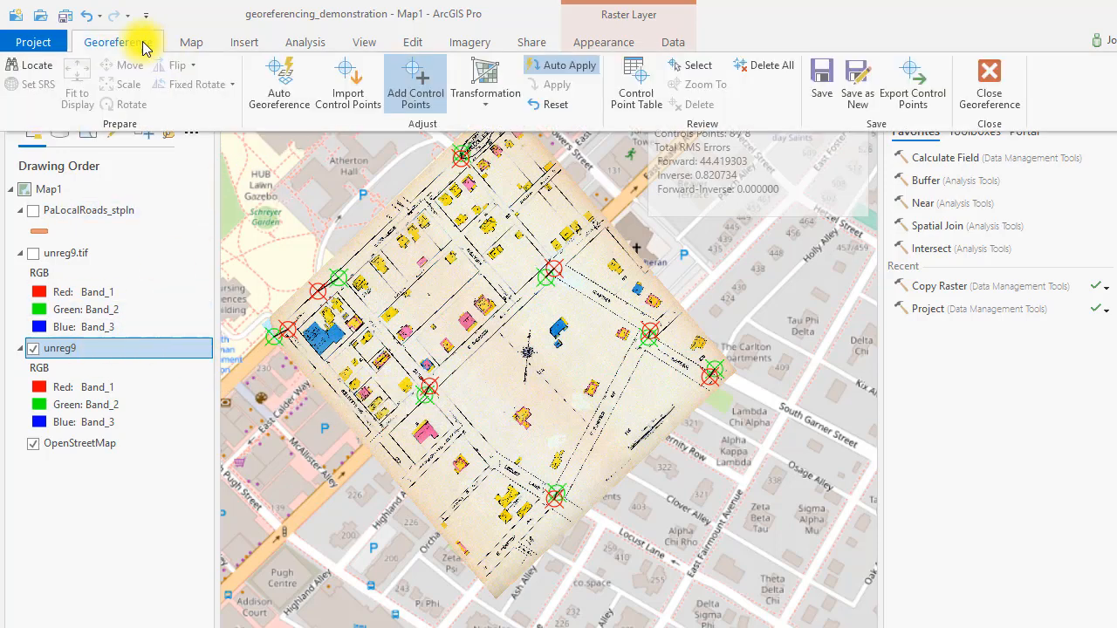
mouse_move(214, 74)
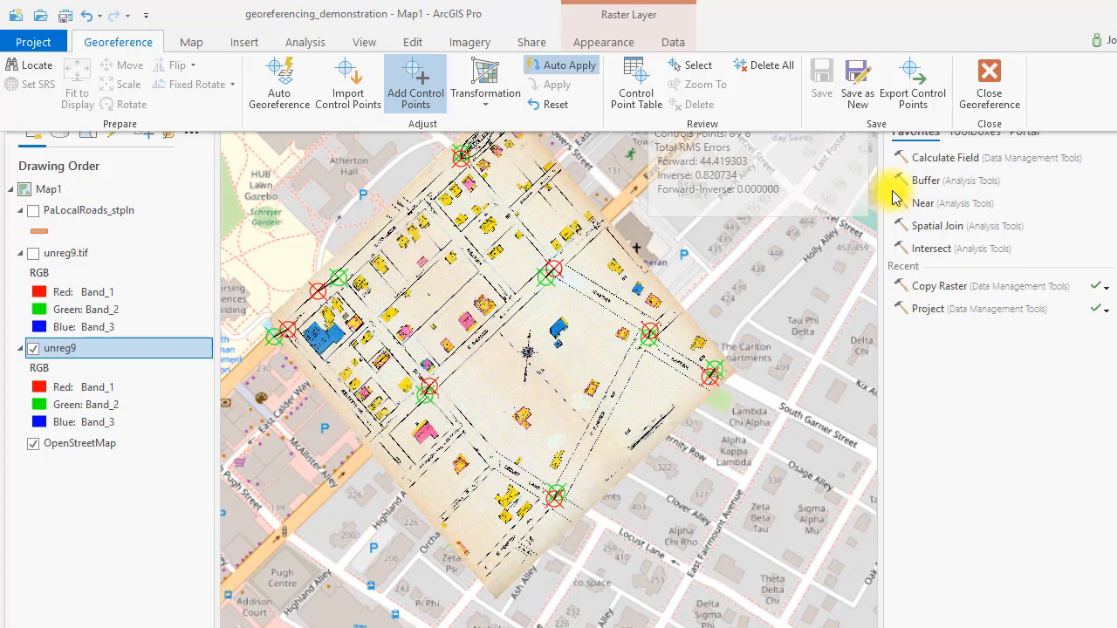
mouse_move(913, 83)
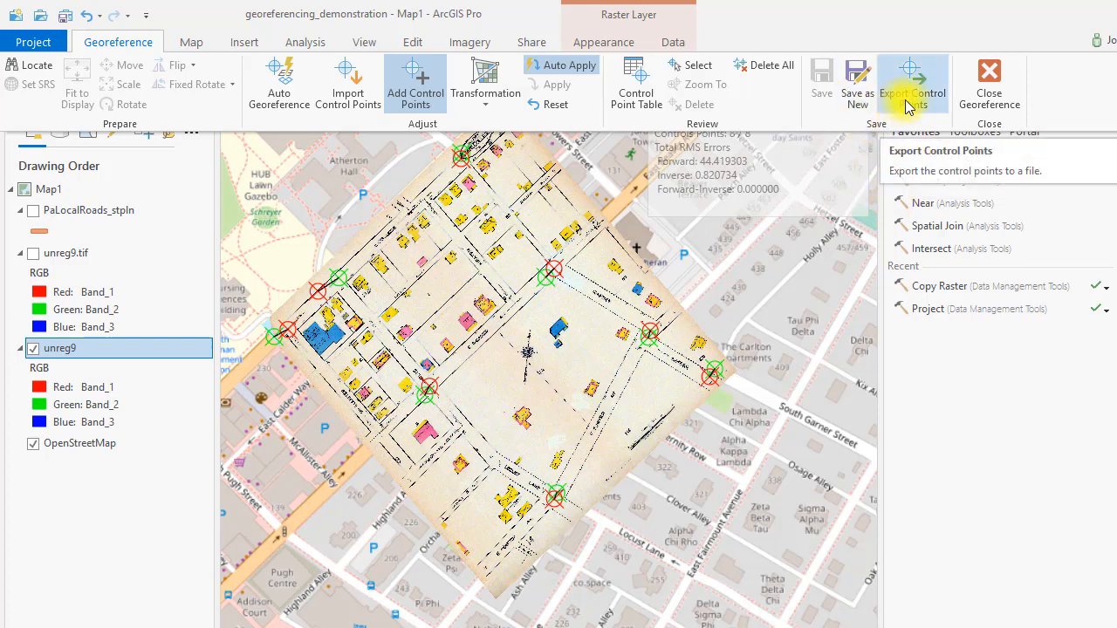
mouse_move(859, 82)
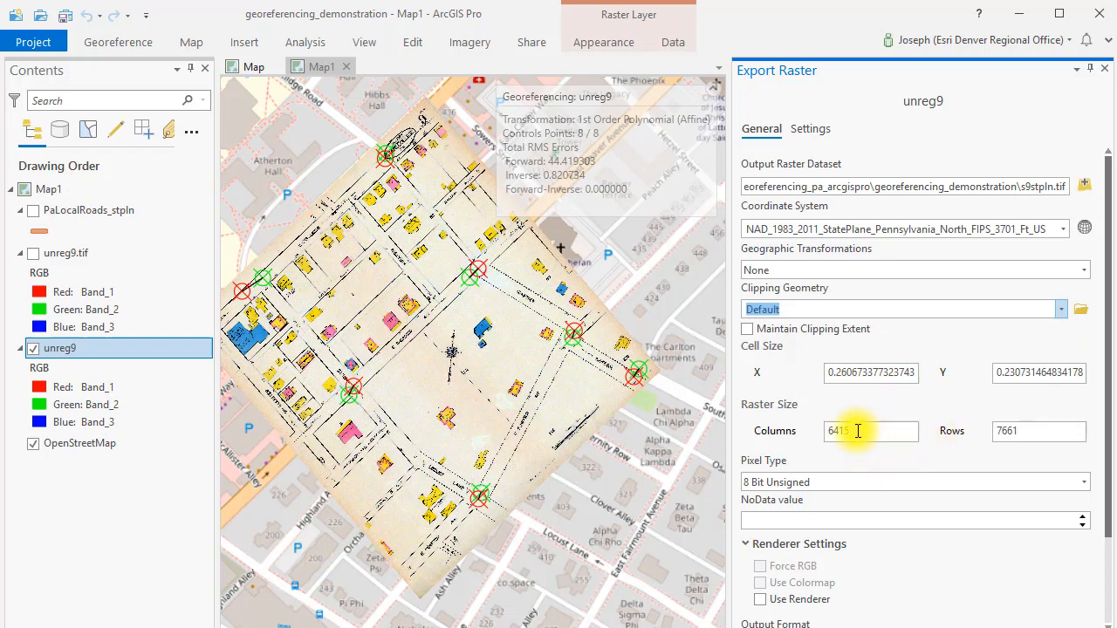
mouse_move(858, 423)
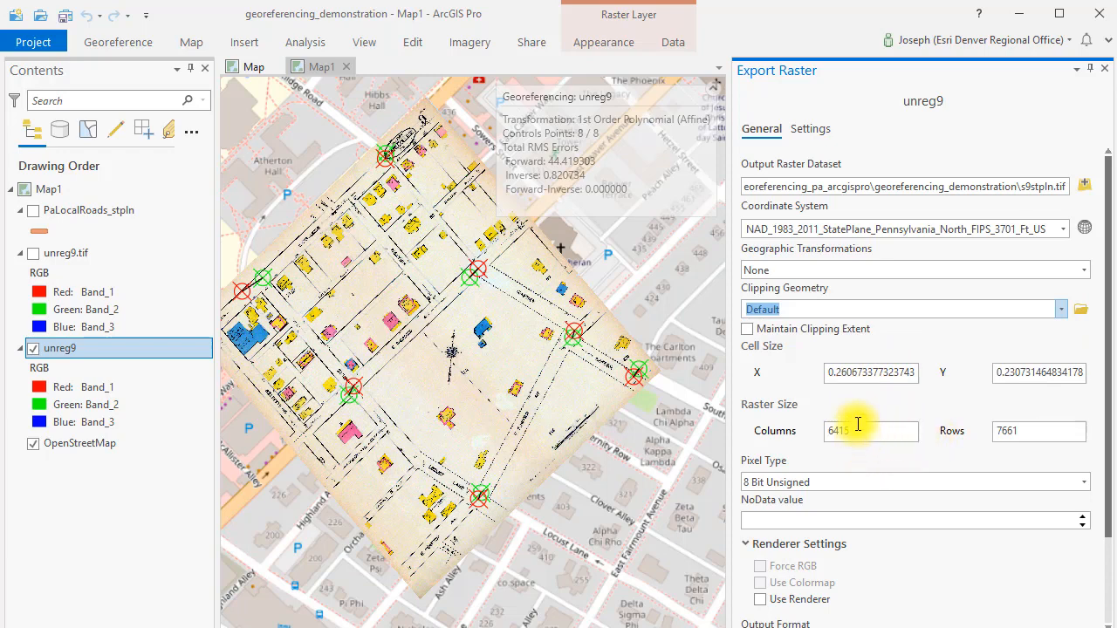
- Export the georeferenced unreg9 as s9stpln.tif in TIFF format with NoData 0
scroll(down, 3)
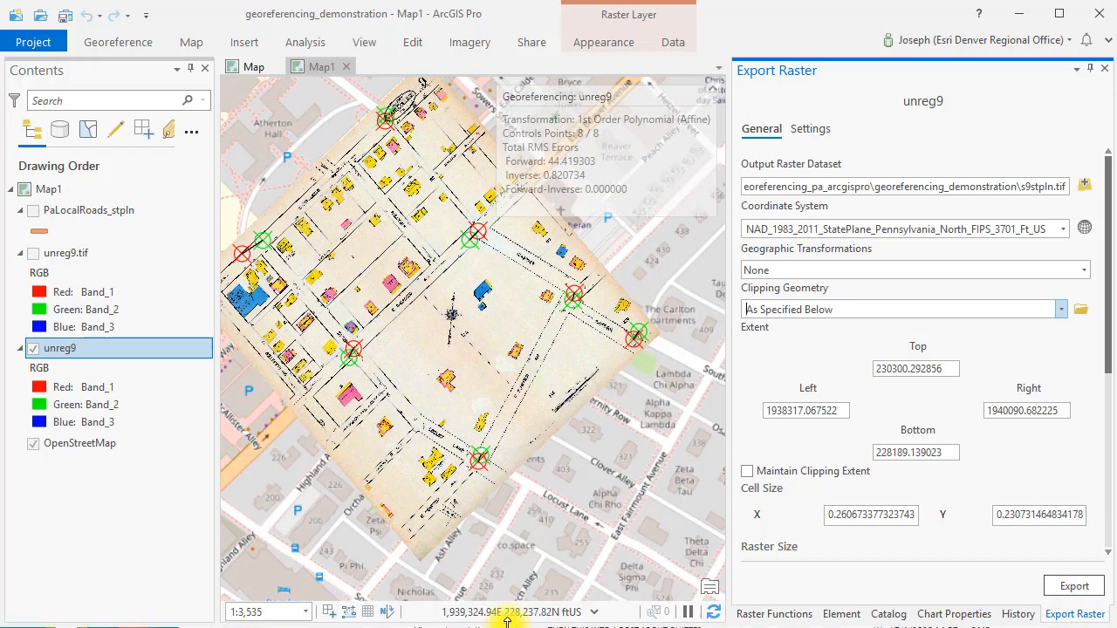
mouse_move(432, 314)
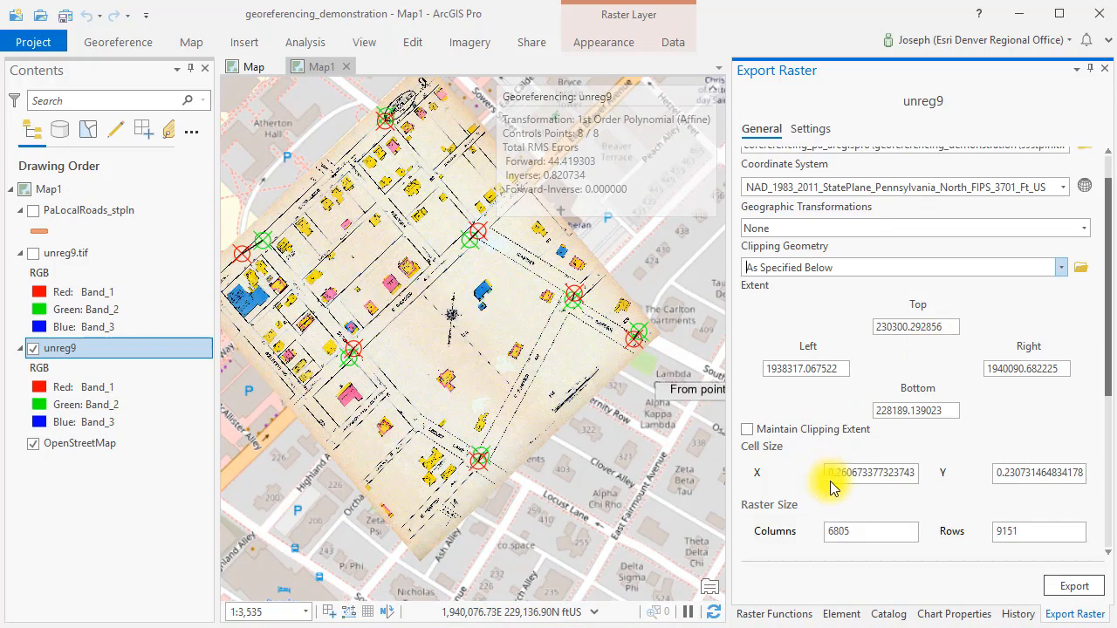
scroll(down, 3)
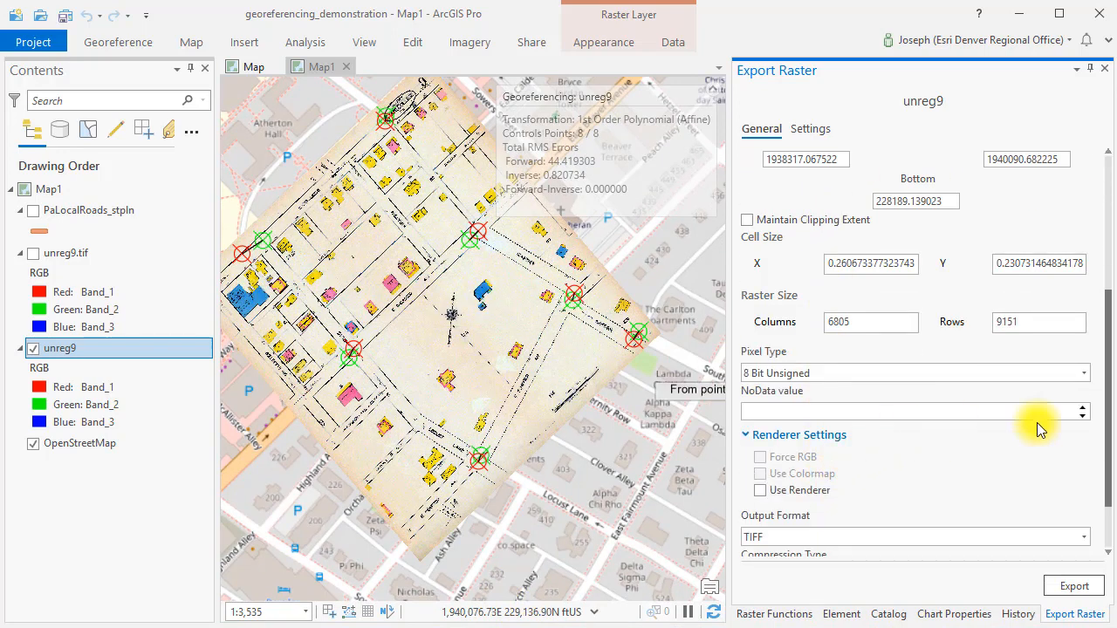
mouse_move(1085, 411)
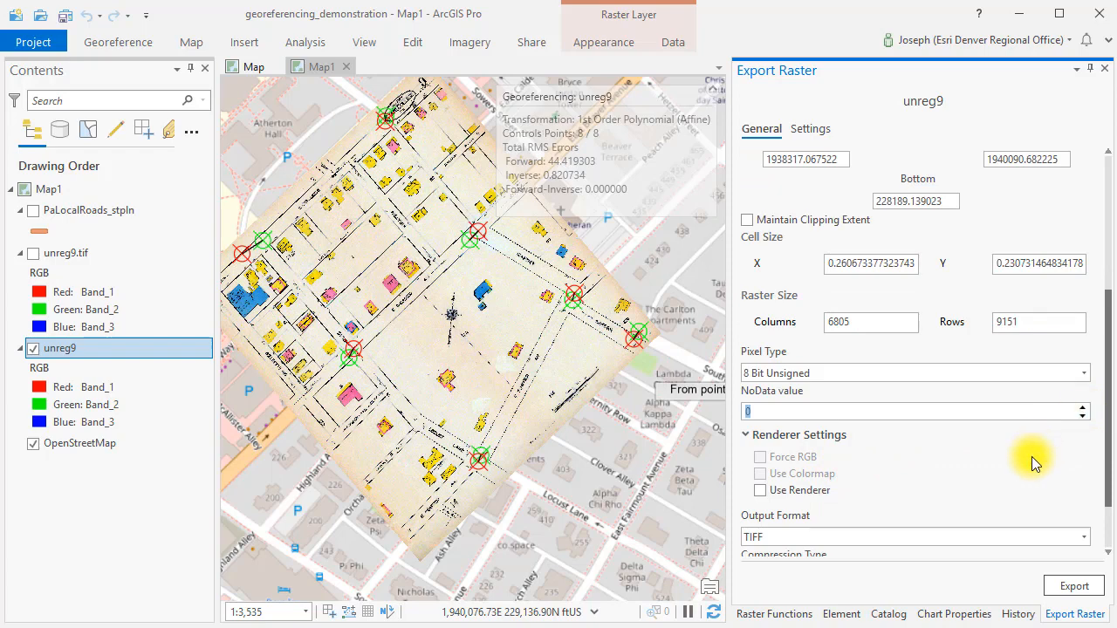
scroll(down, 3)
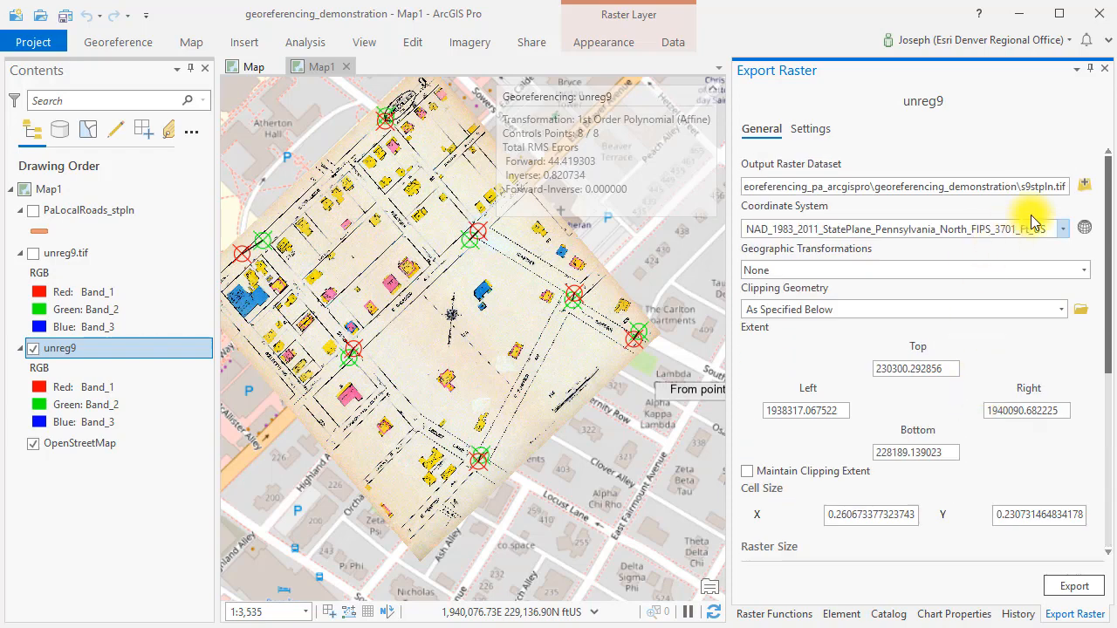
mouse_move(1047, 207)
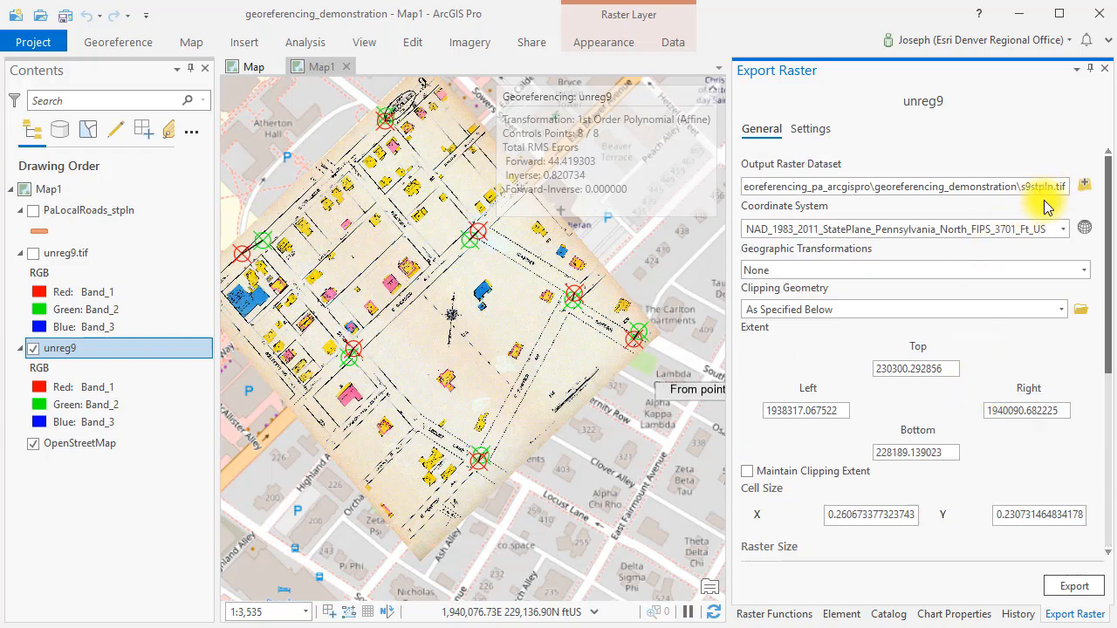
scroll(down, 3)
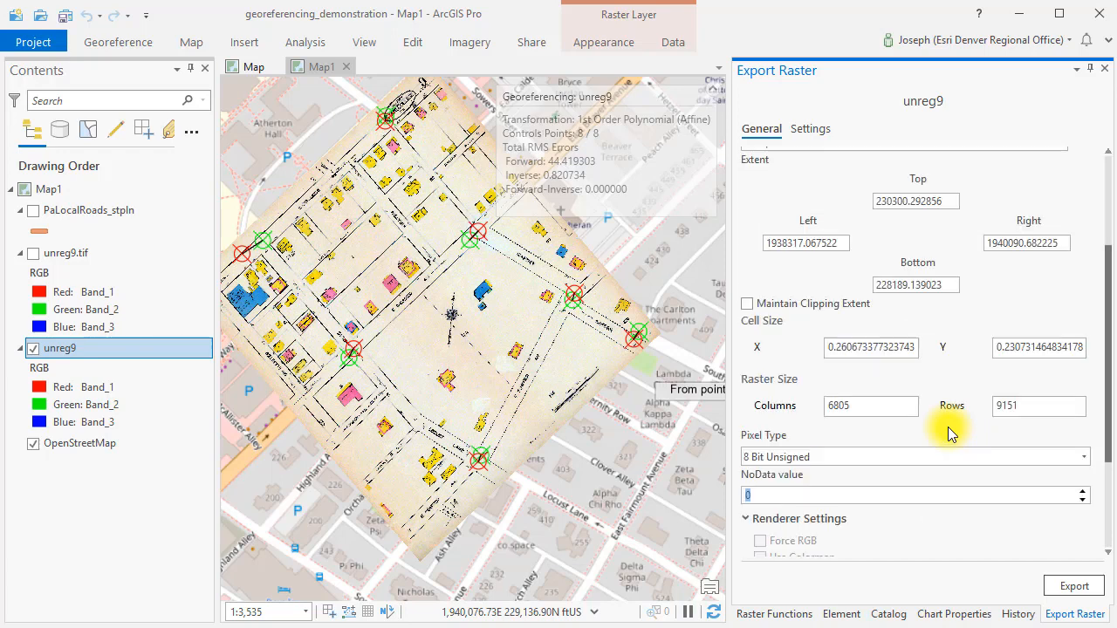
click(1074, 585)
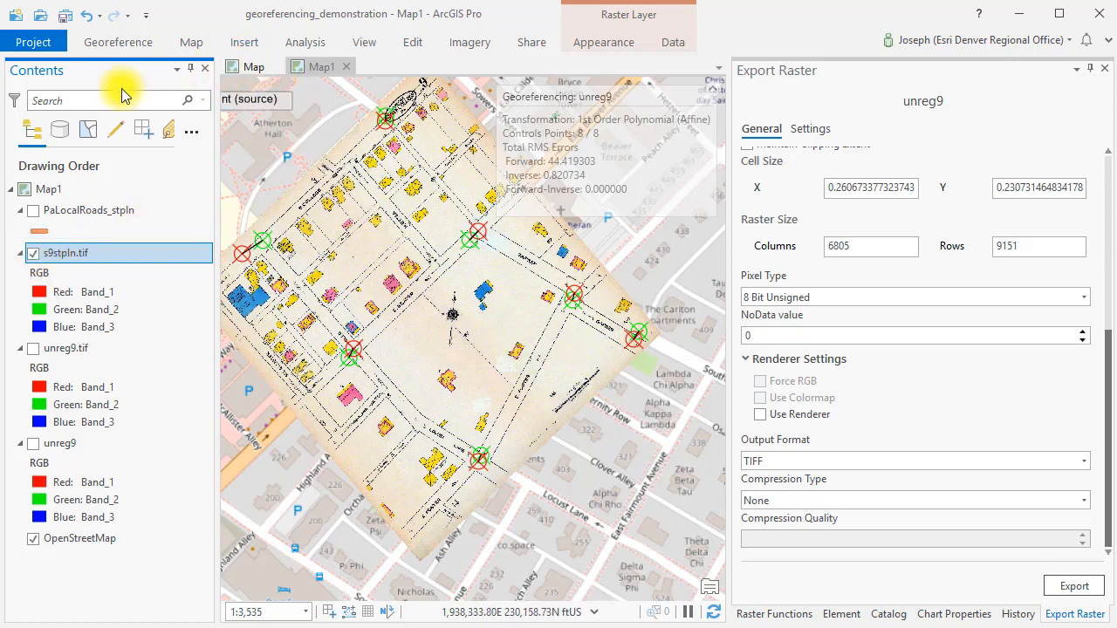
- Open the Catalog and view the properties of the s9stpln.tif layer
click(888, 614)
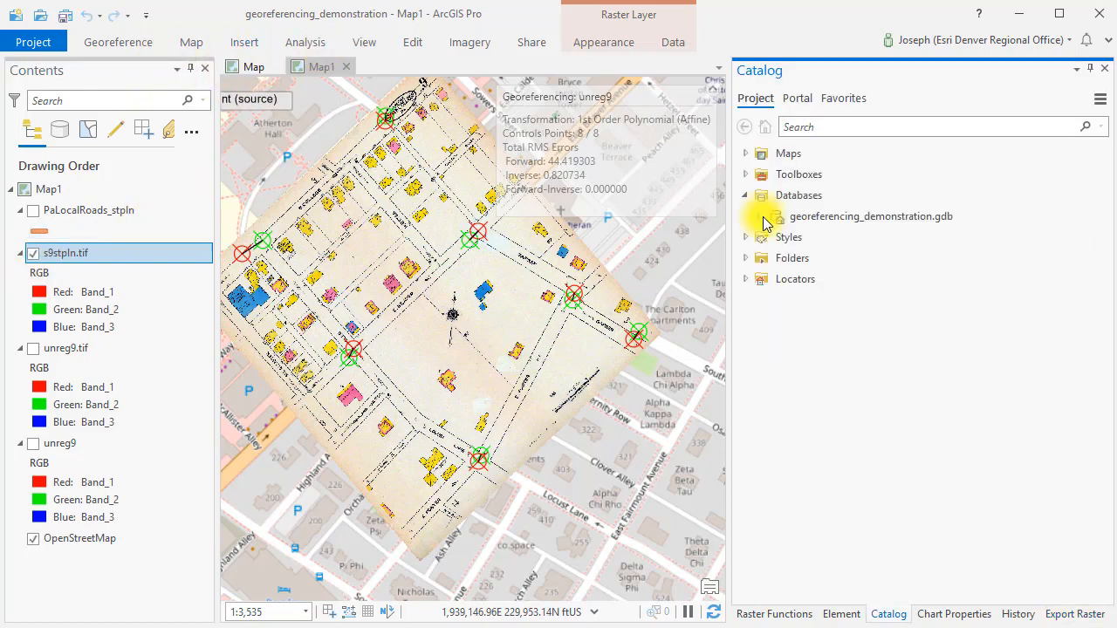
click(745, 216)
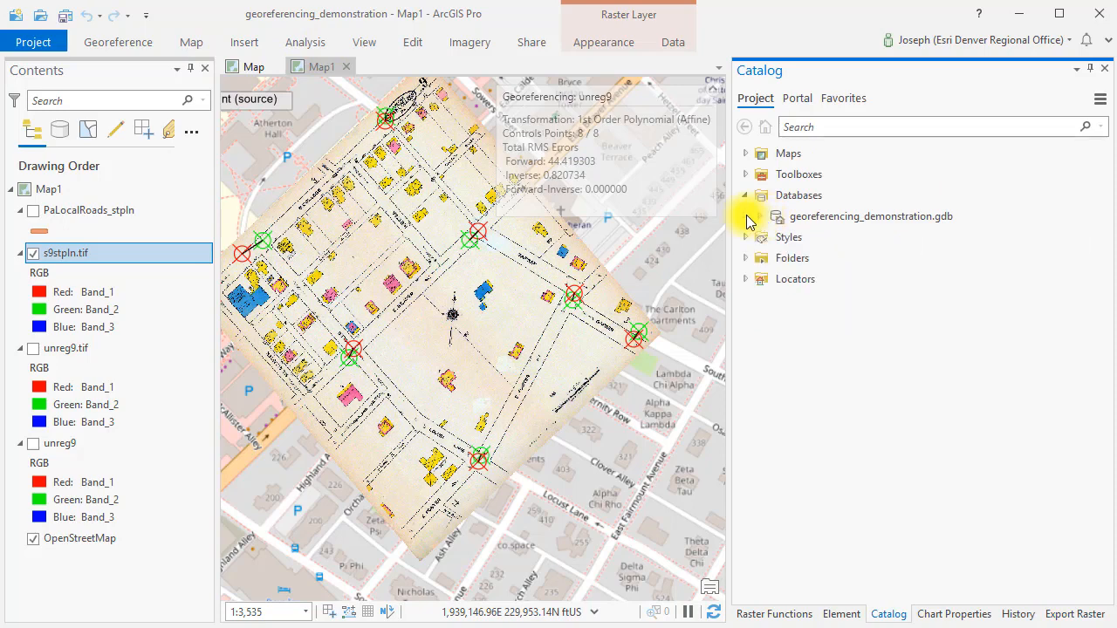
right_click(65, 253)
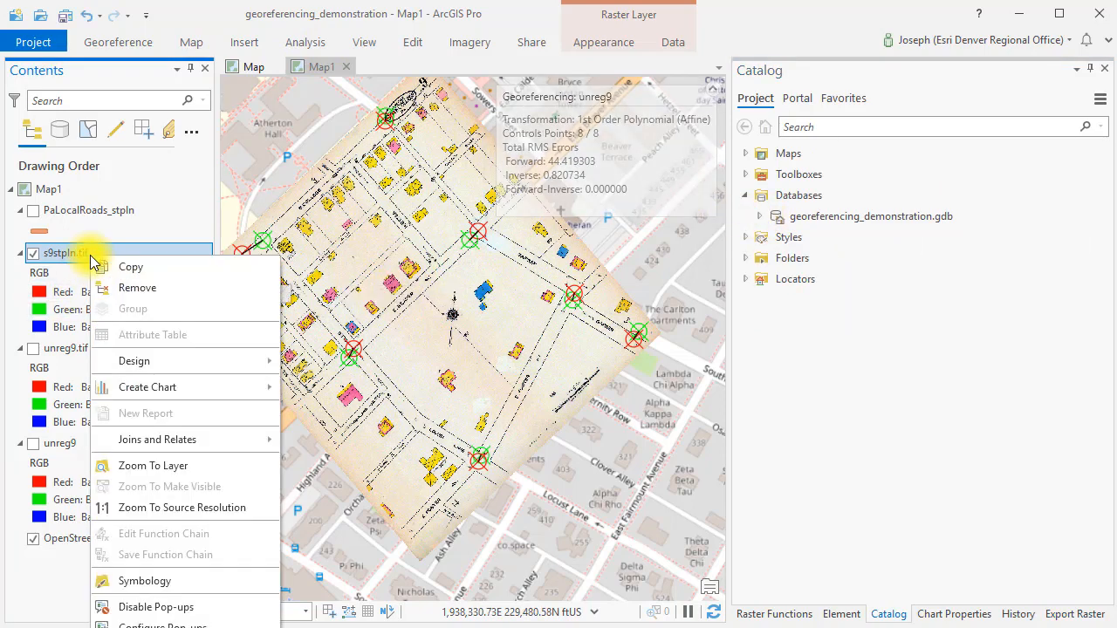
mouse_move(94, 262)
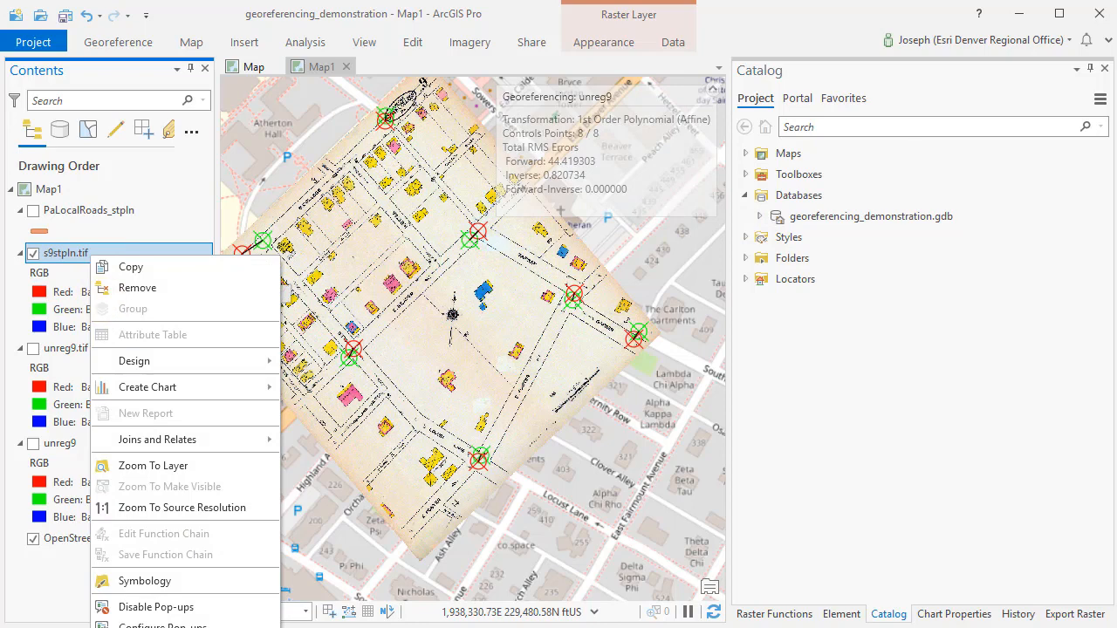
click(139, 619)
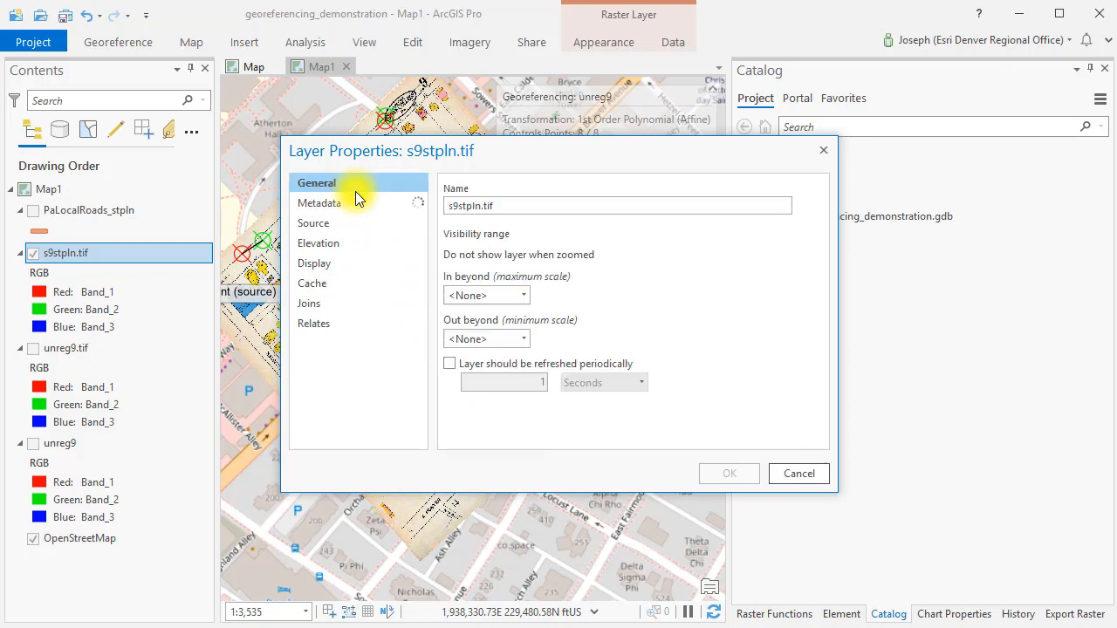
click(314, 222)
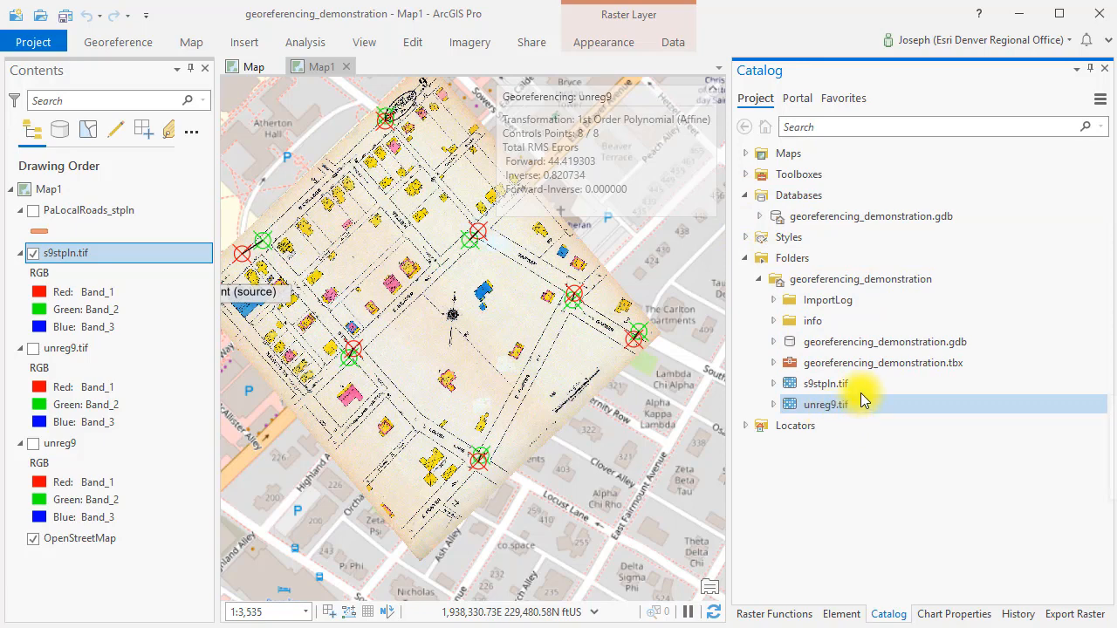
- Select s9stpln.tif in the project folder and switch to the Imagery tools
click(824, 383)
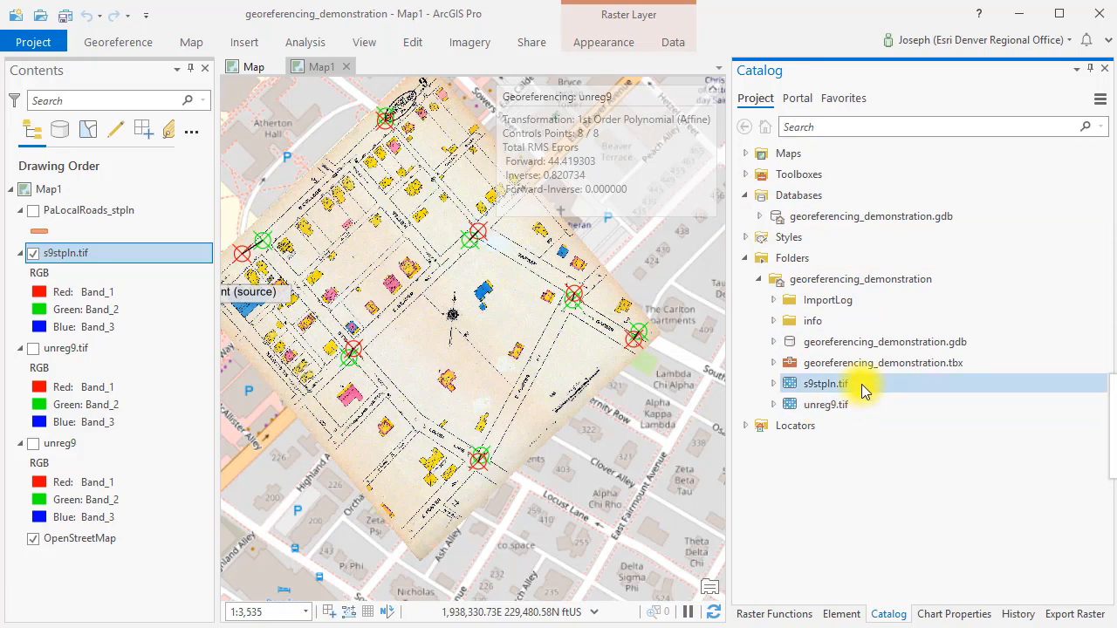
right_click(821, 383)
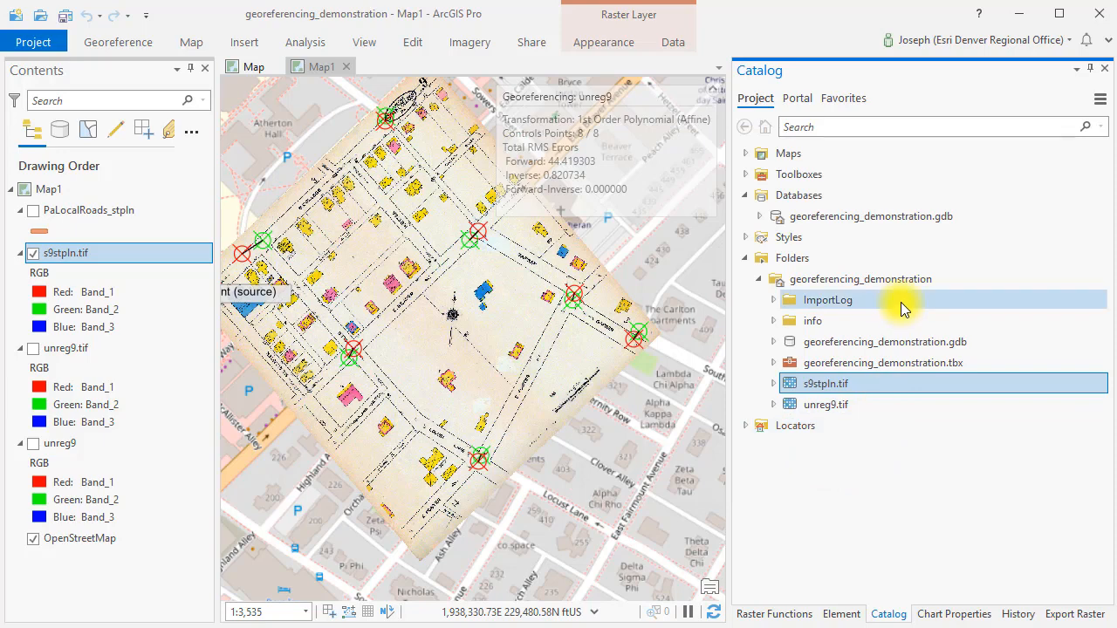
mouse_move(842, 499)
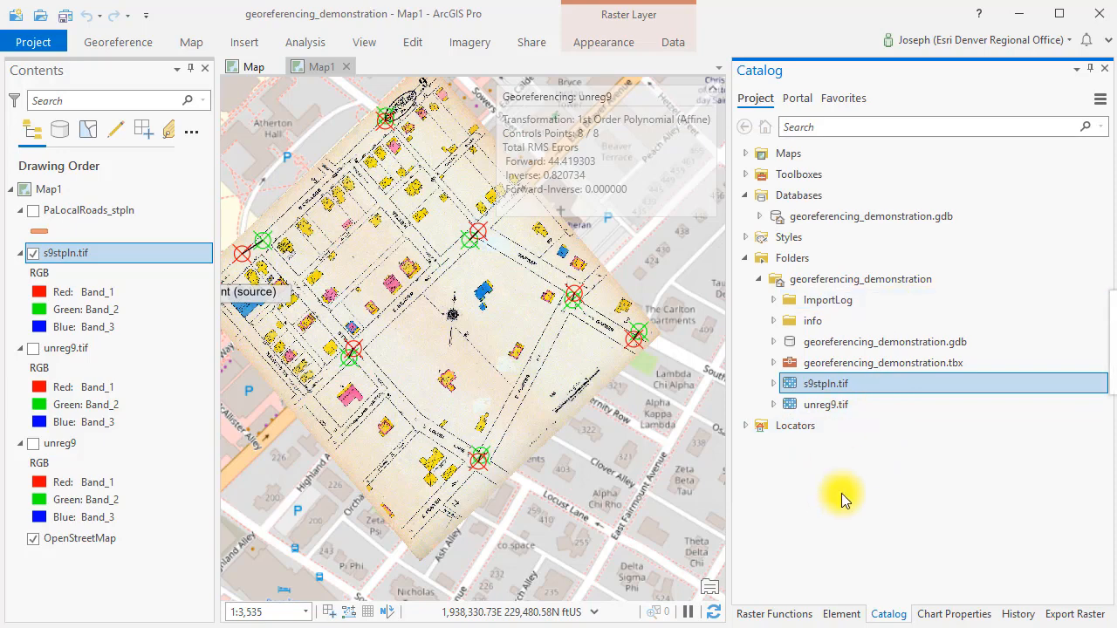
mouse_move(860, 467)
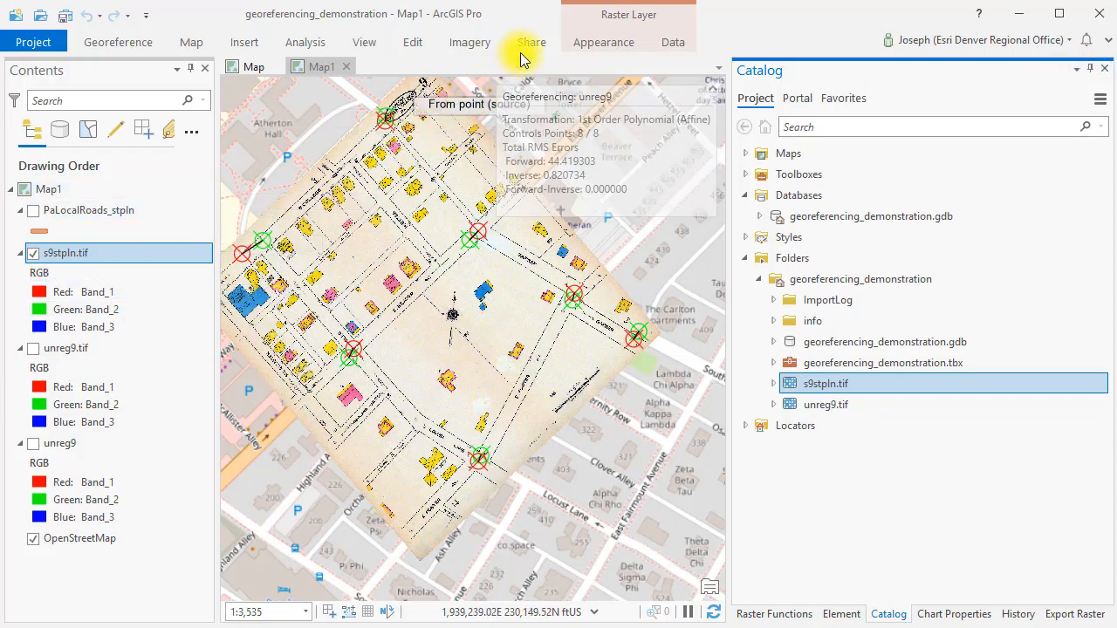
mouse_move(68, 16)
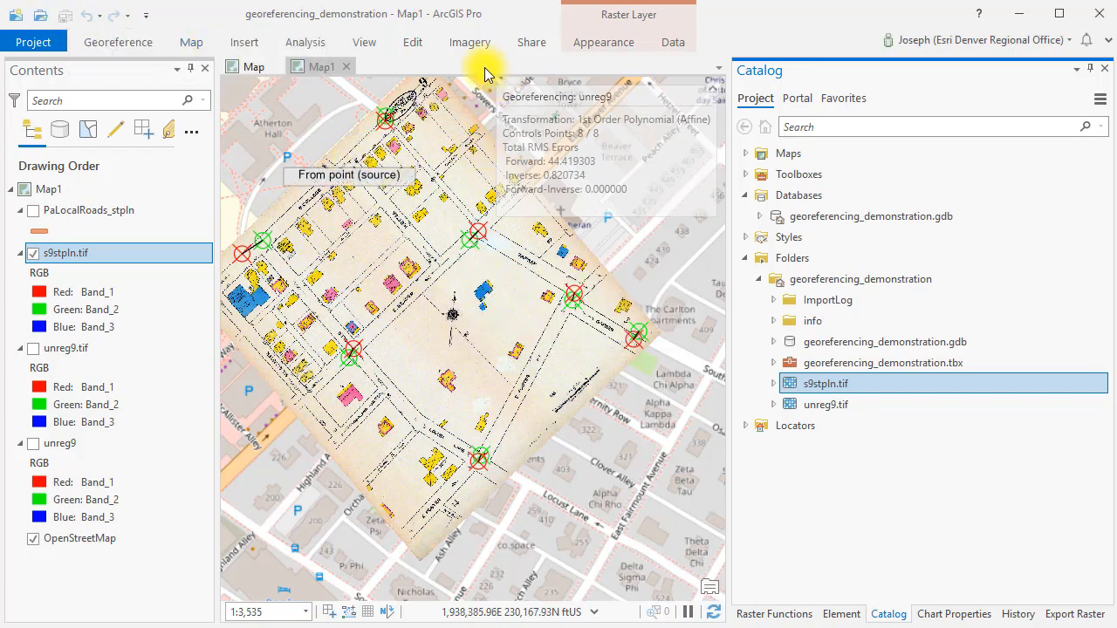
click(470, 42)
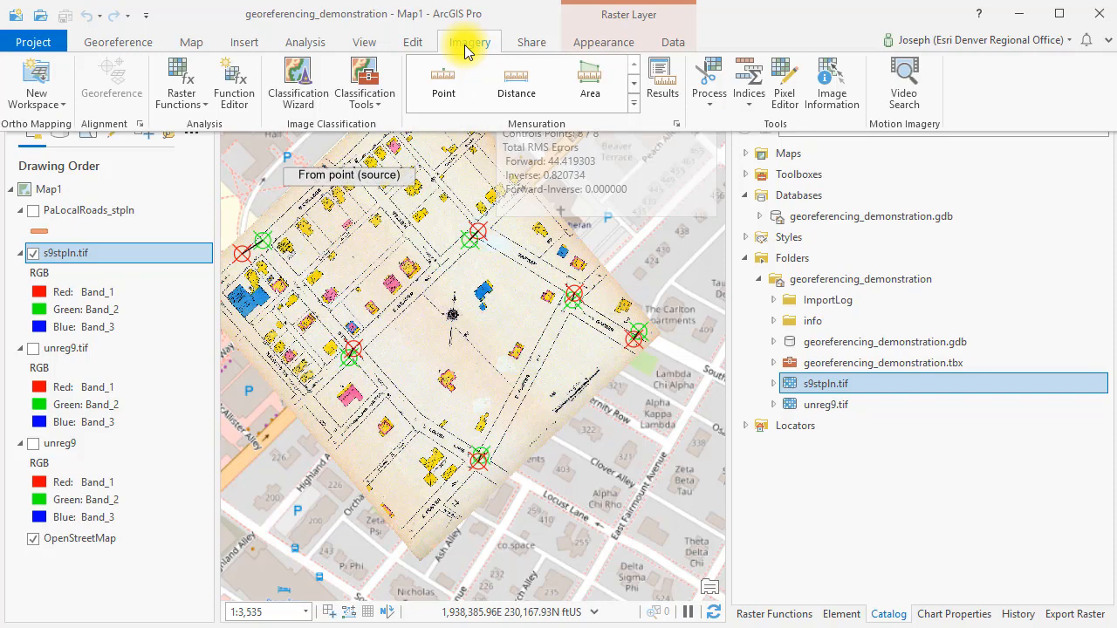